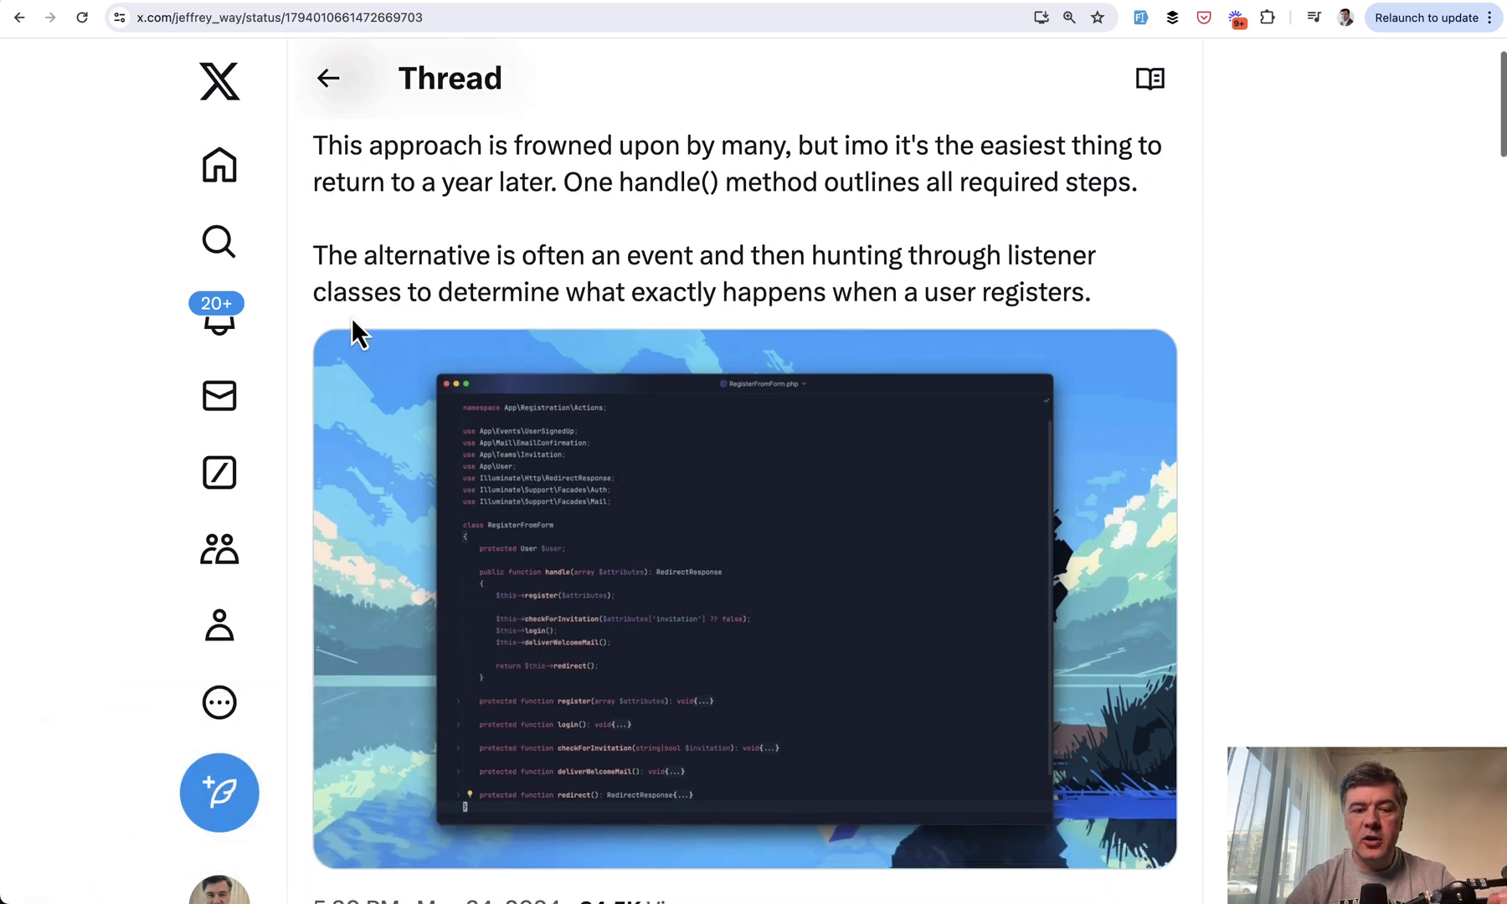
Step: Enlarge the tweet's code screenshot about the single handle() method approach in X's photo viewer
left_click(742, 596)
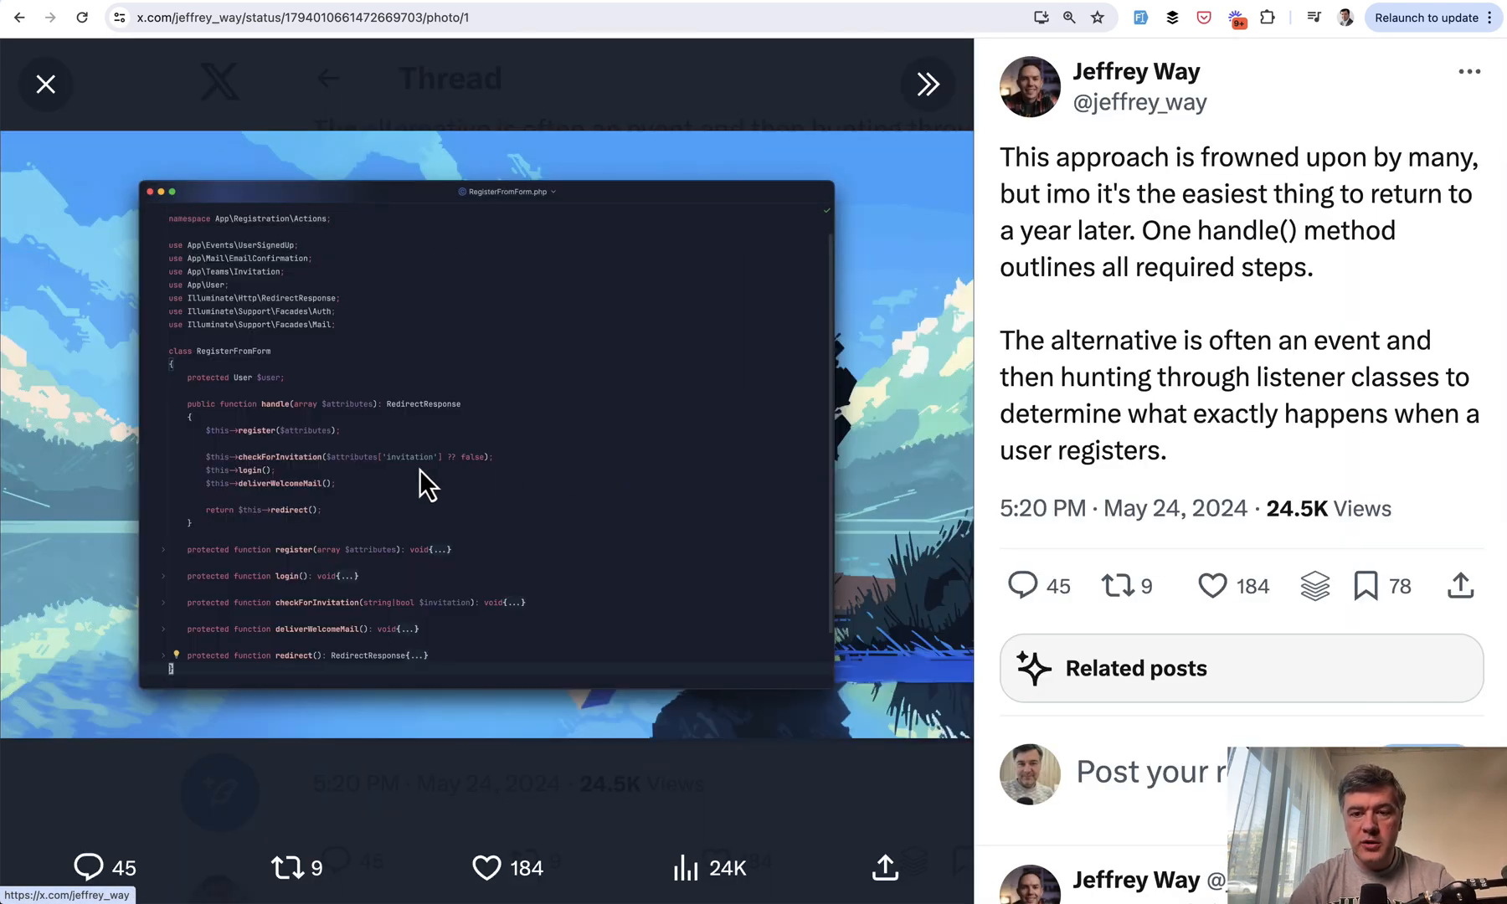
mouse_move(345, 306)
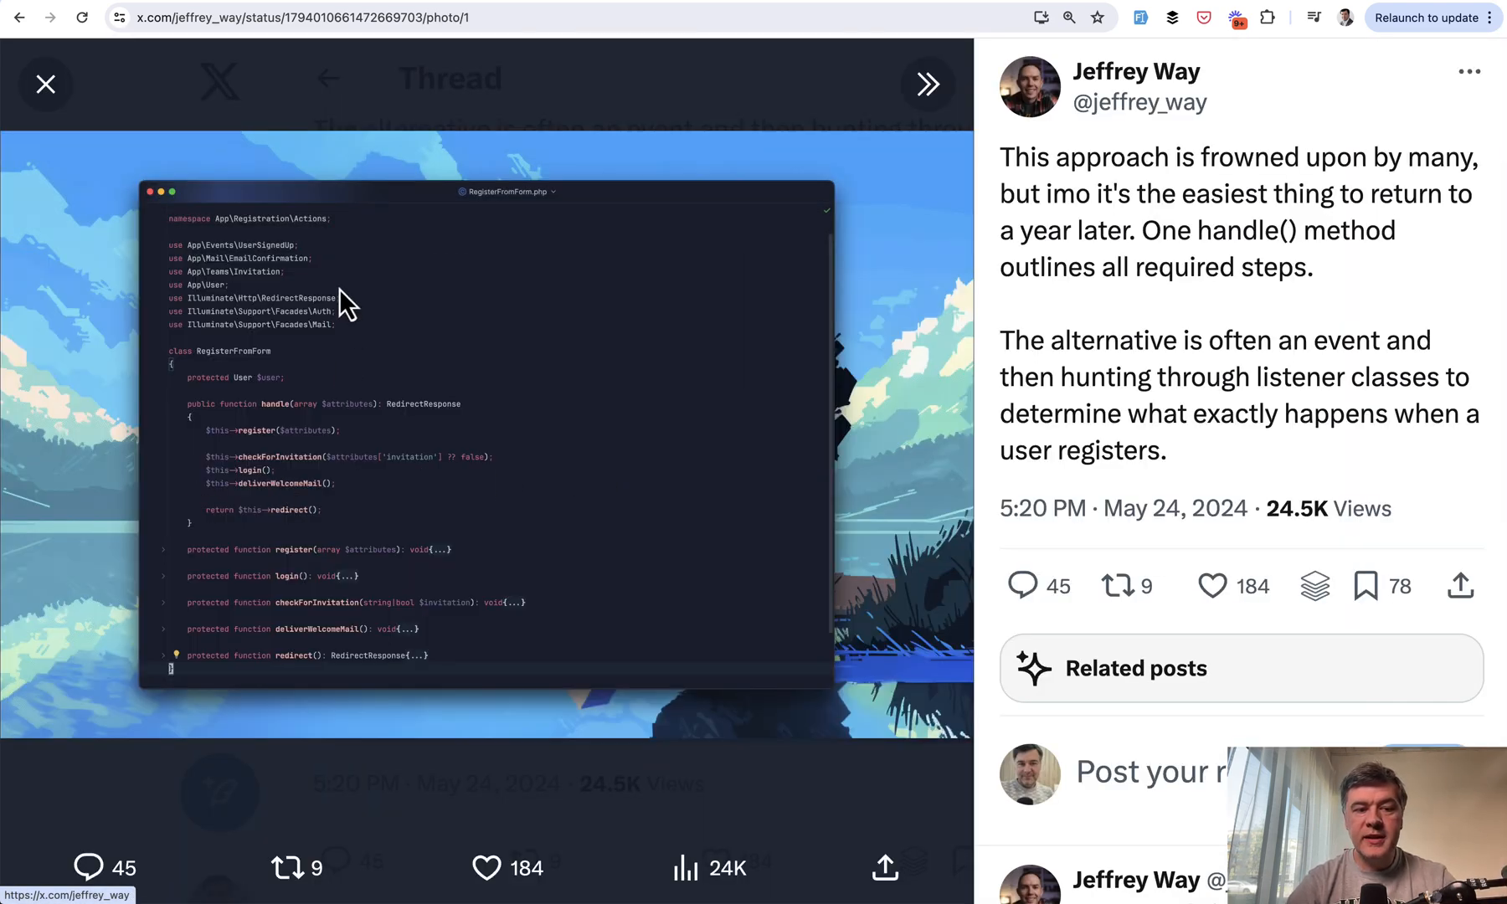
mouse_move(240, 432)
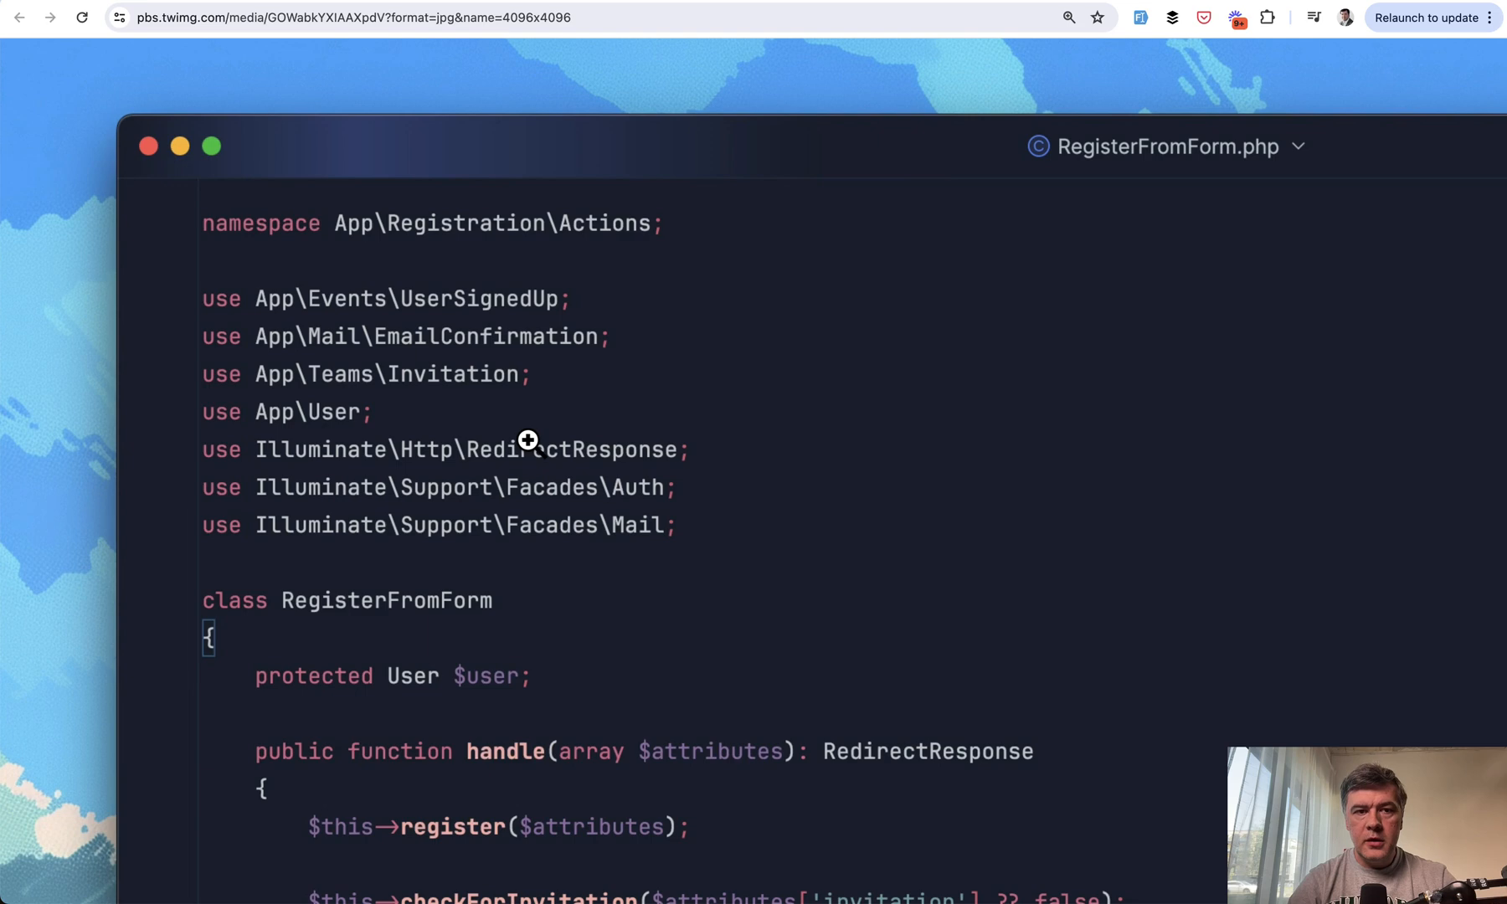
Step: Read the full-size 4096x4096 RegisterFromForm.php image down to its collapsed helper methods
scroll("down", 3)
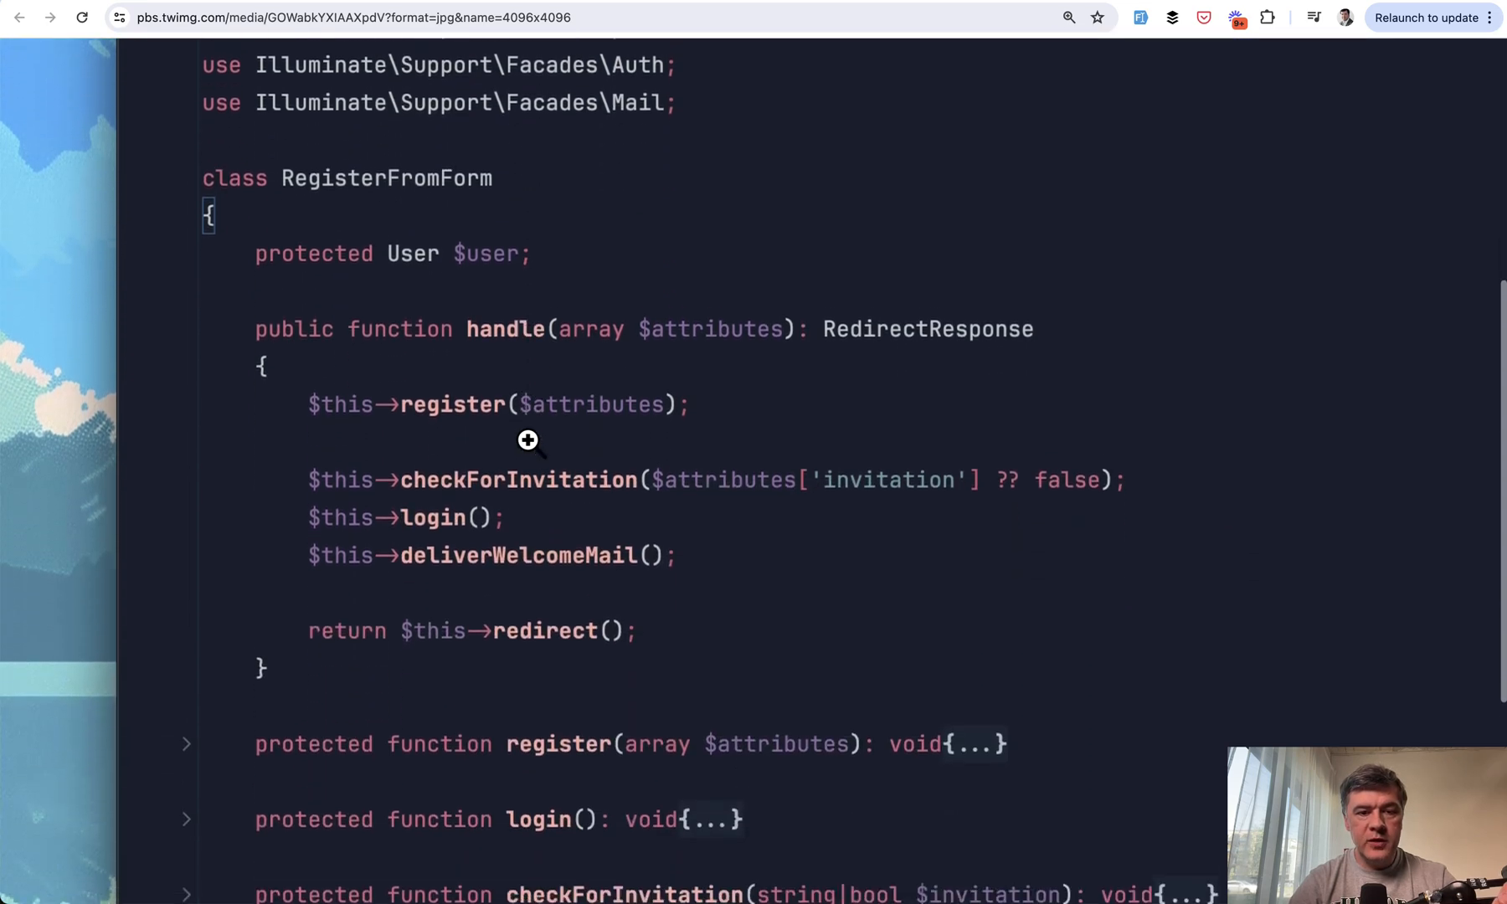
scroll("down", 3)
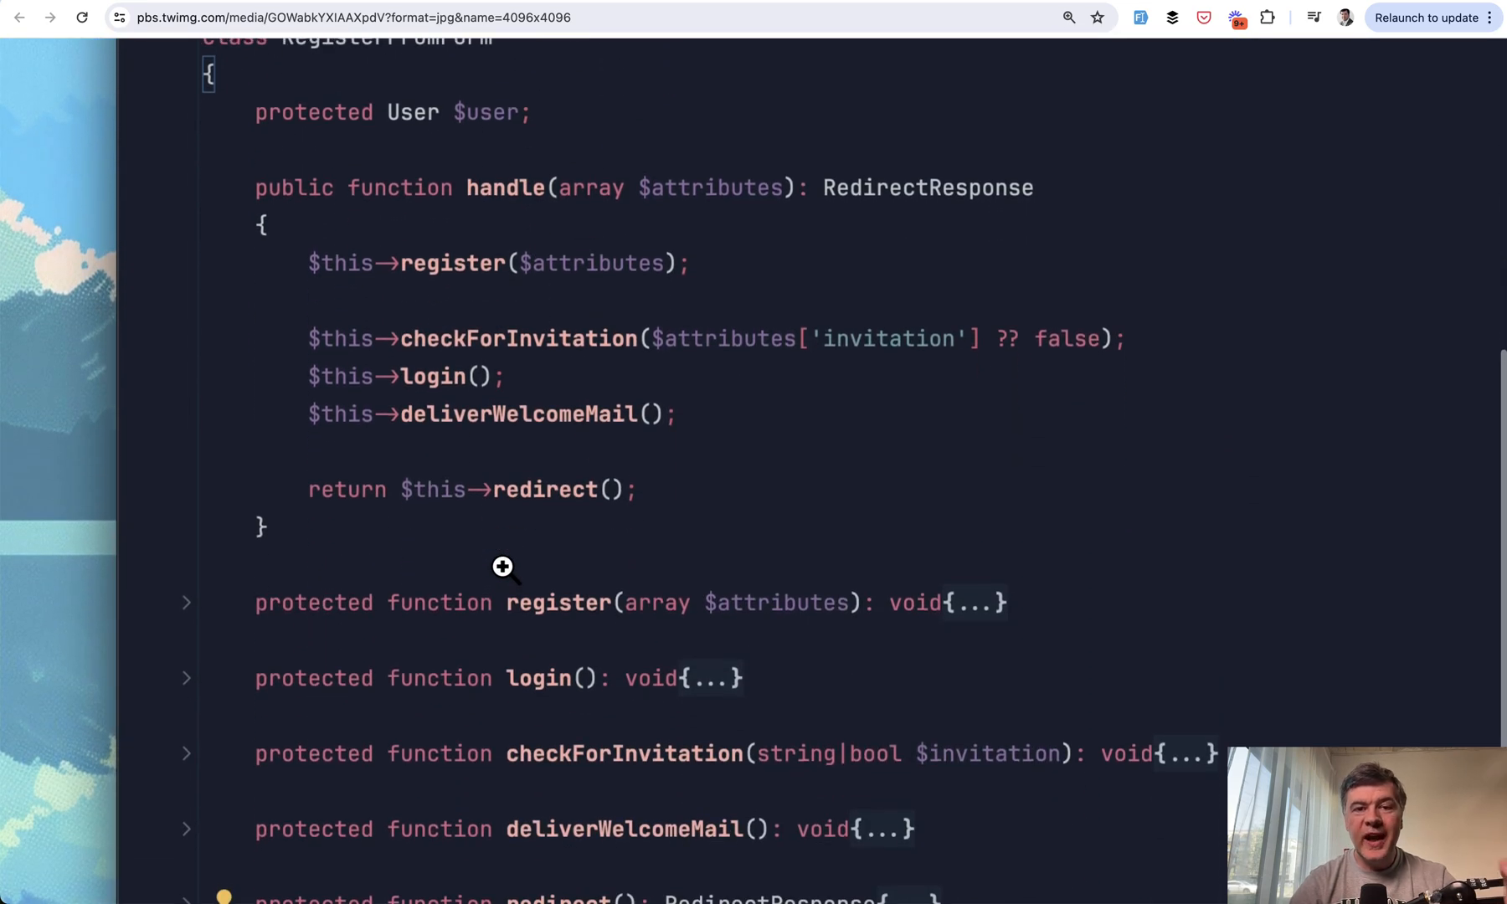
mouse_move(661, 379)
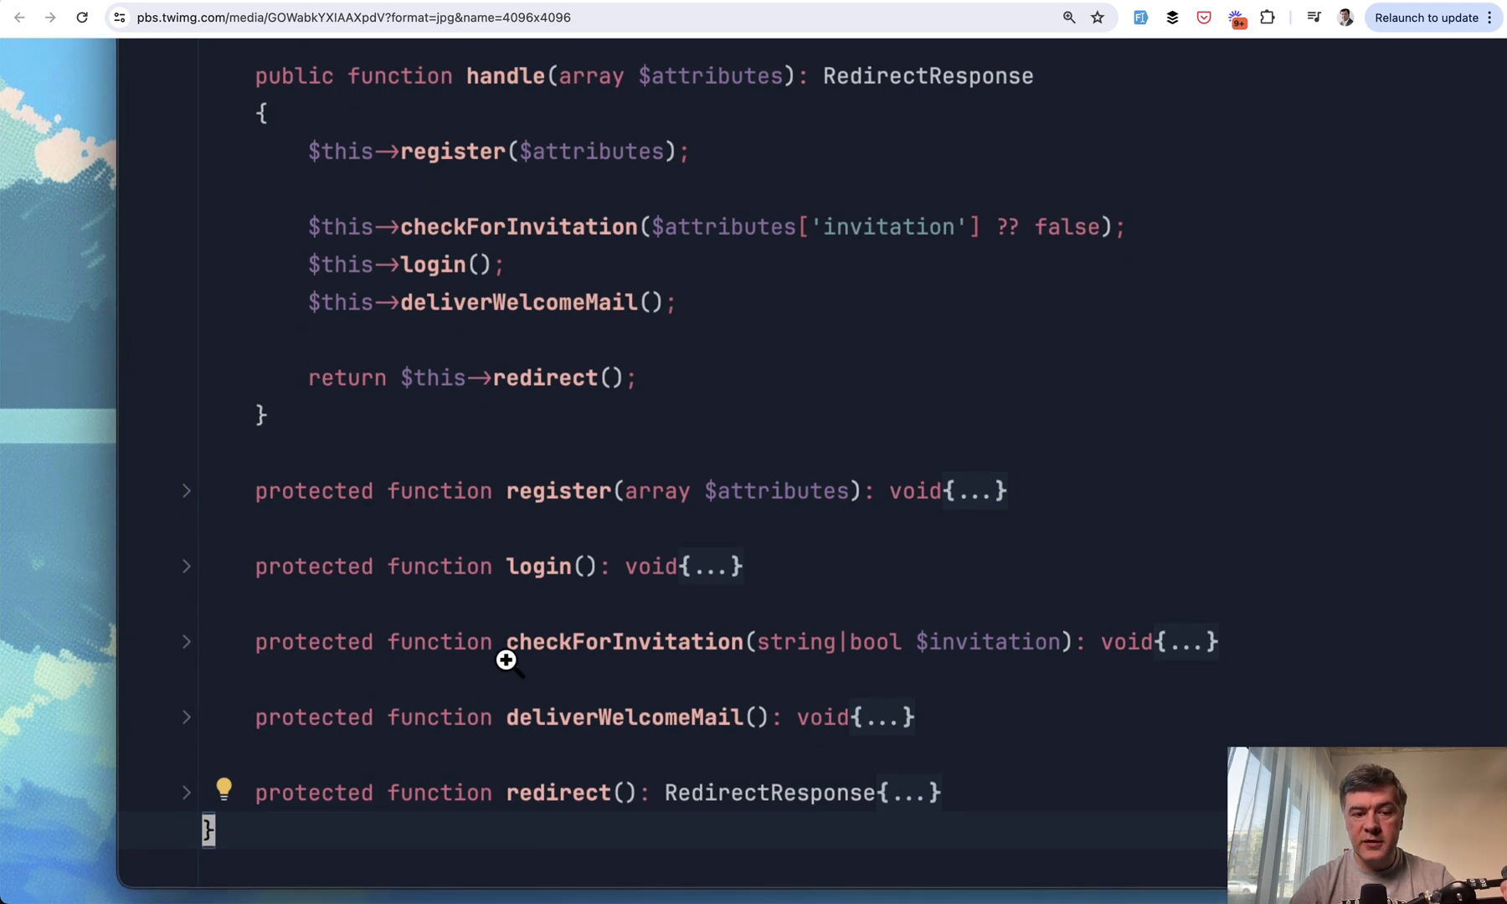
mouse_move(558, 734)
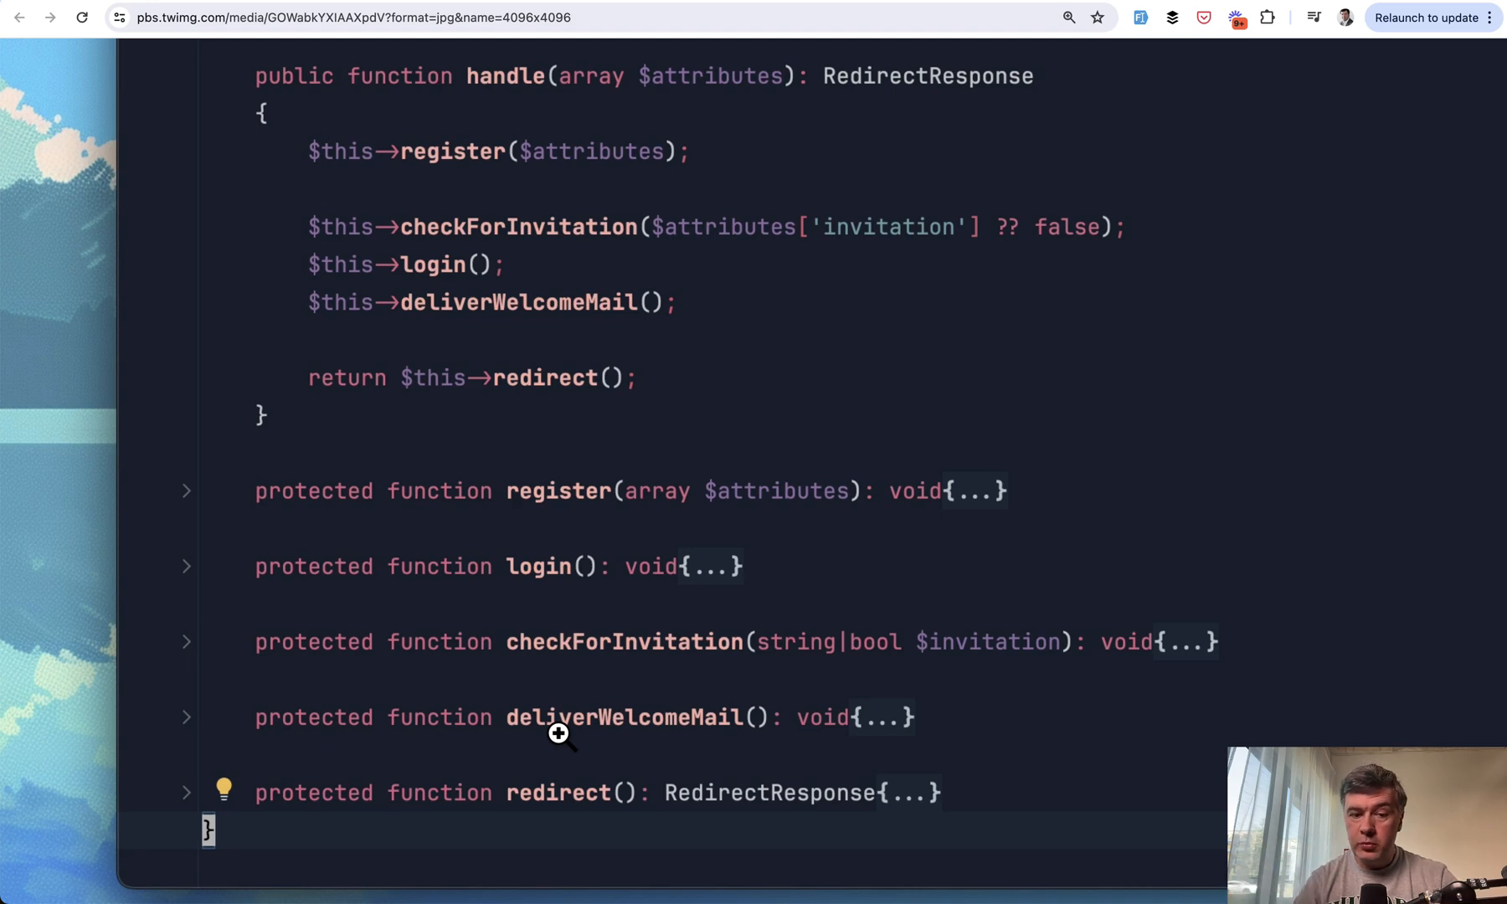
mouse_move(737, 618)
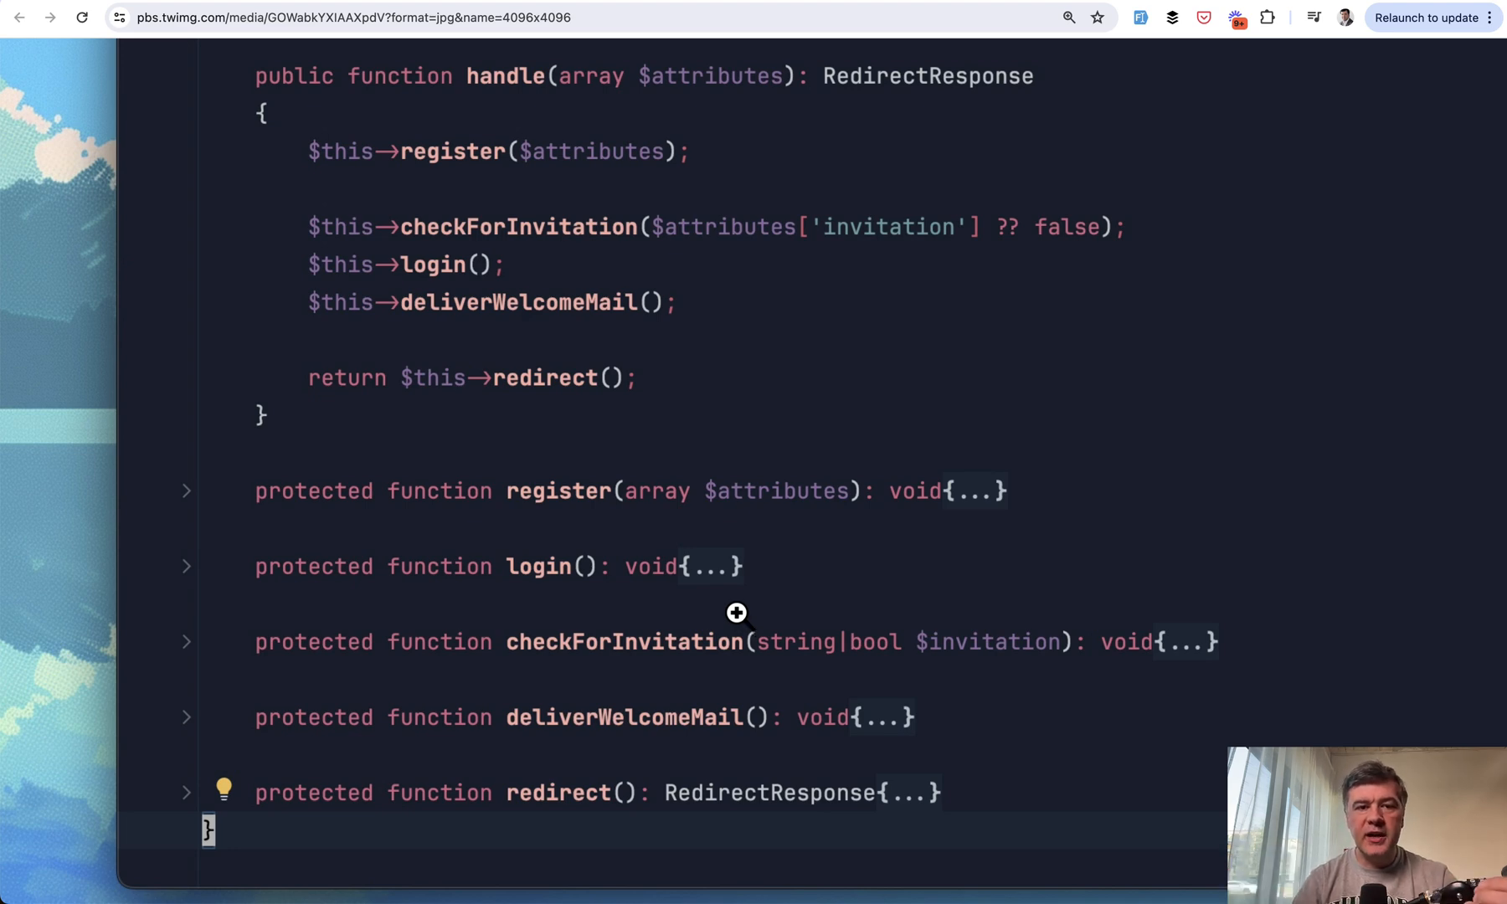
scroll("up", 3)
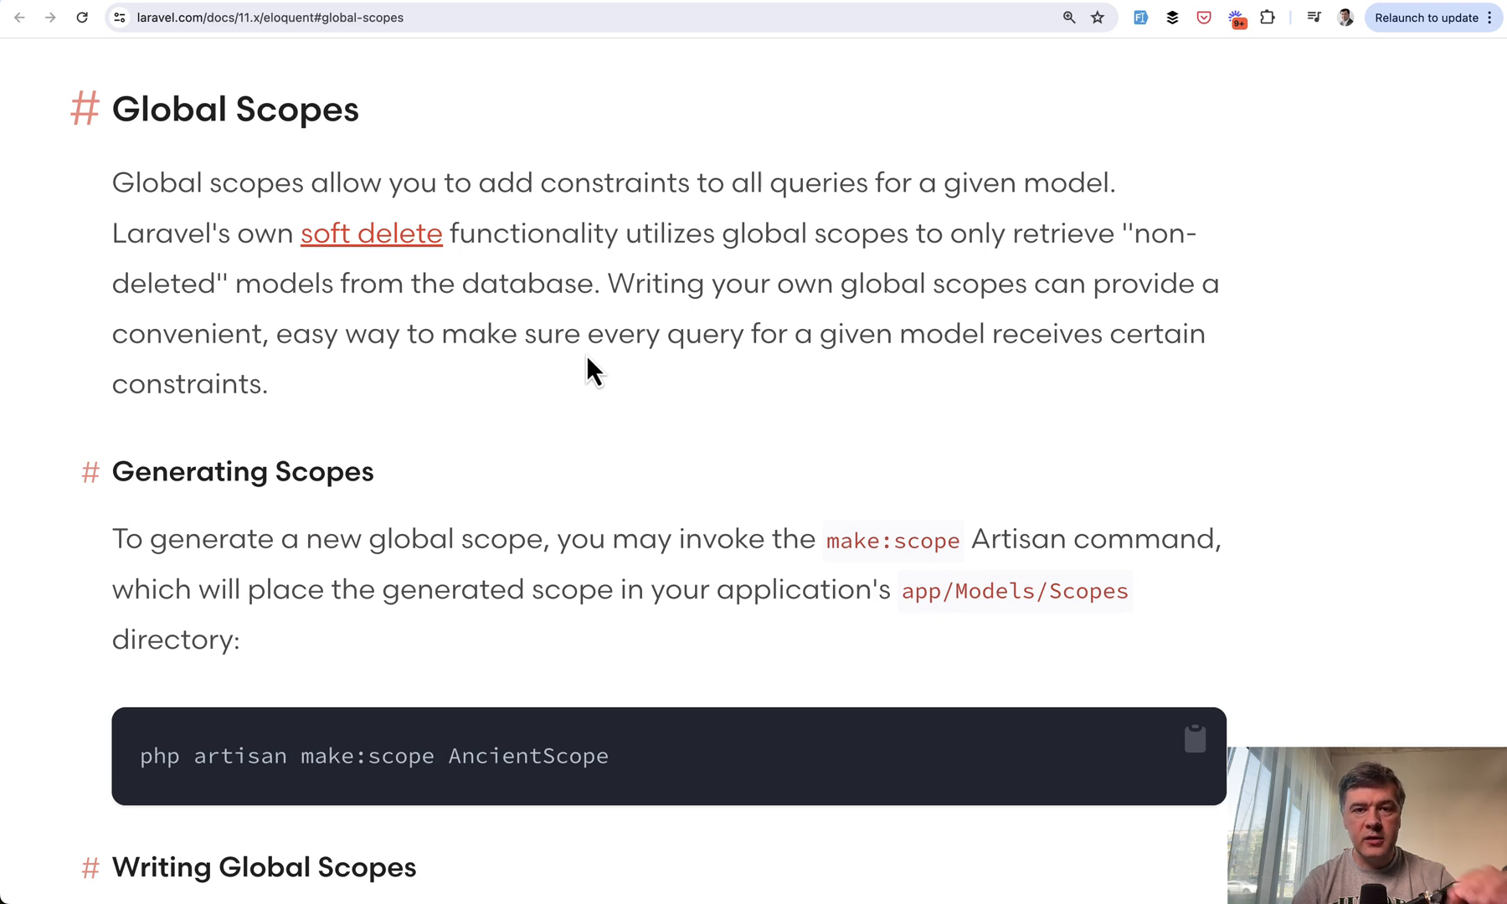
Step: Scroll the Eloquent Global Scopes examples down to the Anonymous Global Scopes closure example
scroll("down", 3)
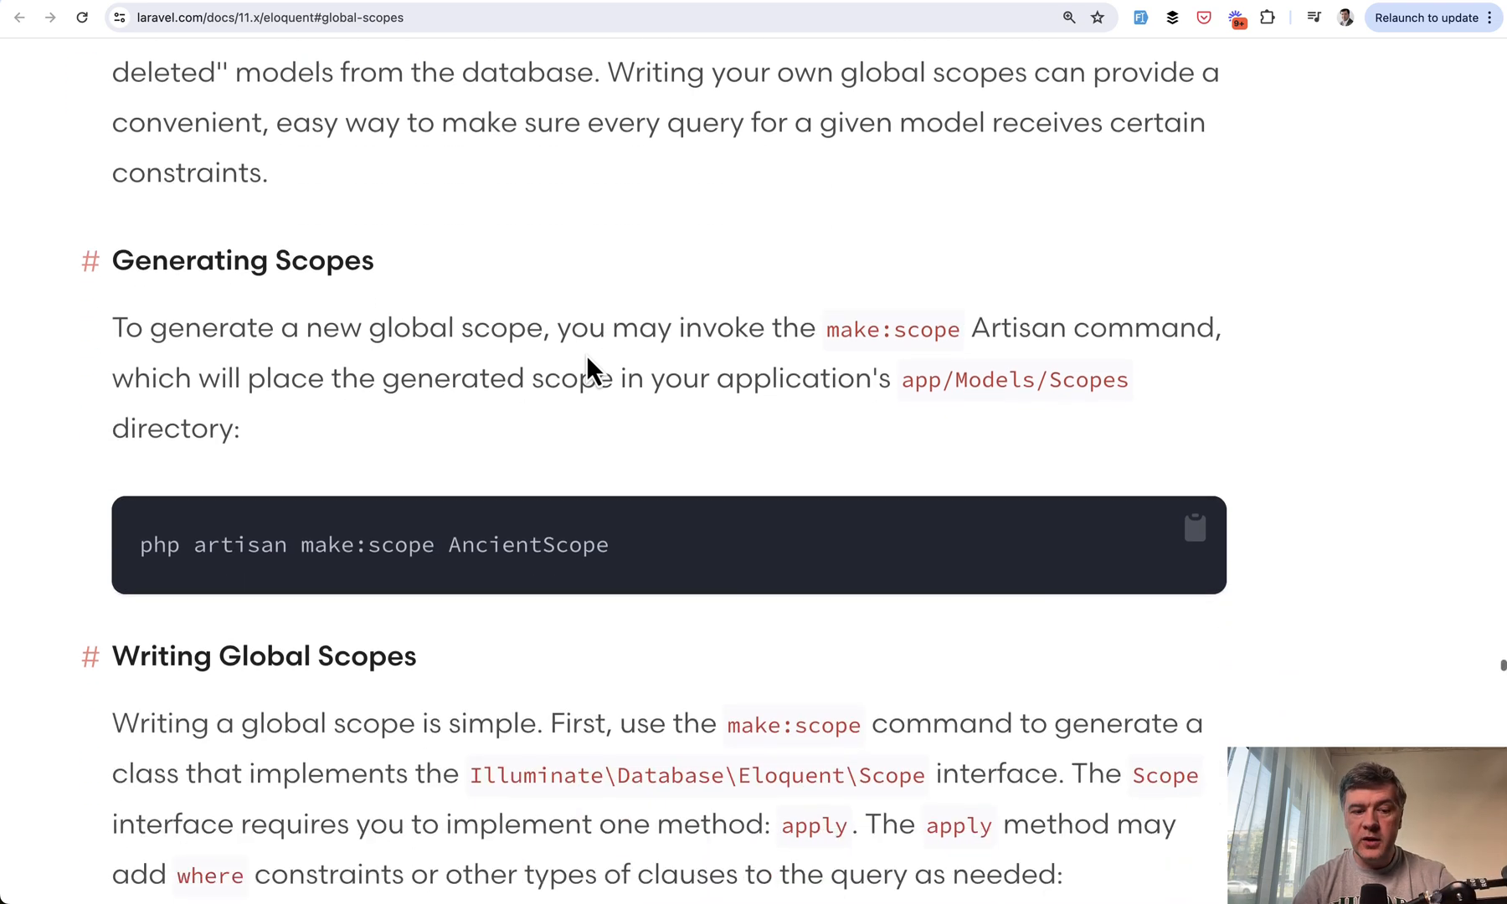
scroll("down", 3)
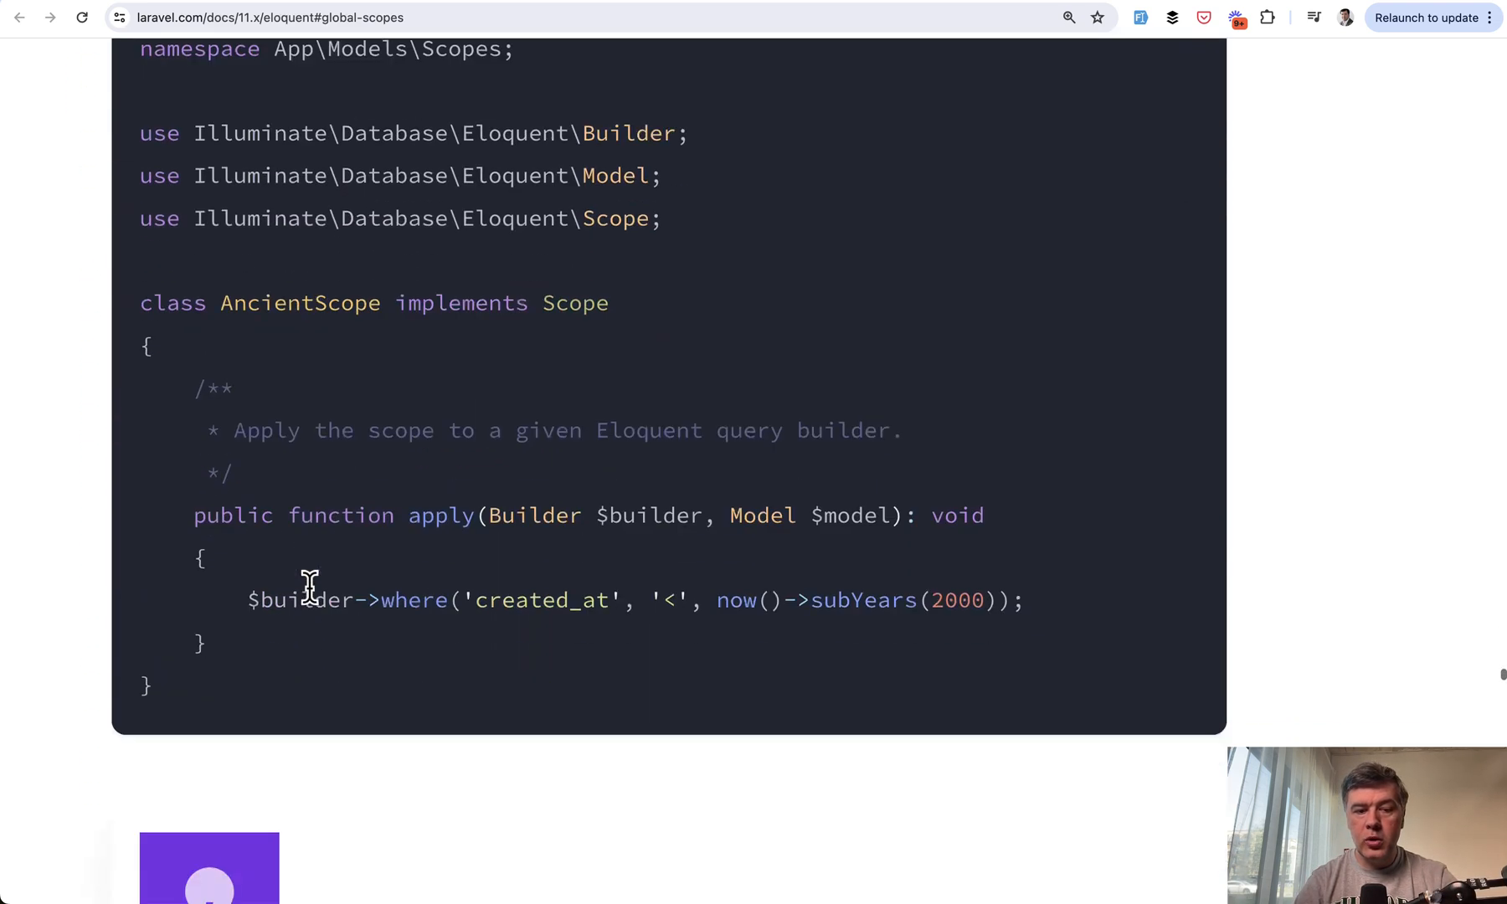
scroll("down", 3)
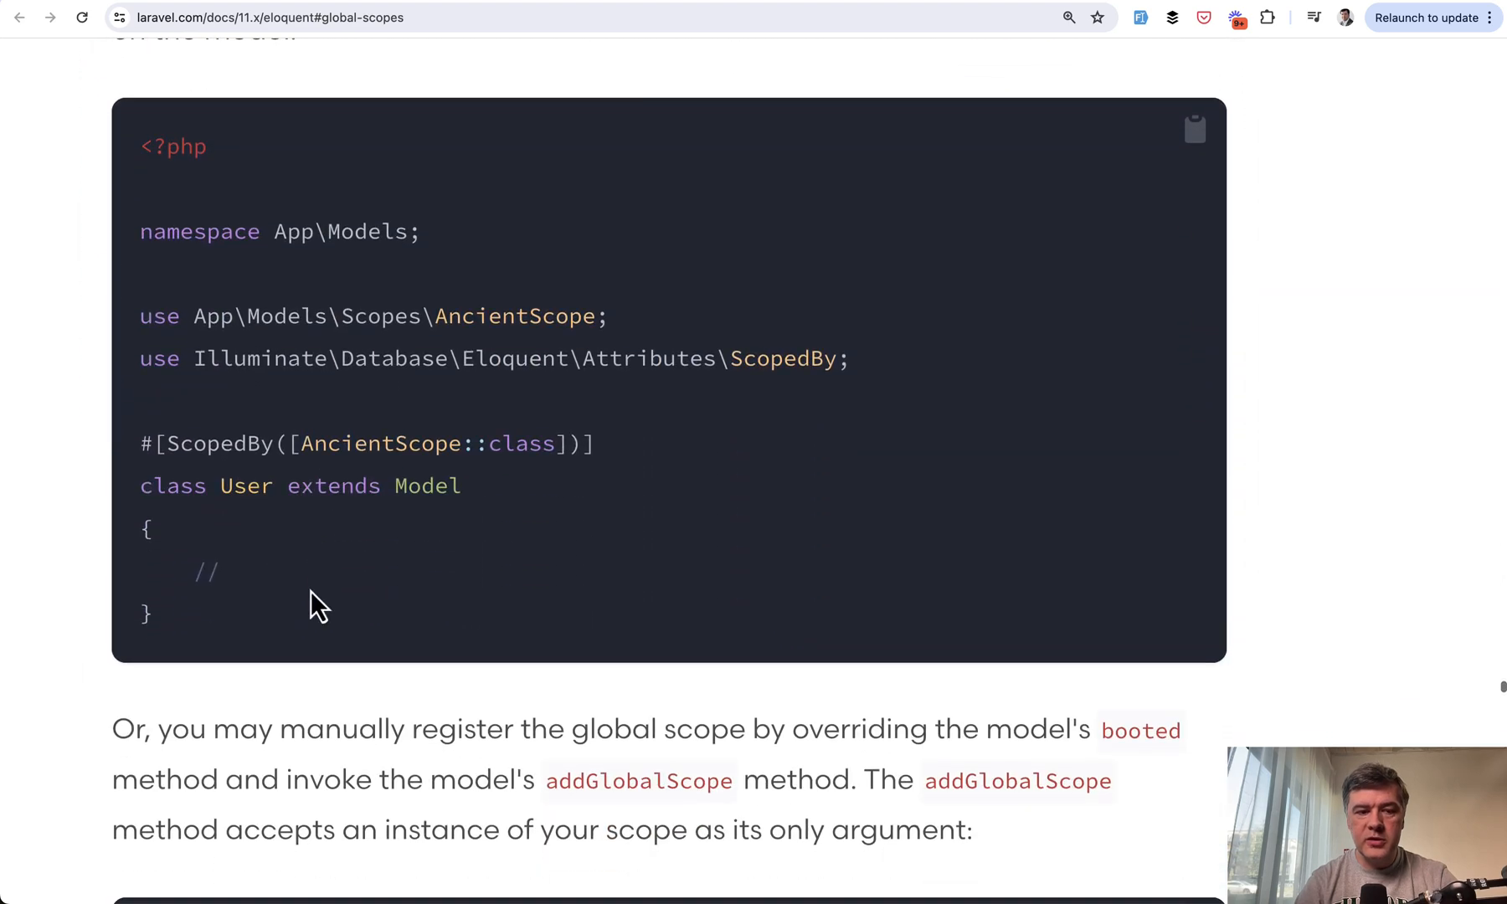
scroll("down", 3)
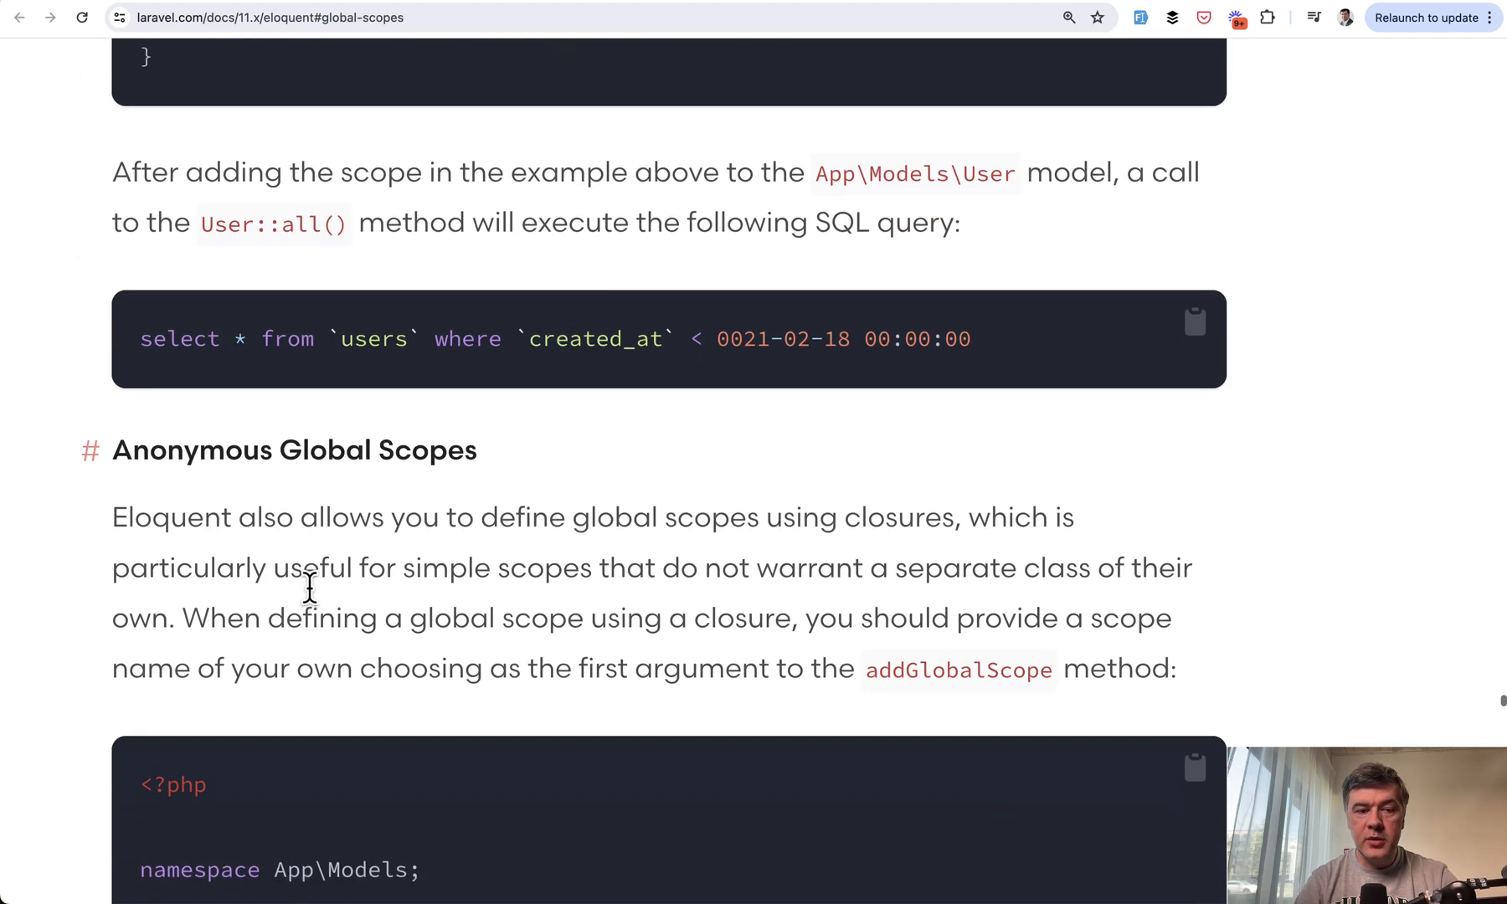
scroll("down", 3)
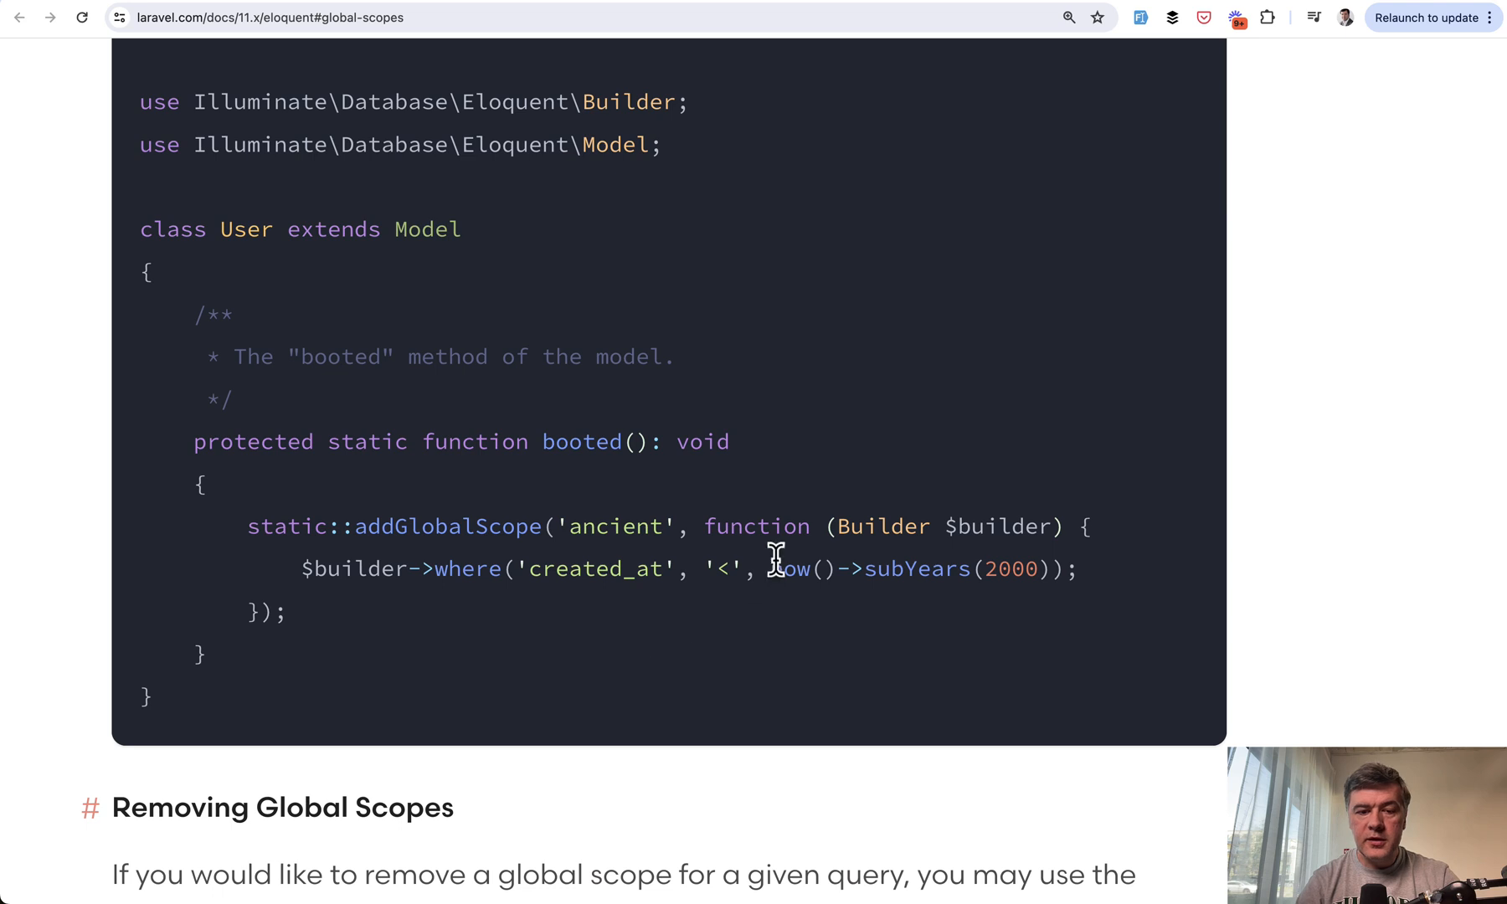
mouse_move(585, 675)
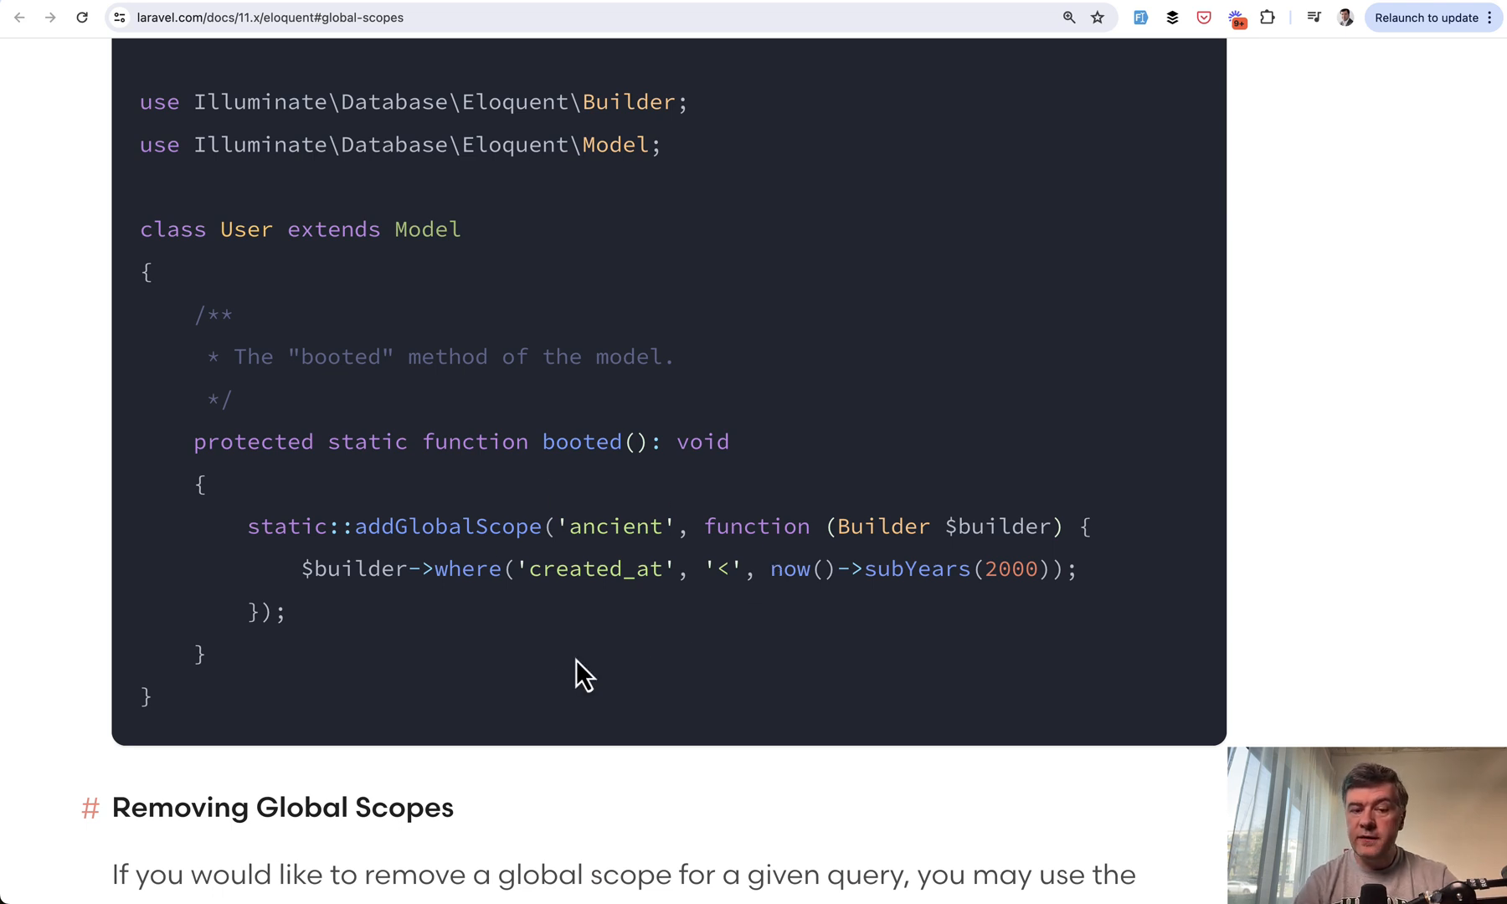
mouse_move(500, 615)
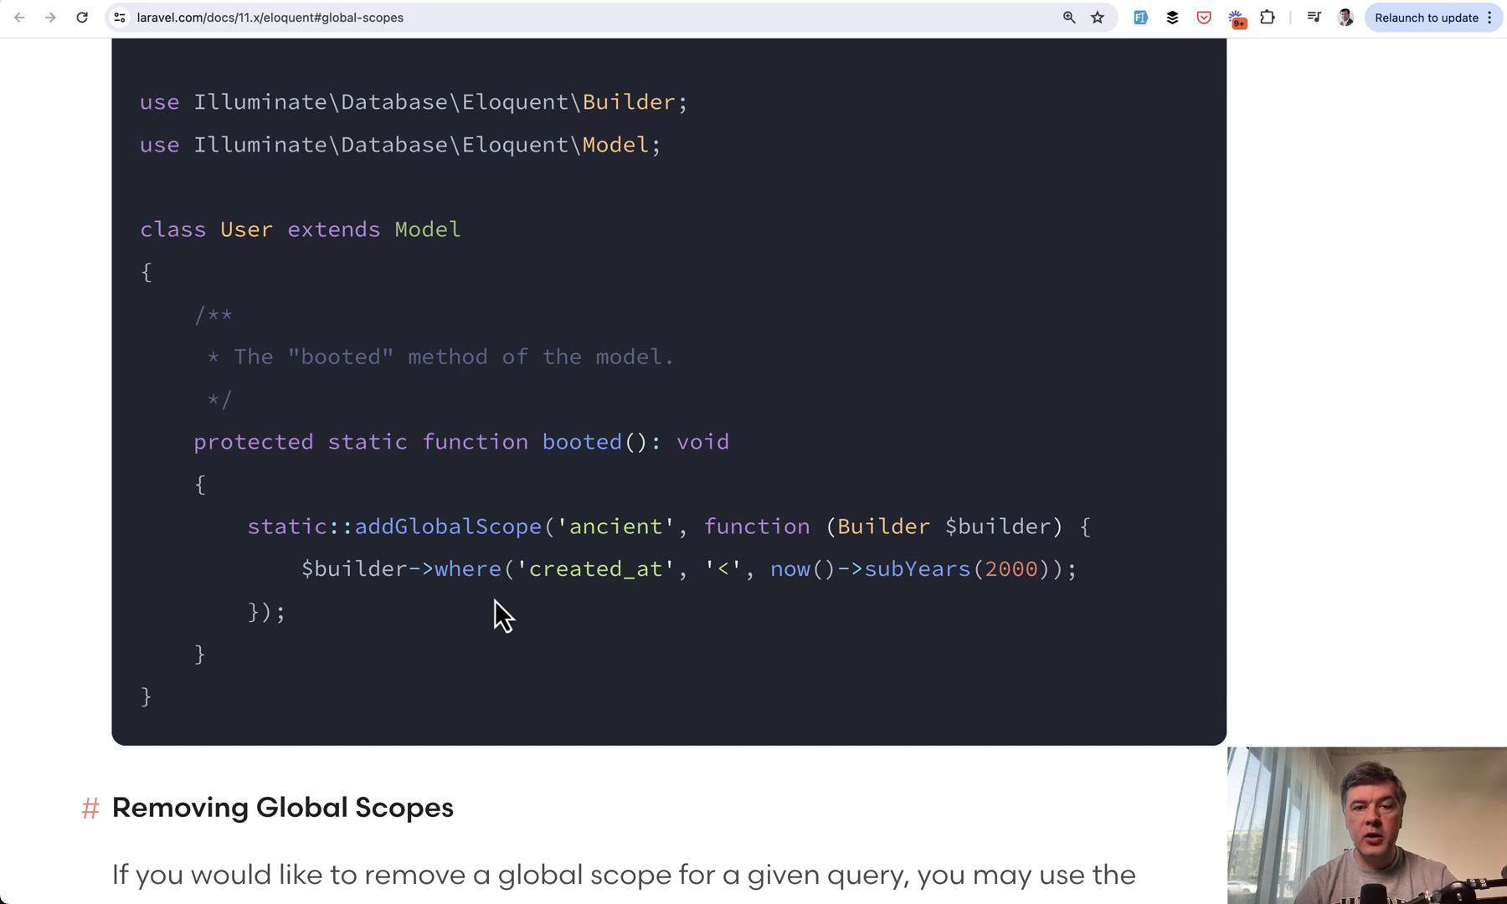
mouse_move(435, 513)
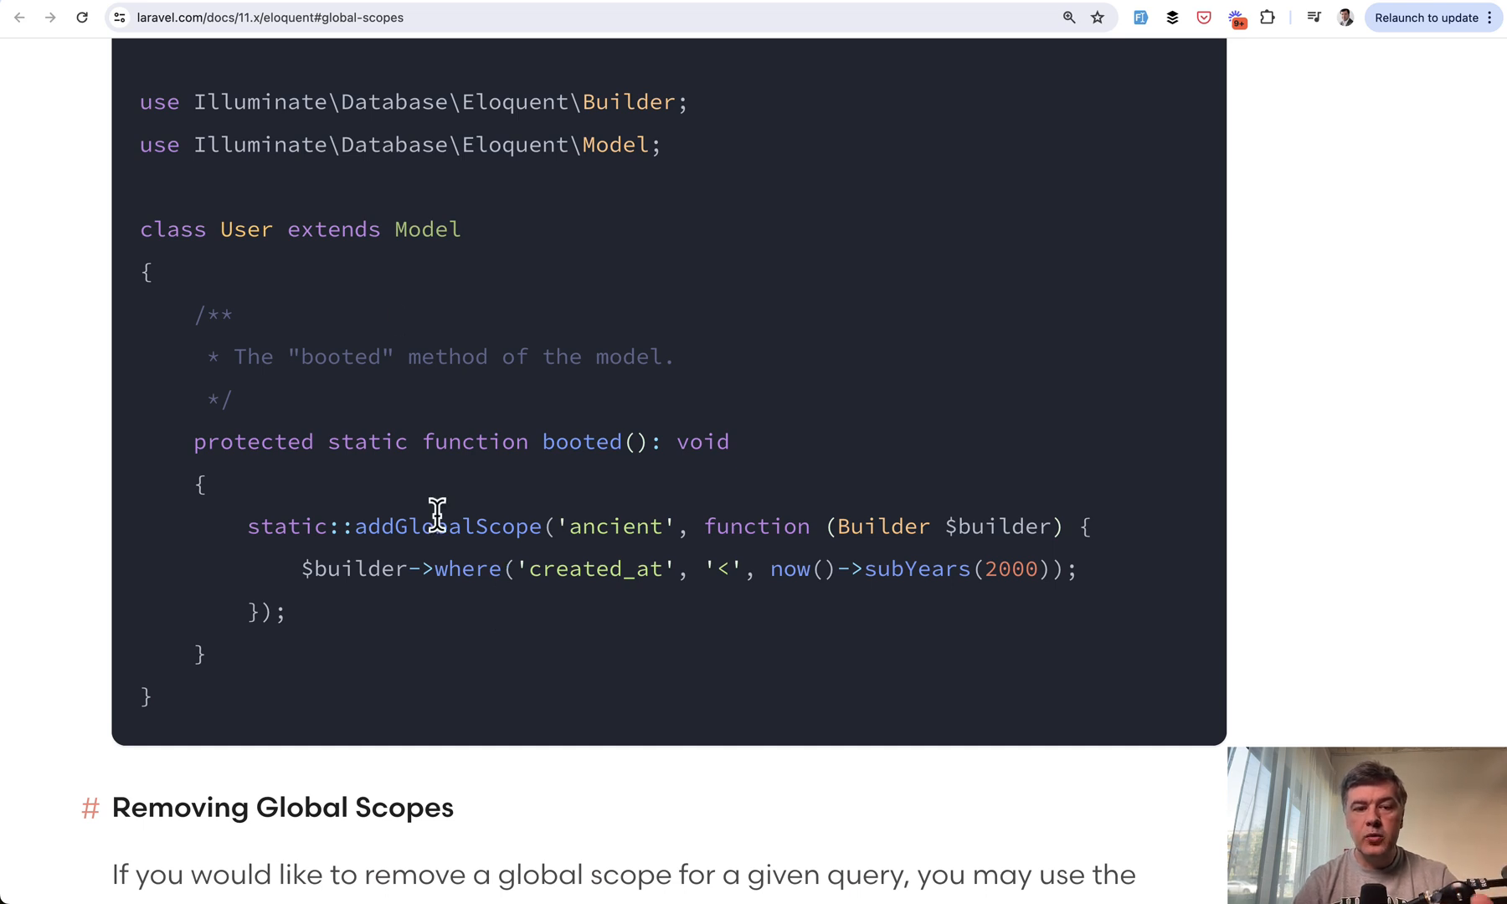
mouse_move(461, 583)
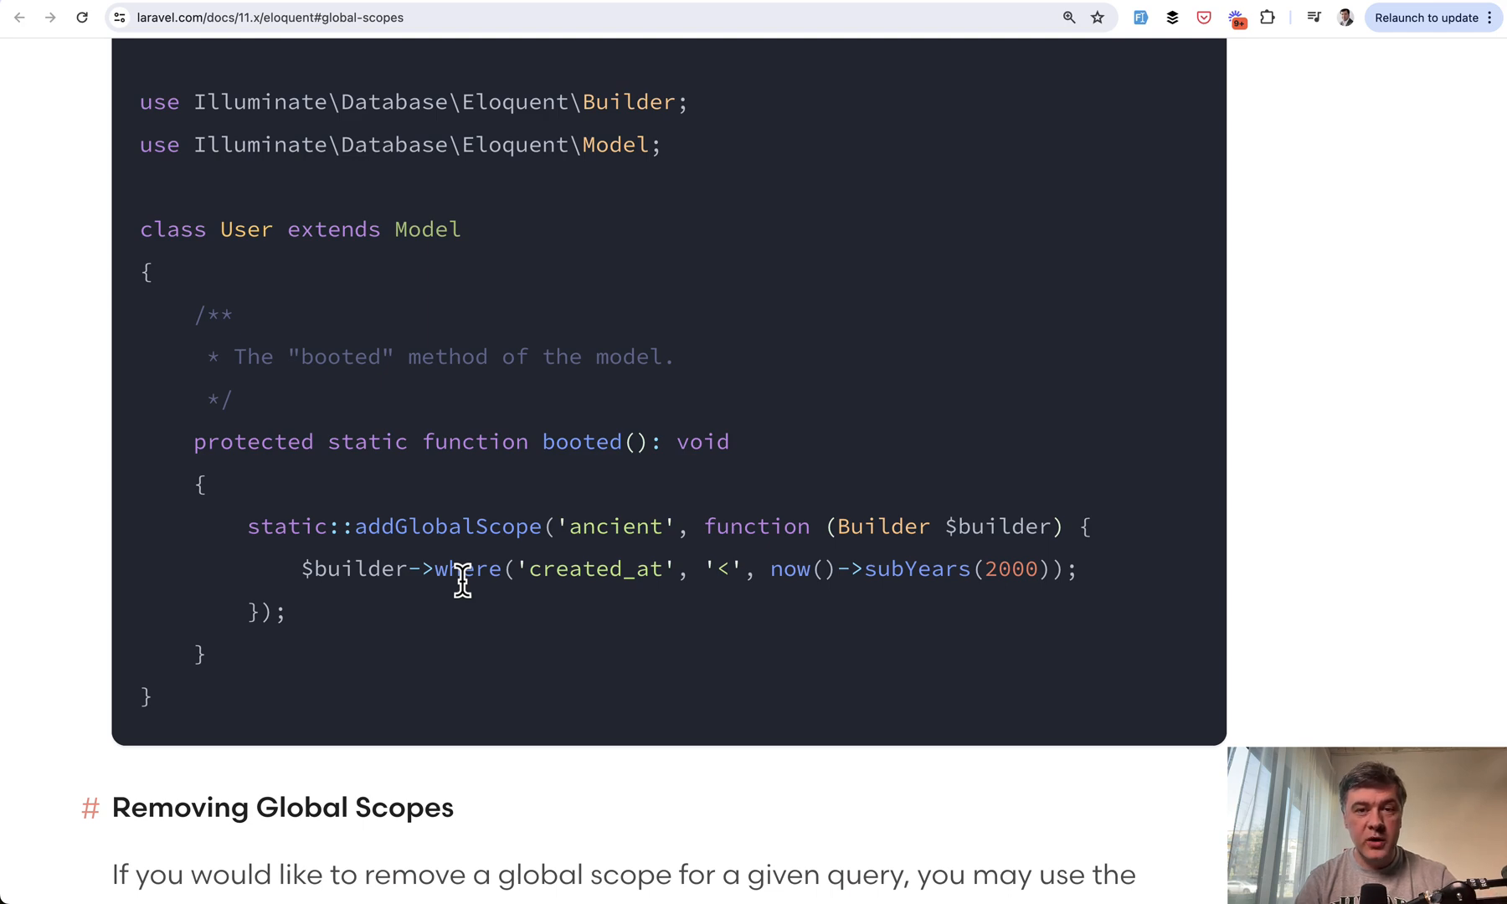
mouse_move(525, 642)
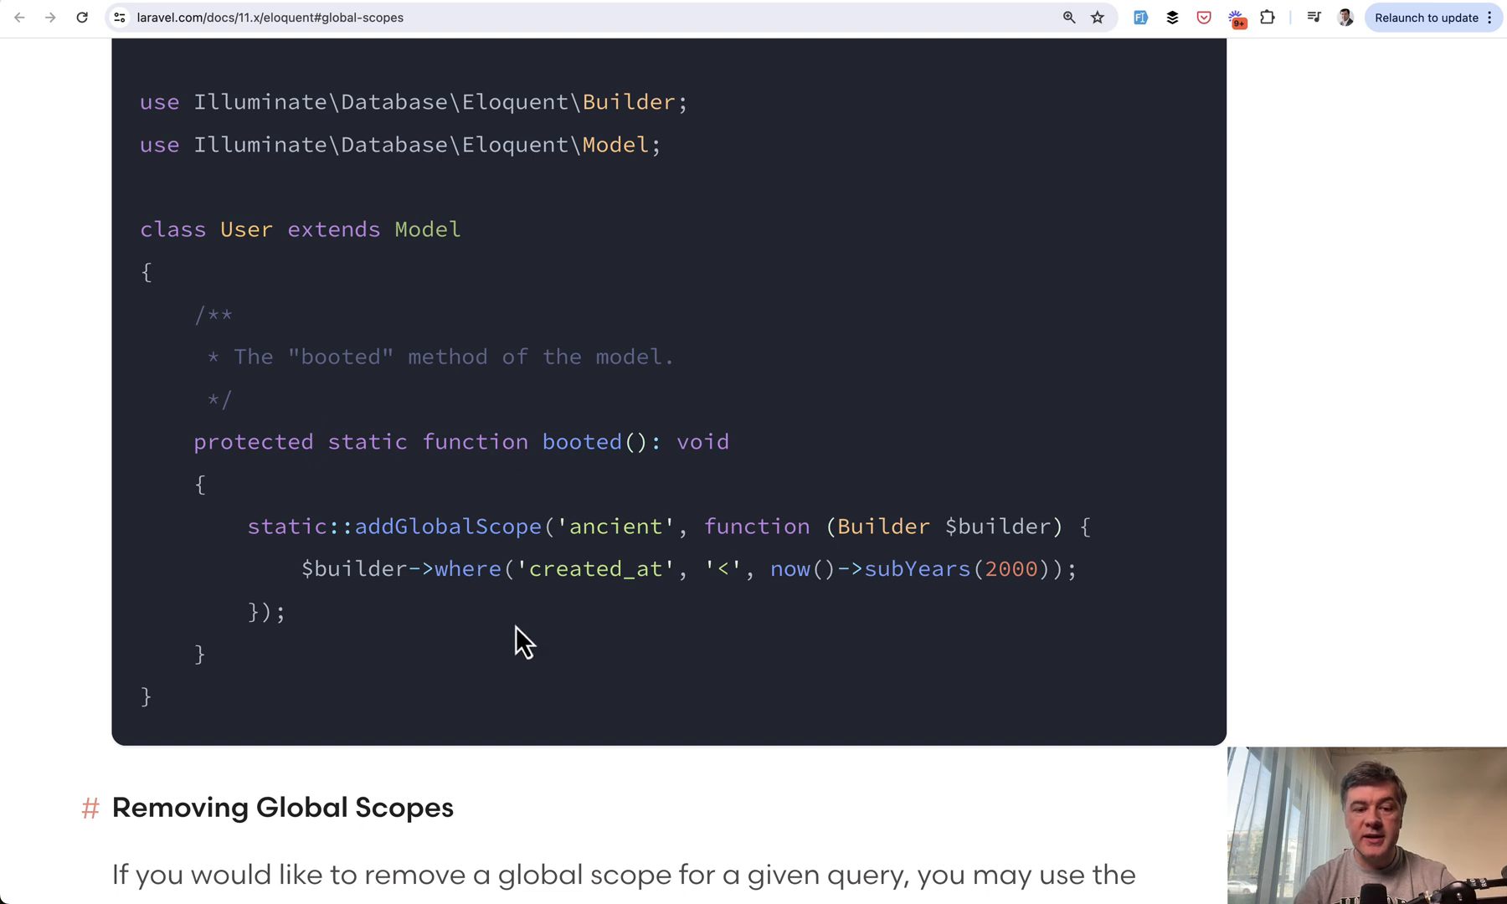
mouse_move(576, 632)
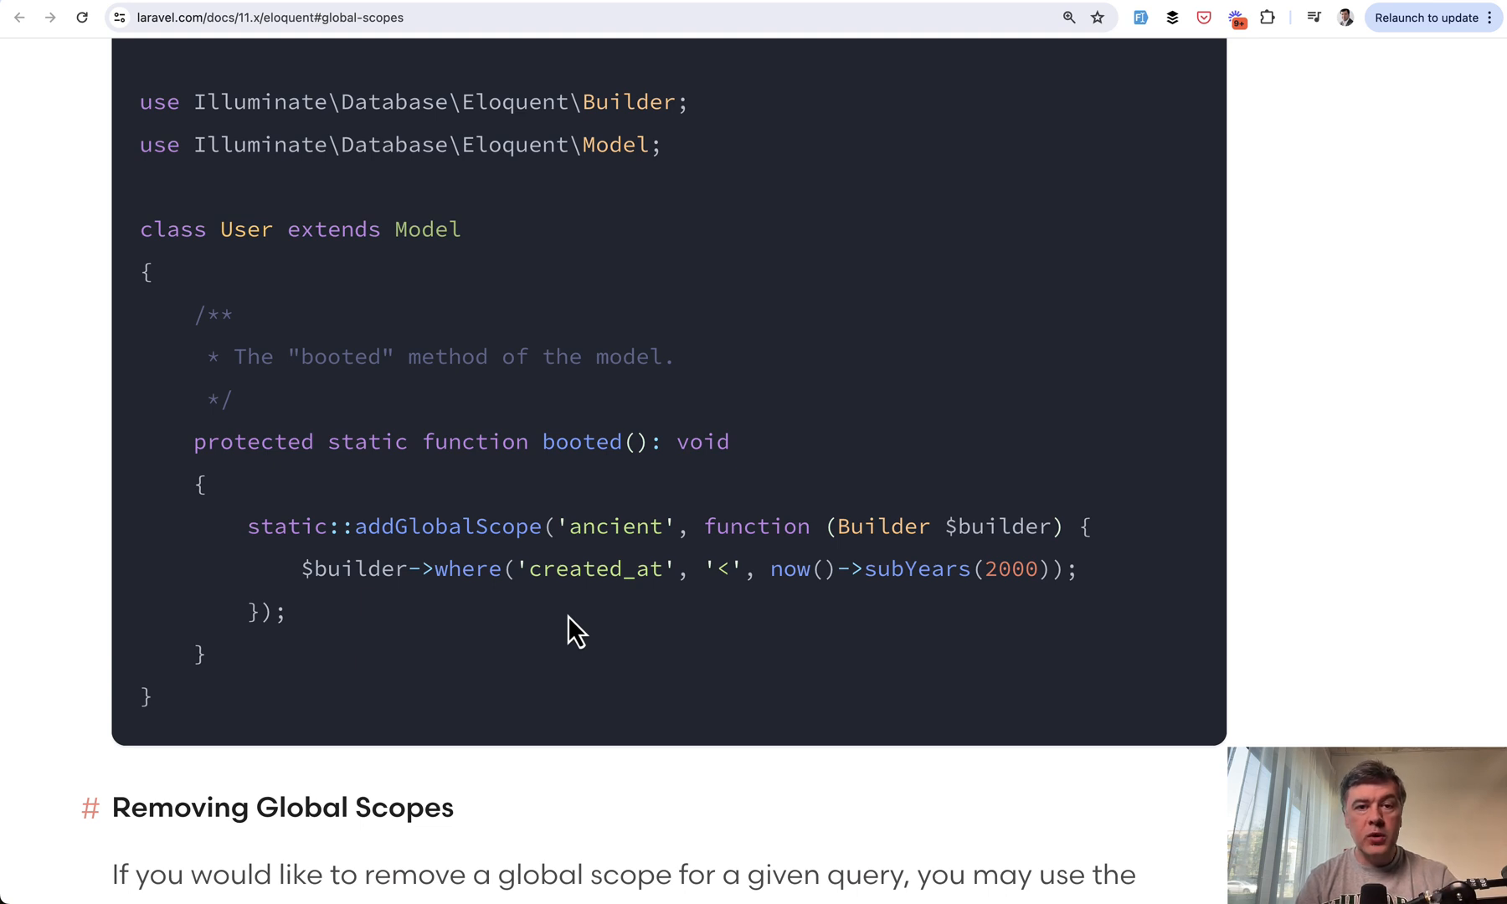
mouse_move(481, 724)
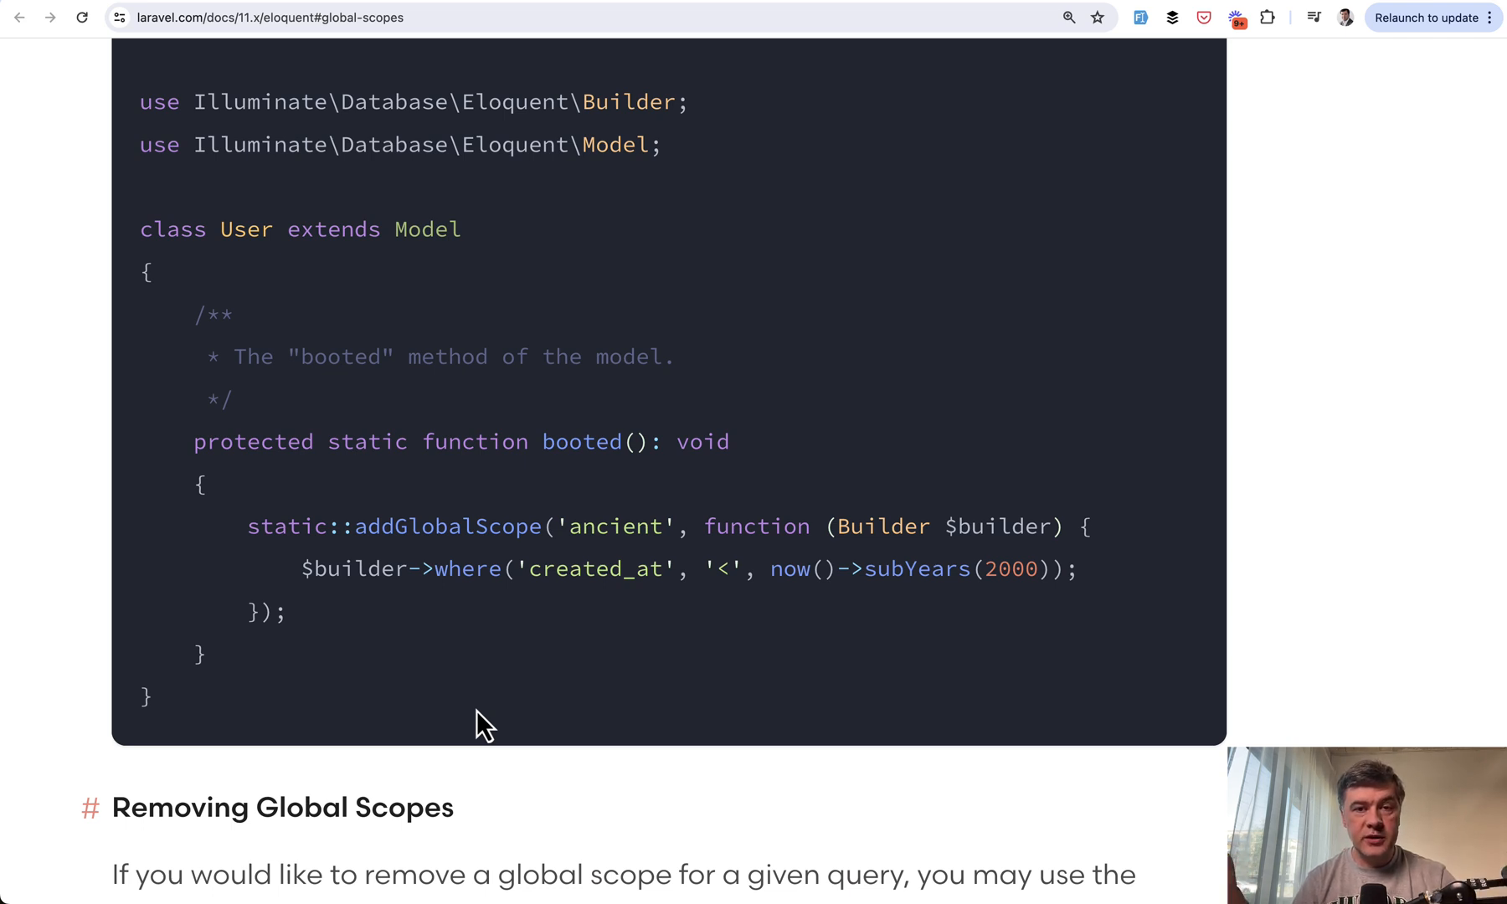
mouse_move(427, 625)
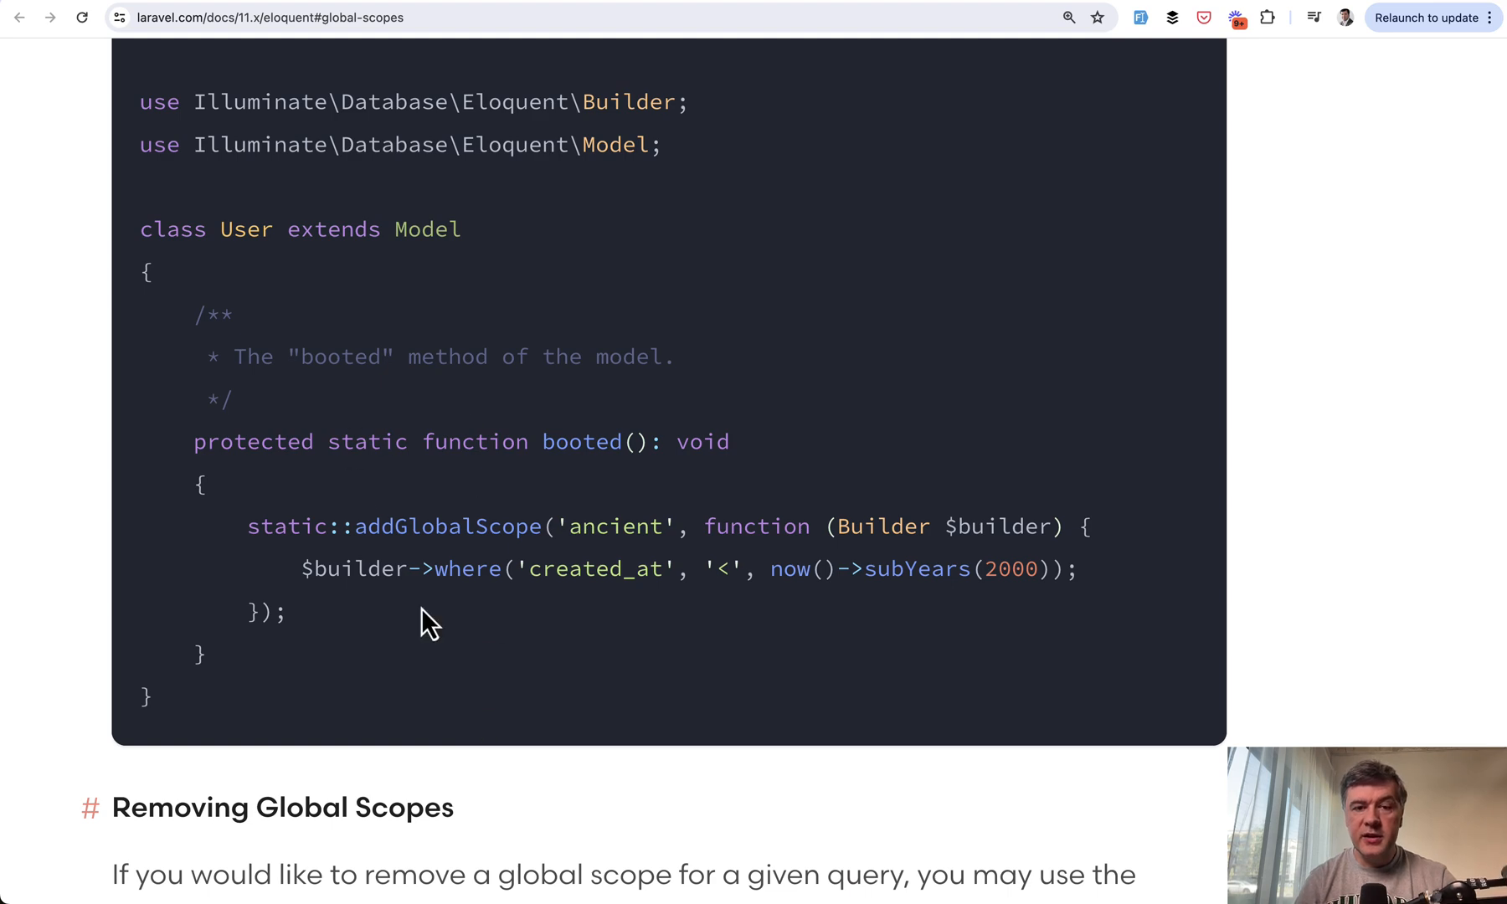
mouse_move(602, 630)
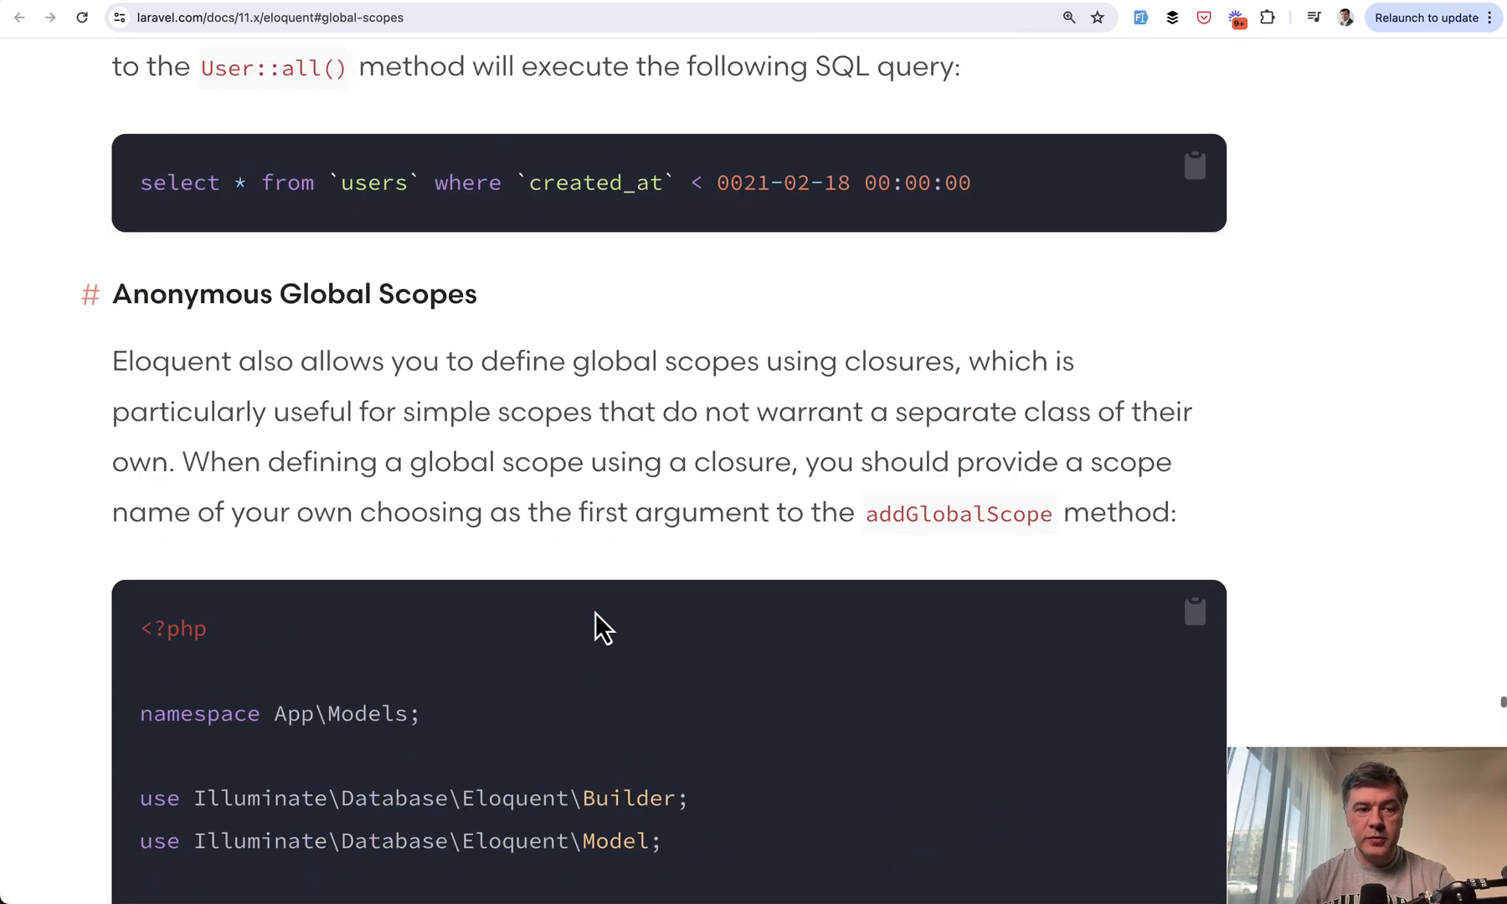
Step: Review the #[ScopedBy] attribute applying AncientScope to the User model
scroll("down", 3)
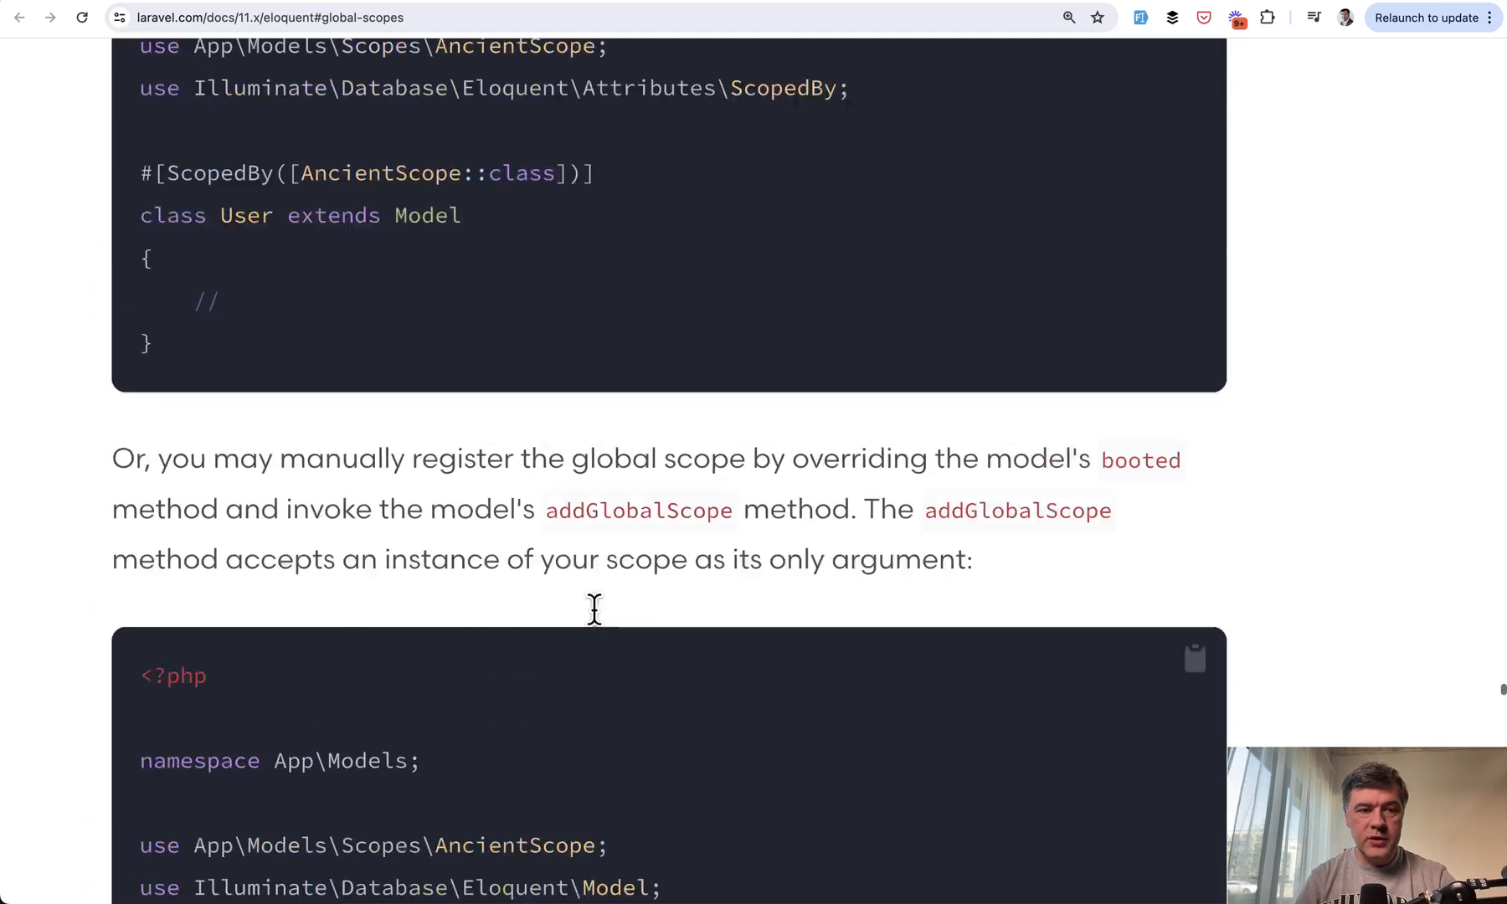
scroll("up", 3)
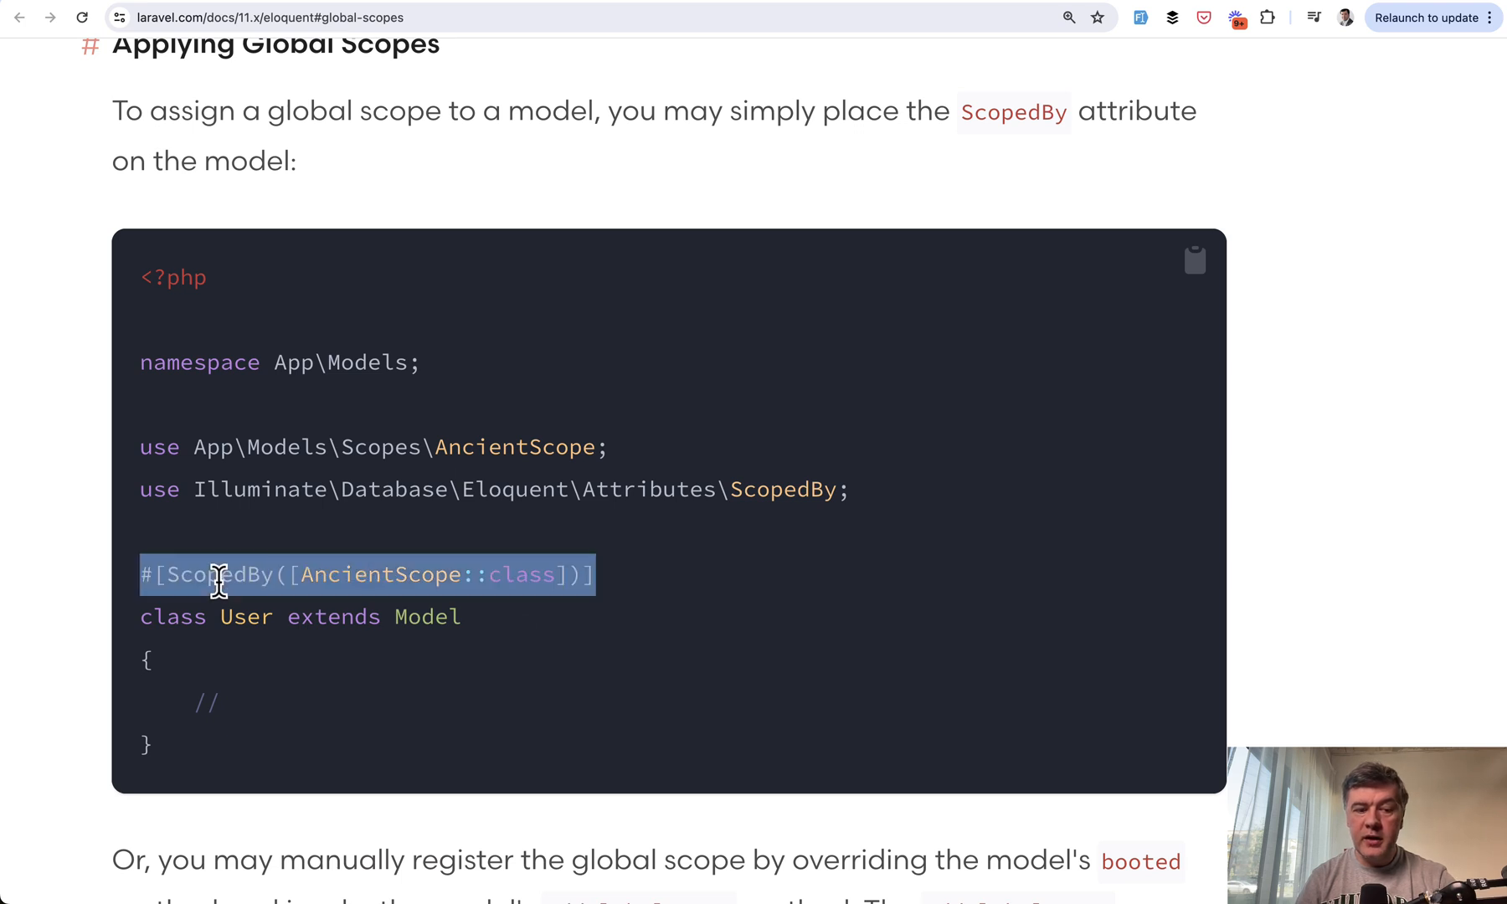
scroll("down", 3)
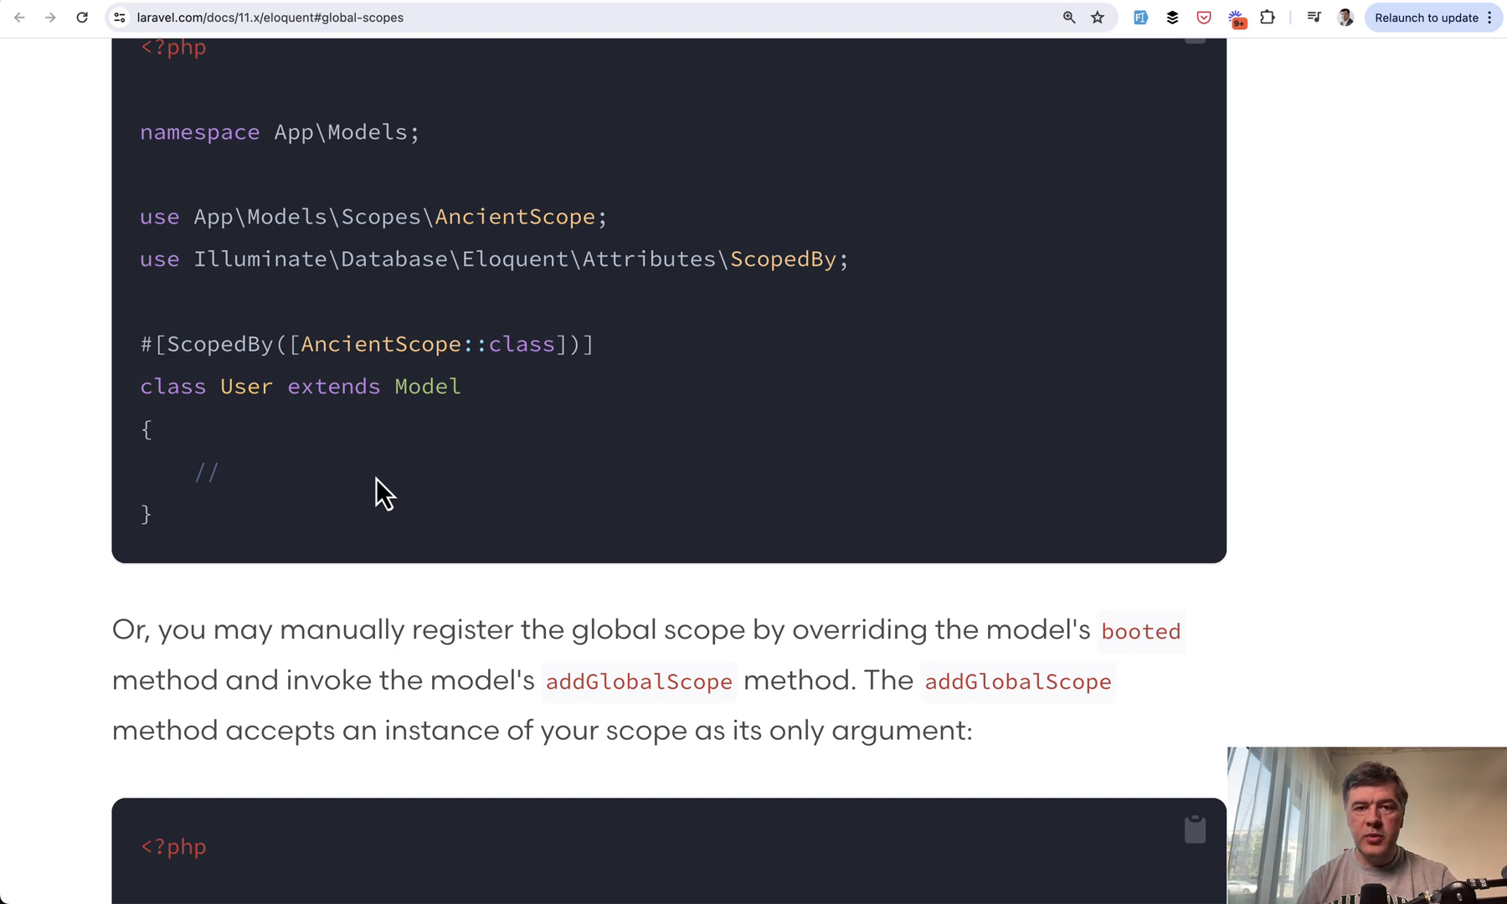
mouse_move(1036, 17)
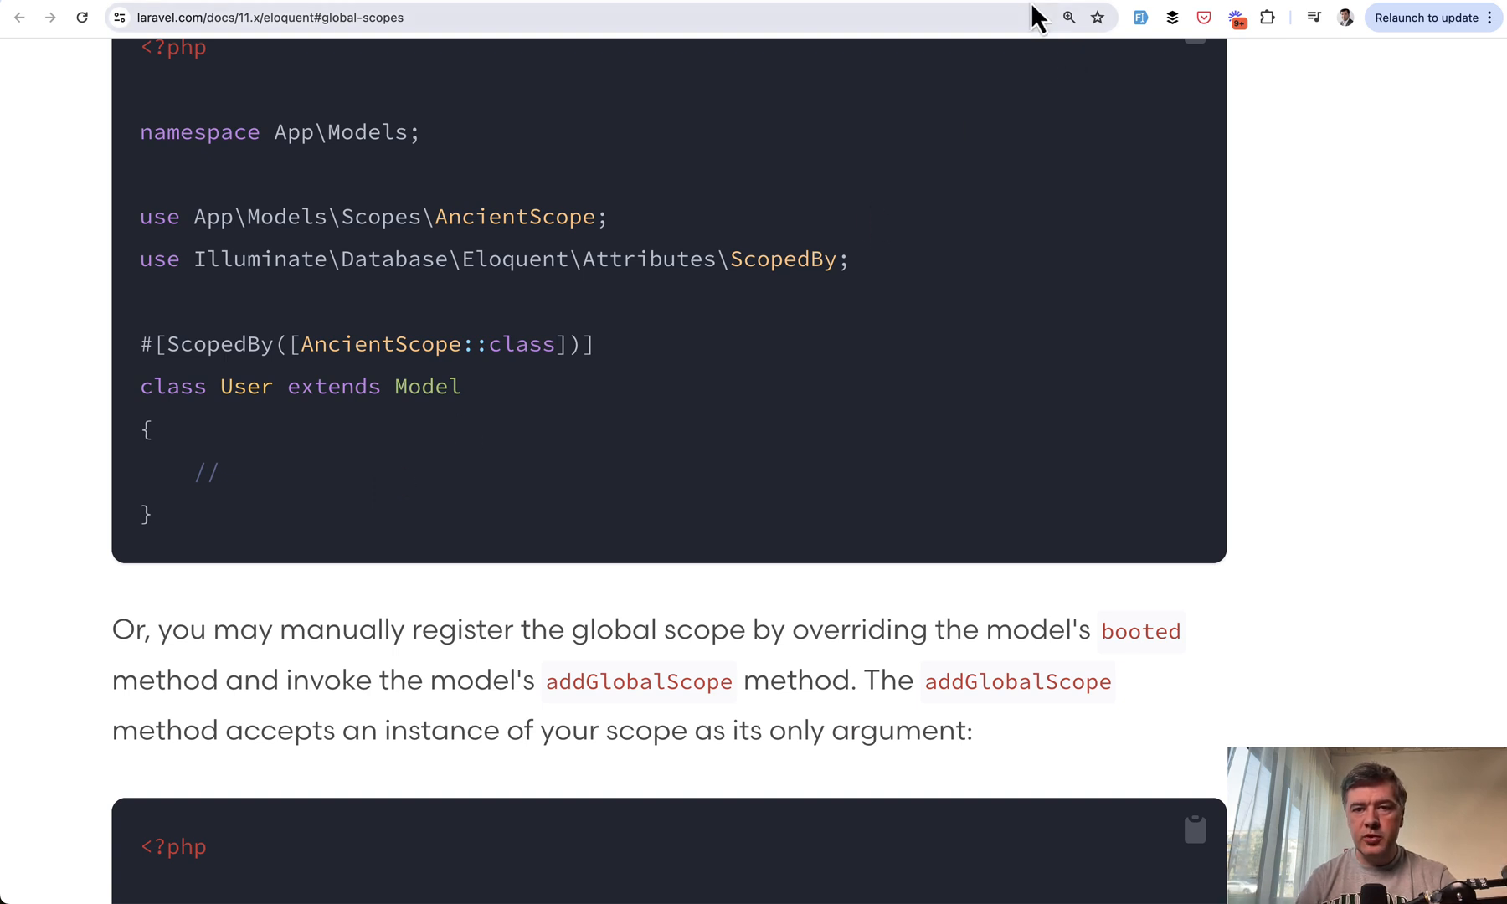
mouse_move(1057, 17)
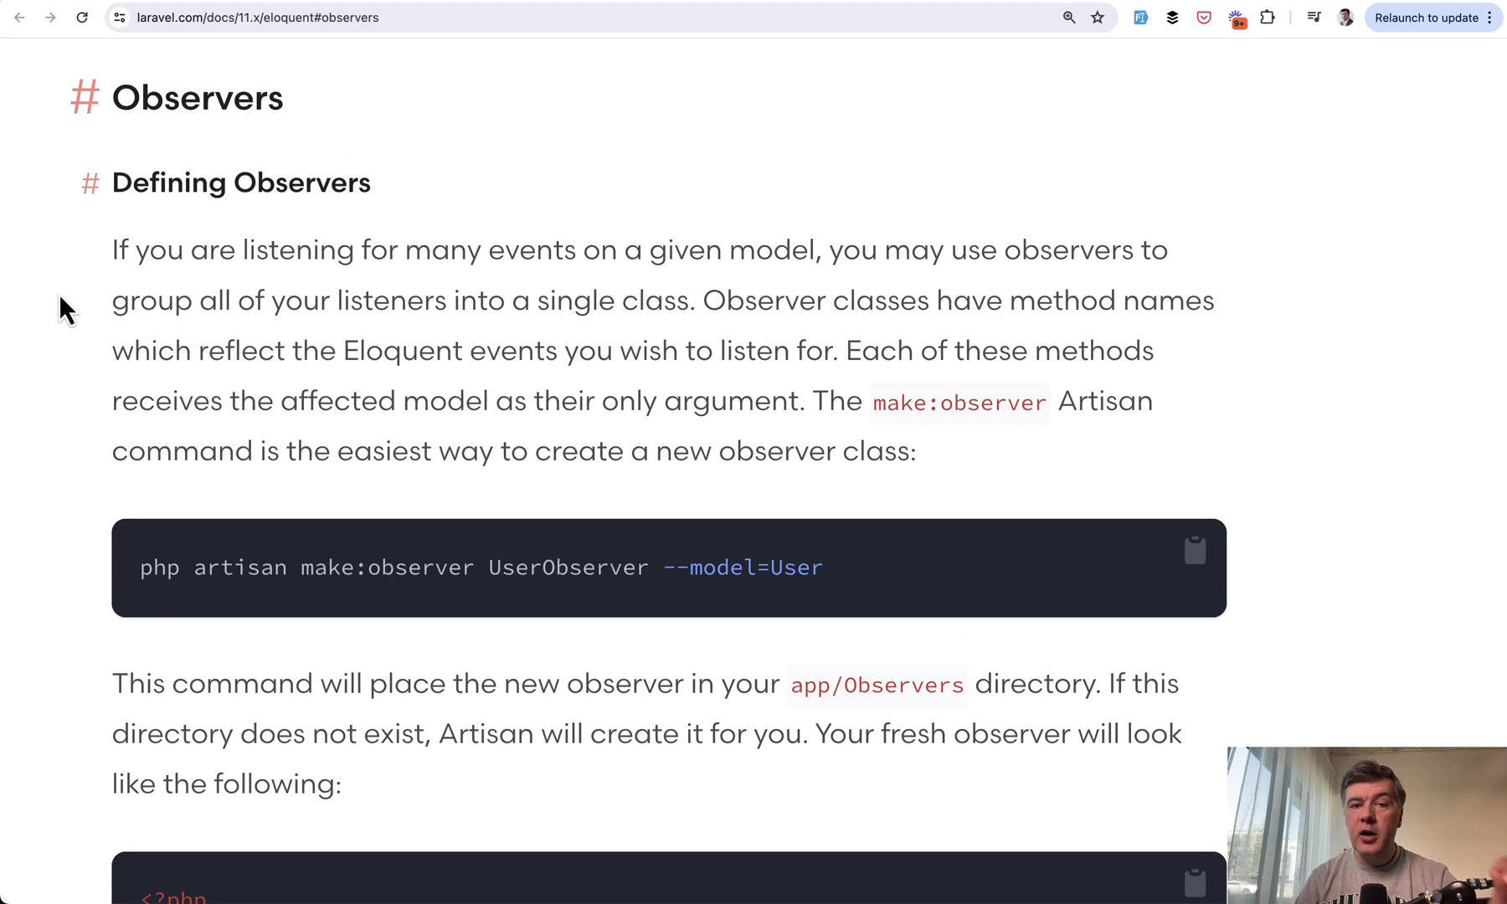
Step: Read through the UserObserver class definition in the Observers section
scroll("down", 3)
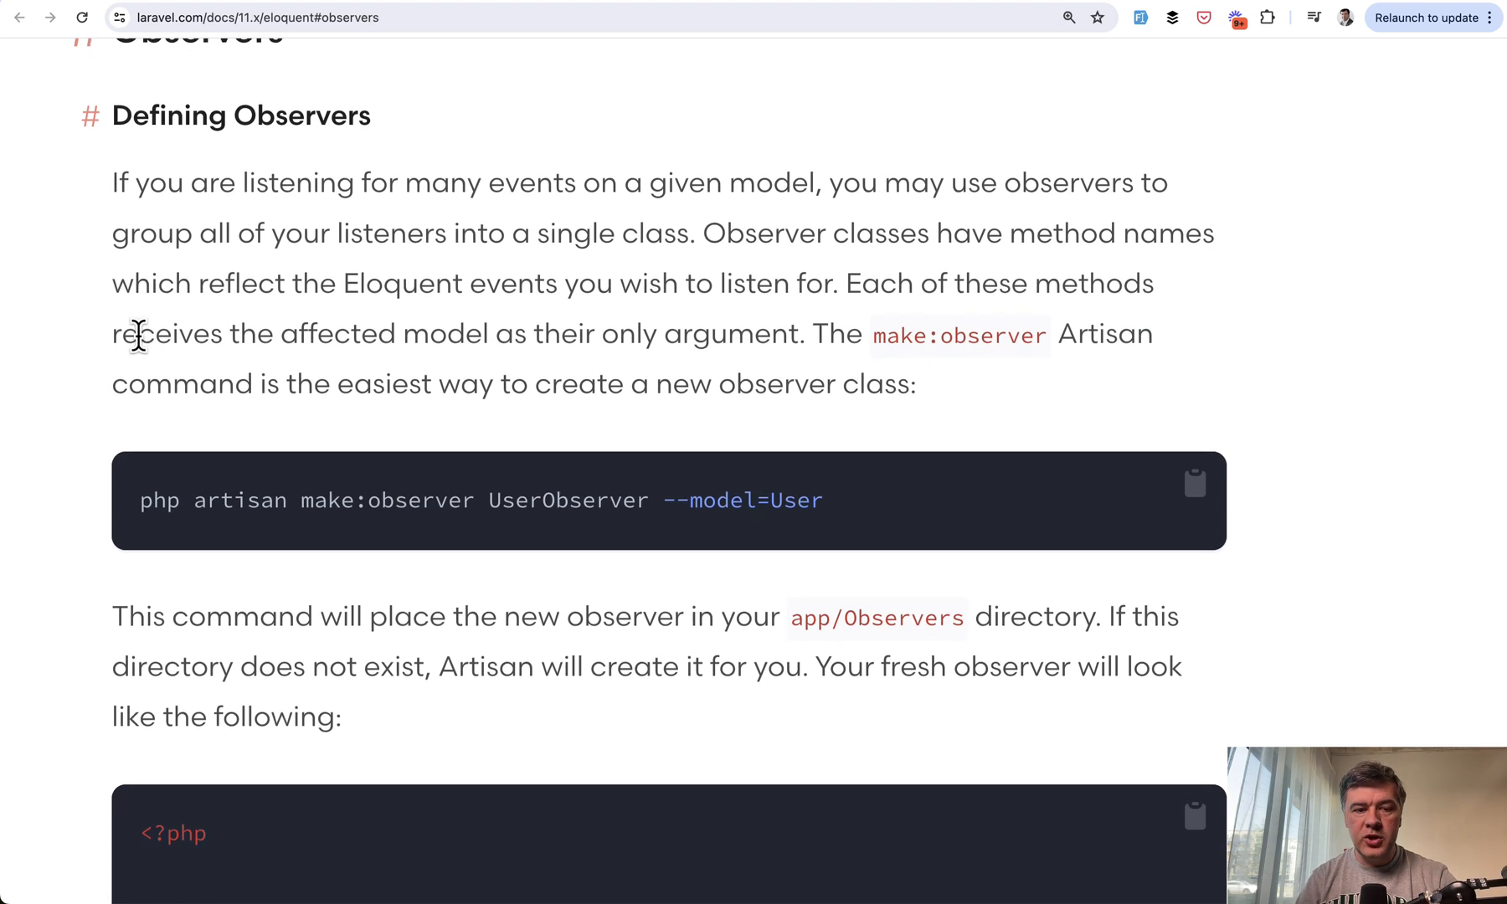
scroll("down", 3)
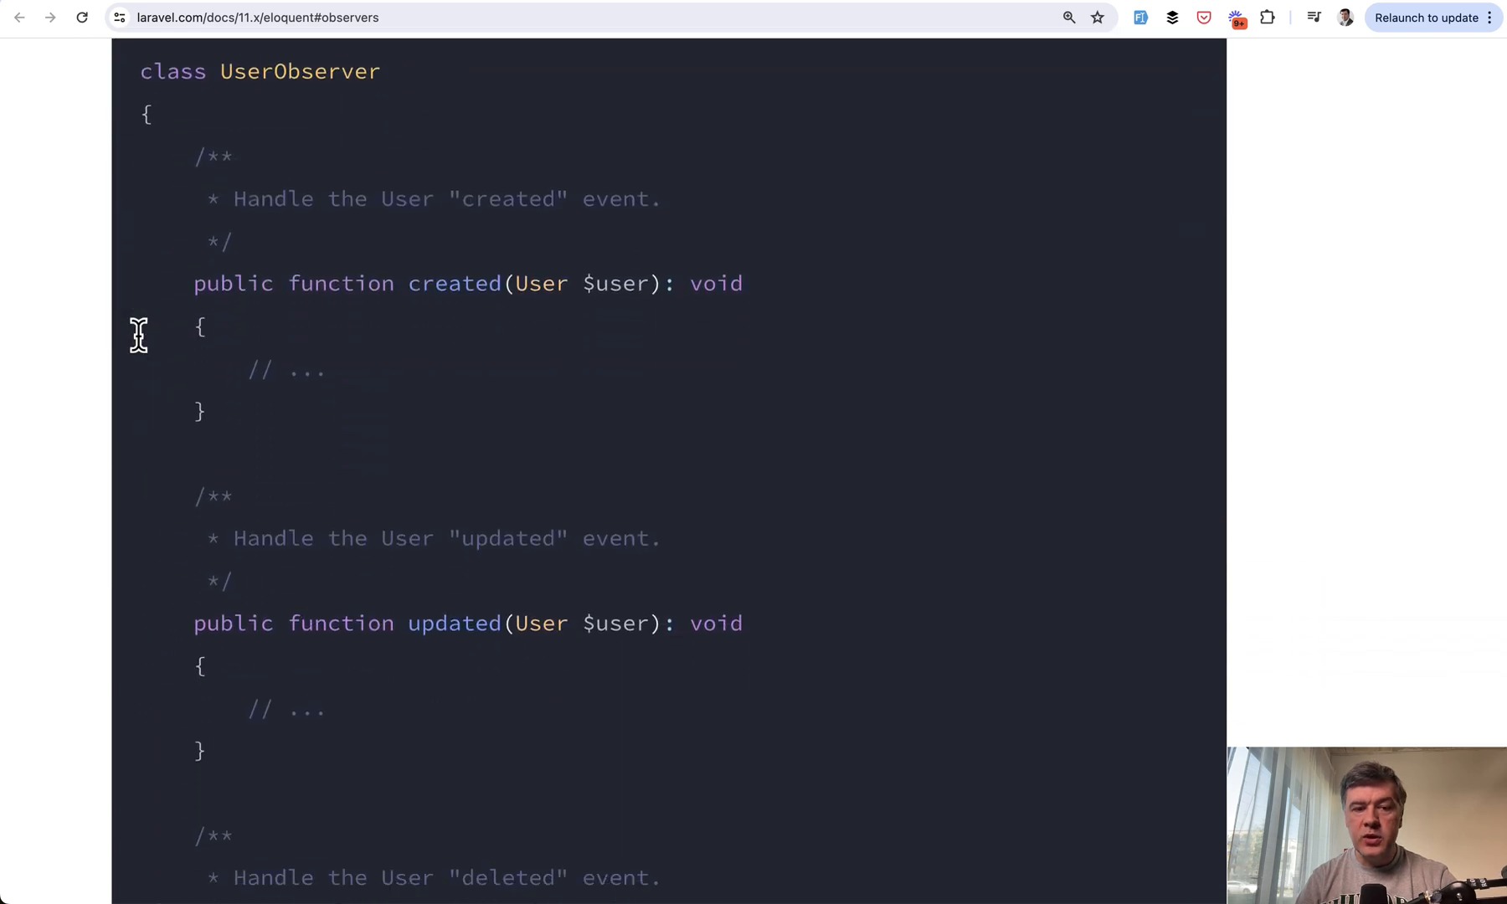
scroll("down", 3)
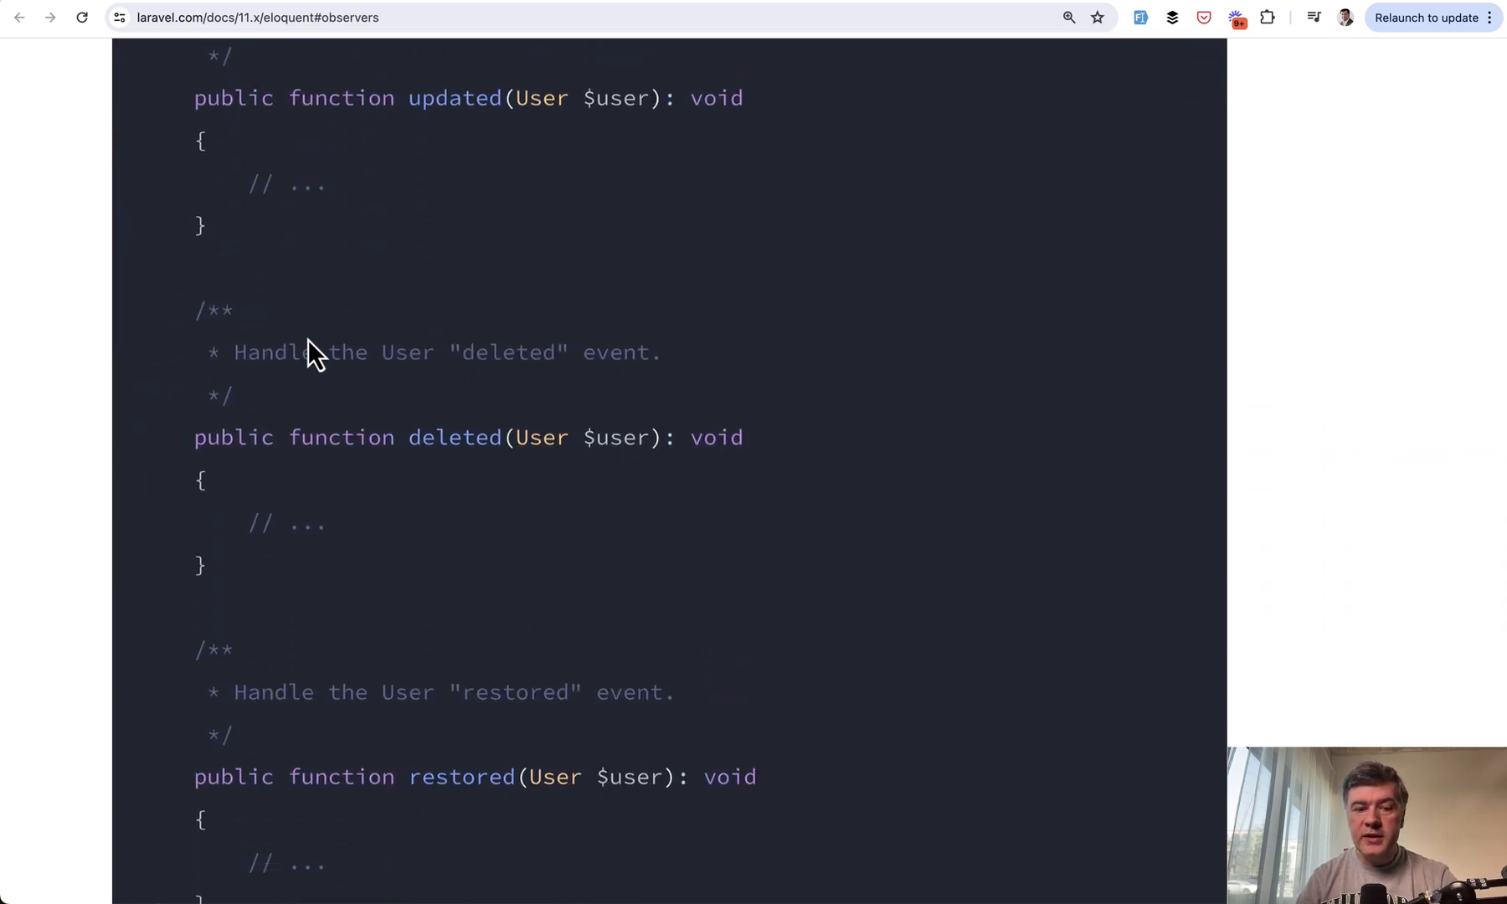
scroll("down", 3)
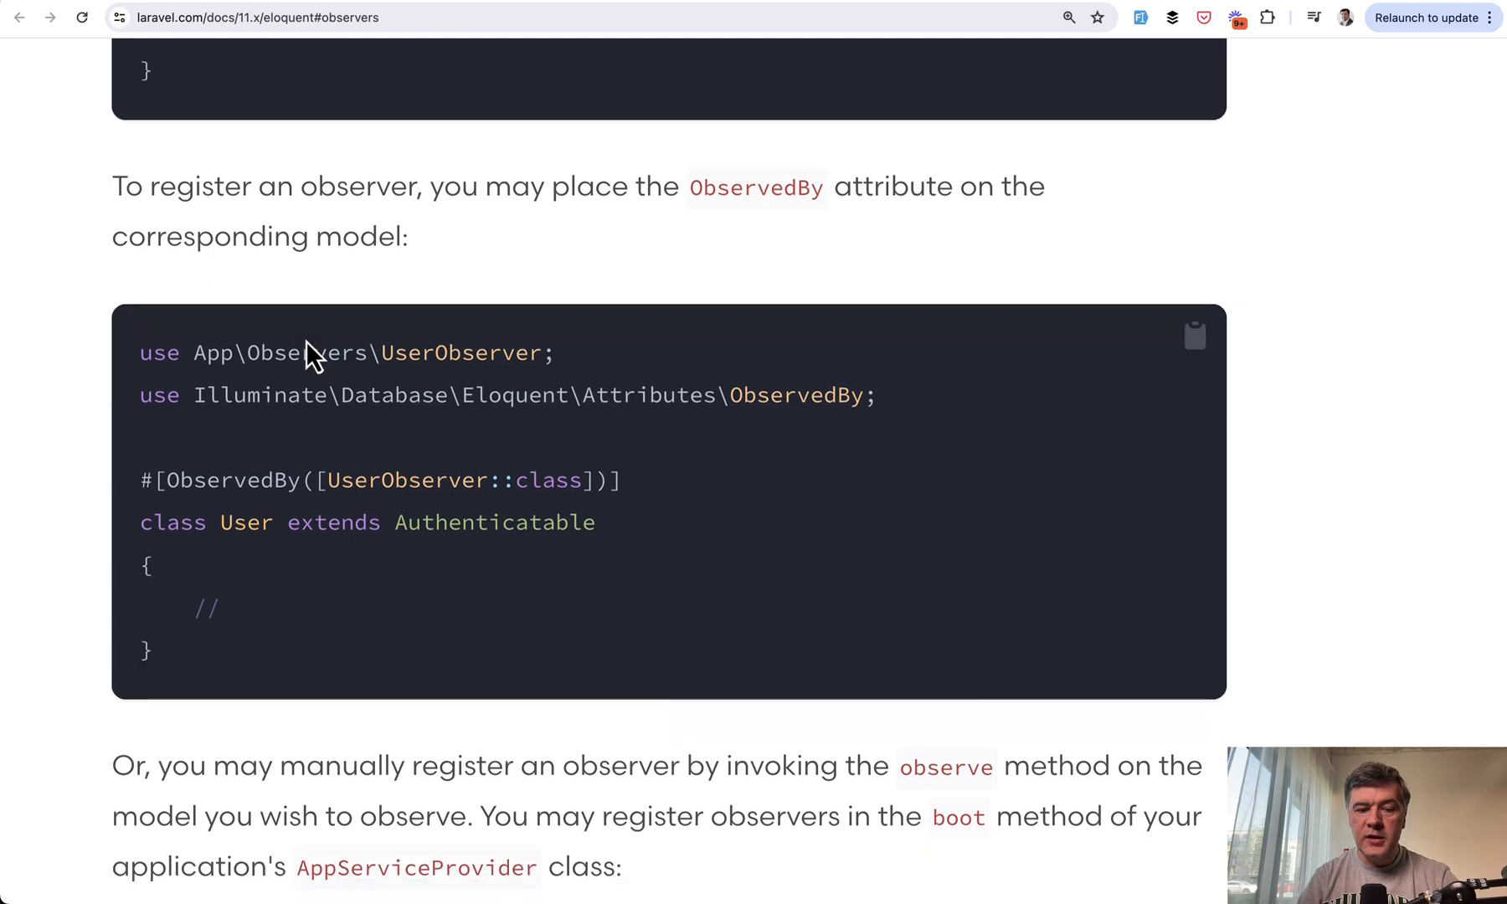
scroll("down", 3)
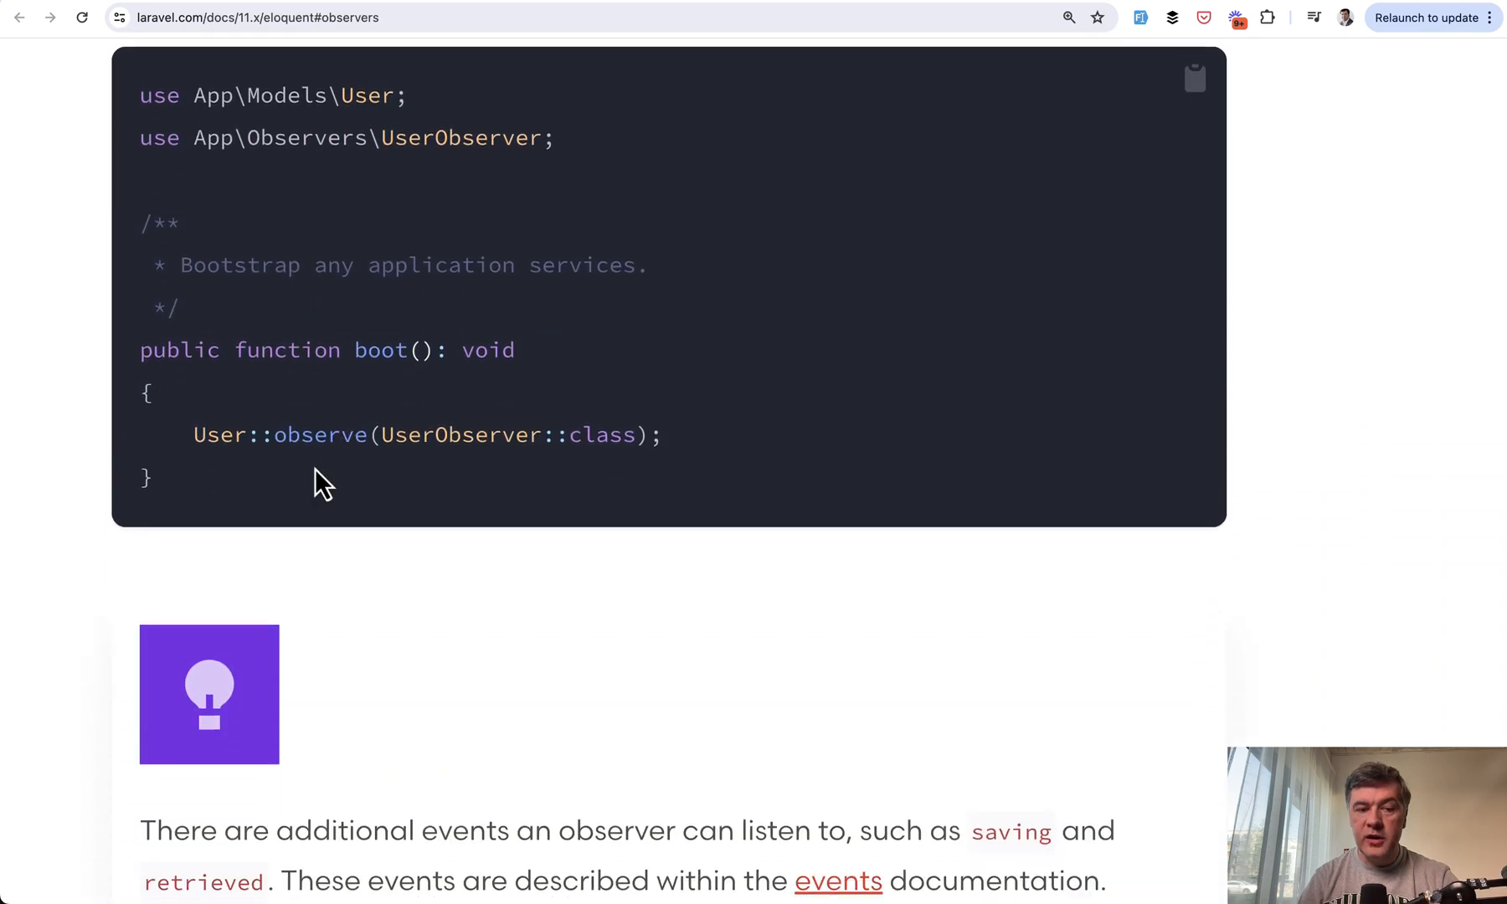
scroll("up", 3)
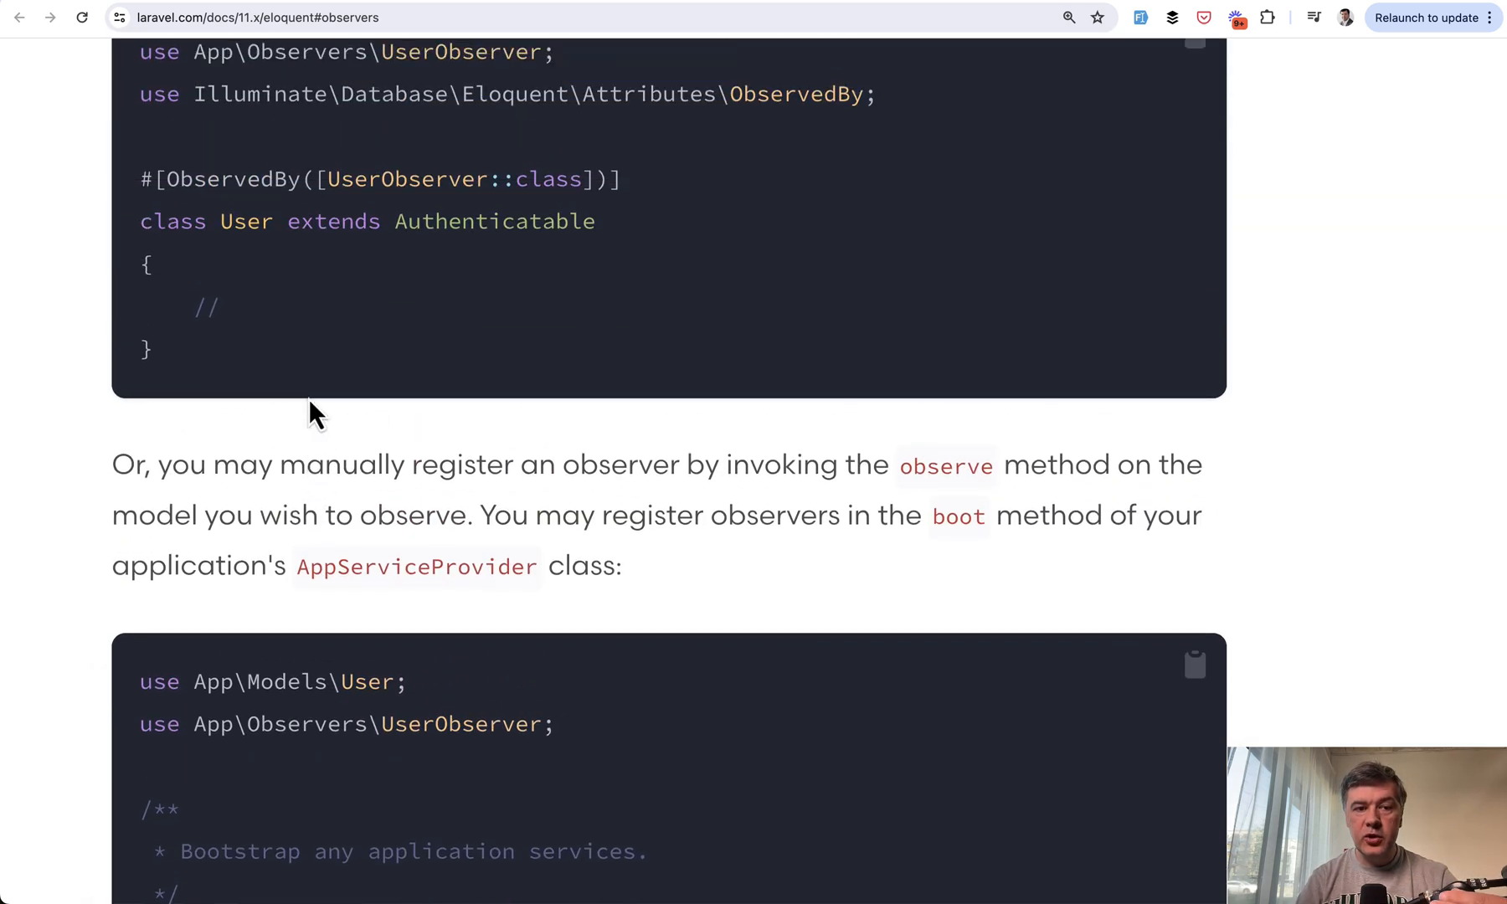
Step: Review the ObservedBy attribute and registering UserObserver in AppServiceProvider's boot method
scroll("down", 3)
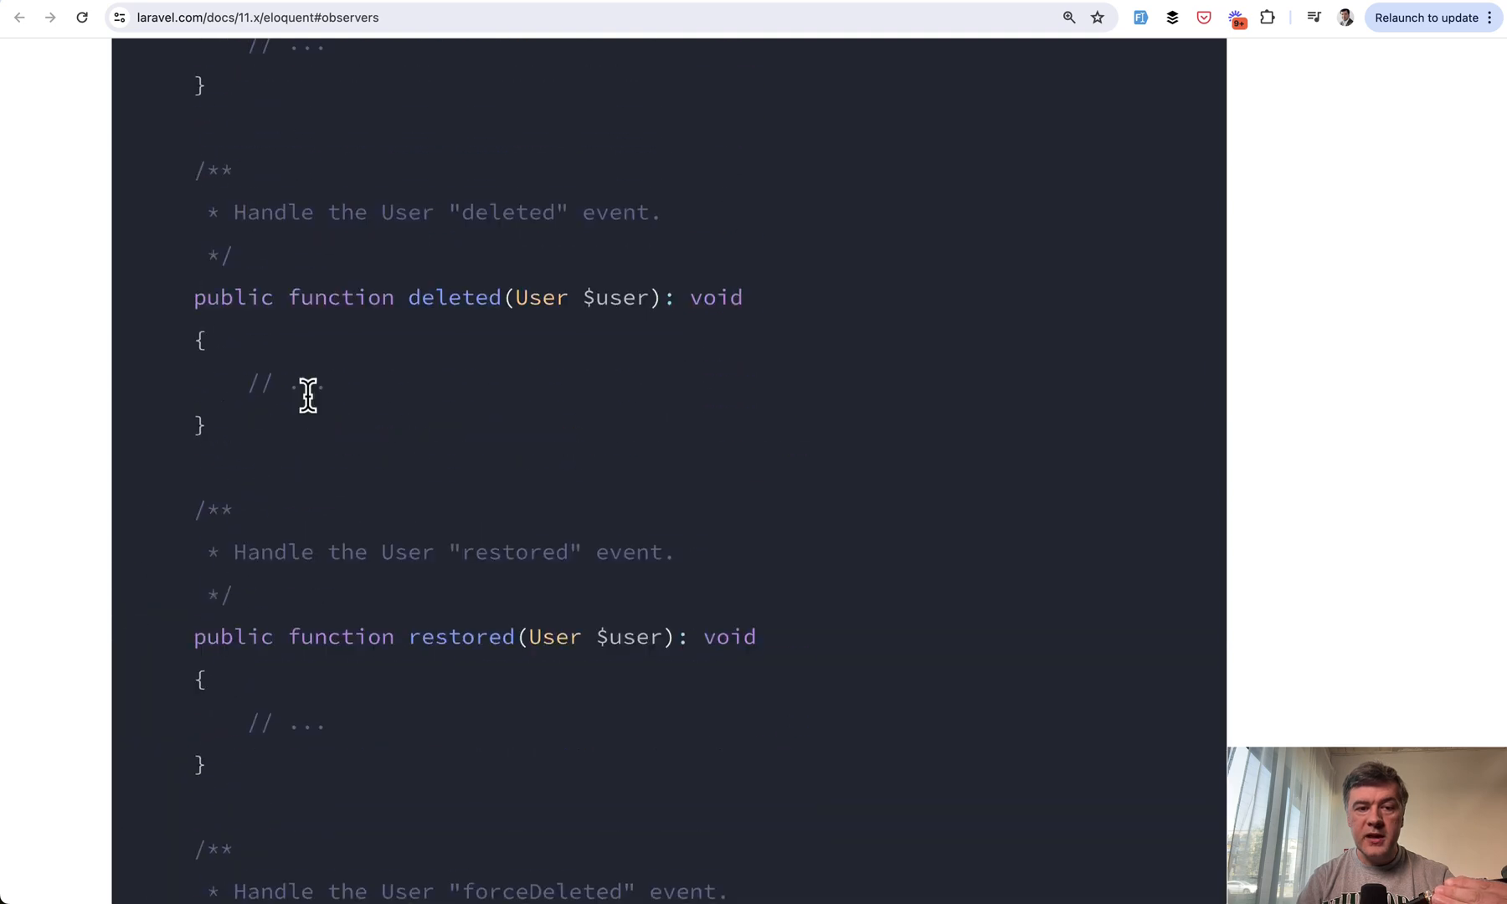
scroll("up", 3)
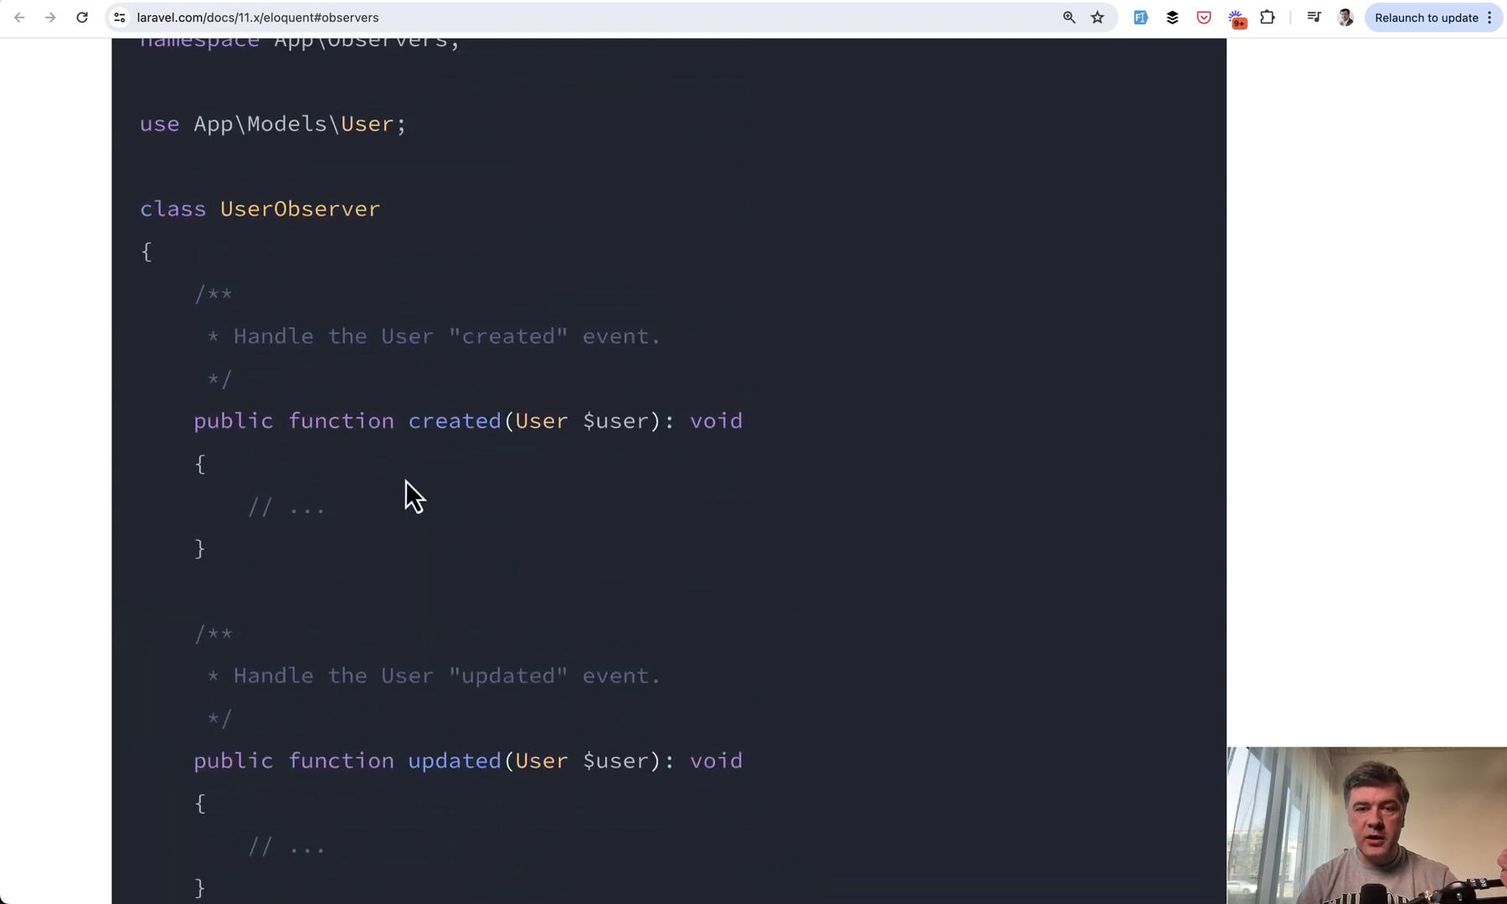
mouse_move(442, 442)
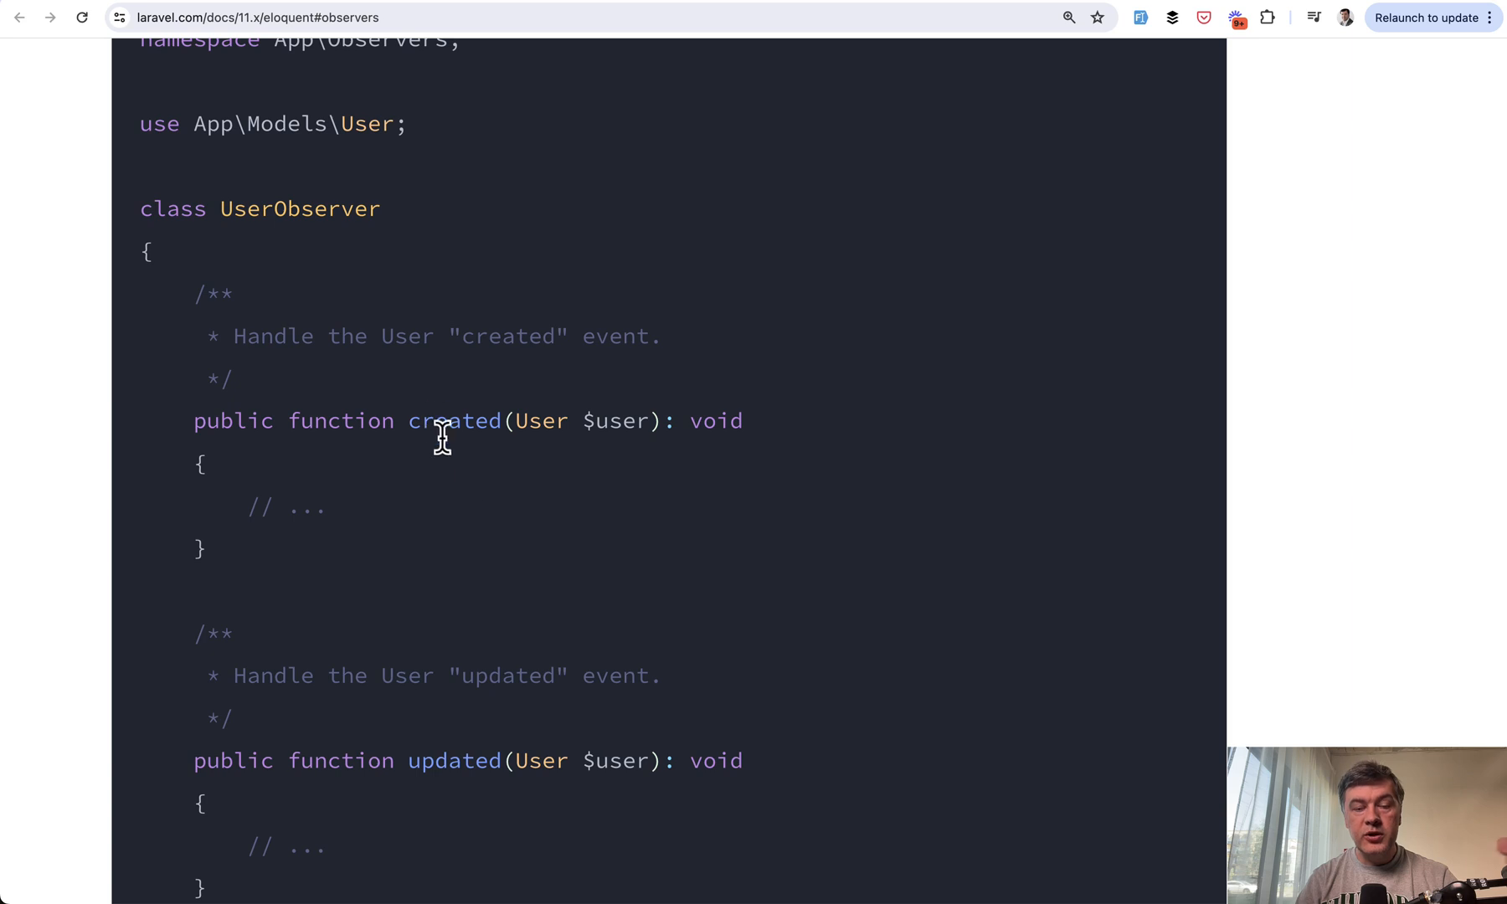
mouse_move(481, 496)
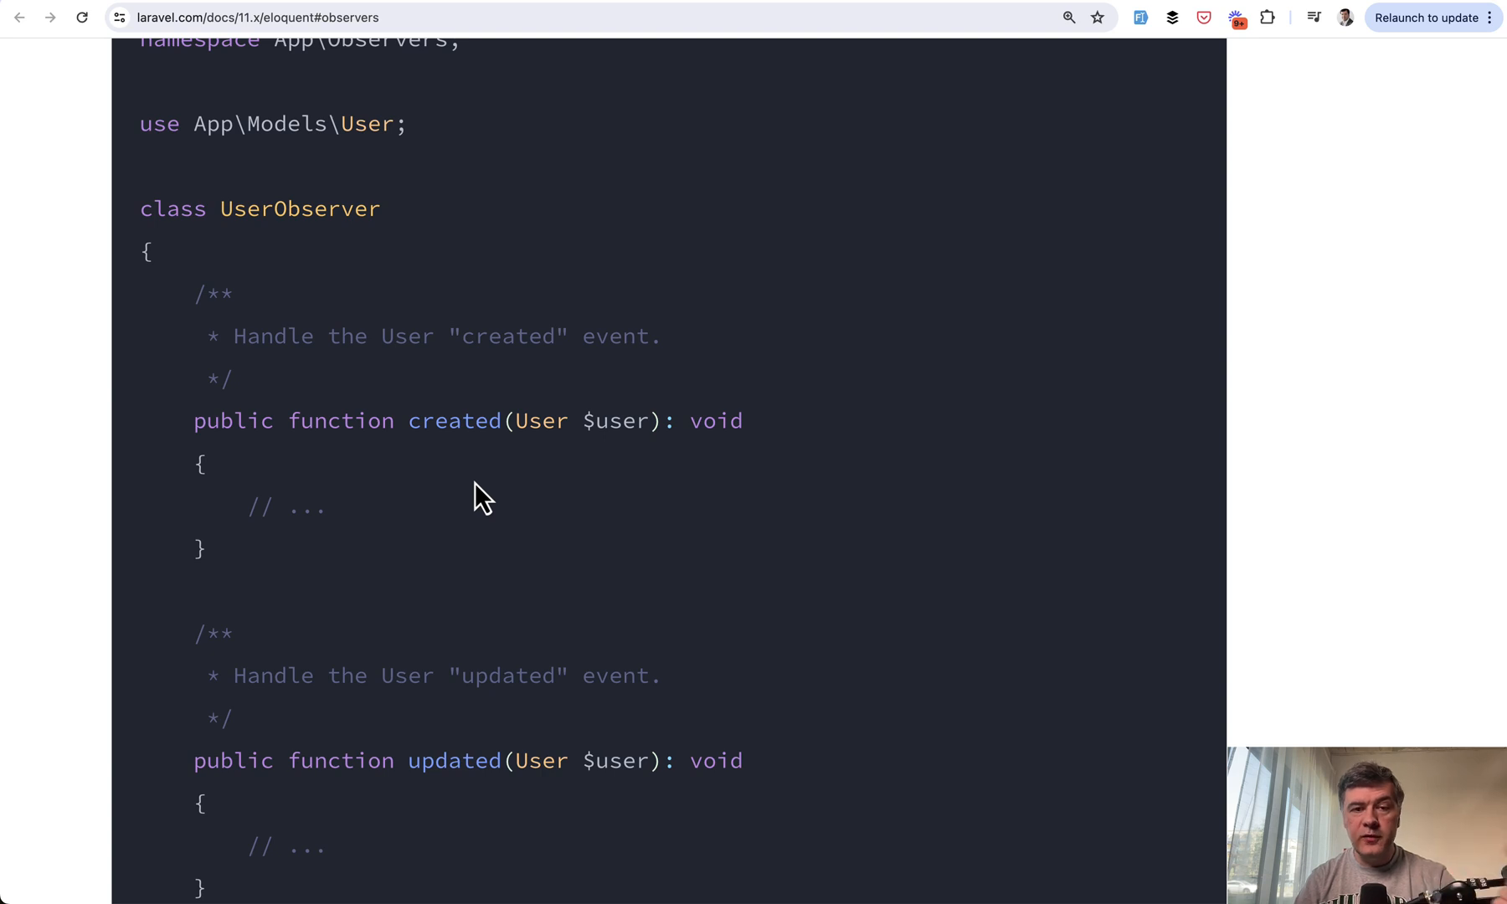
scroll("down", 3)
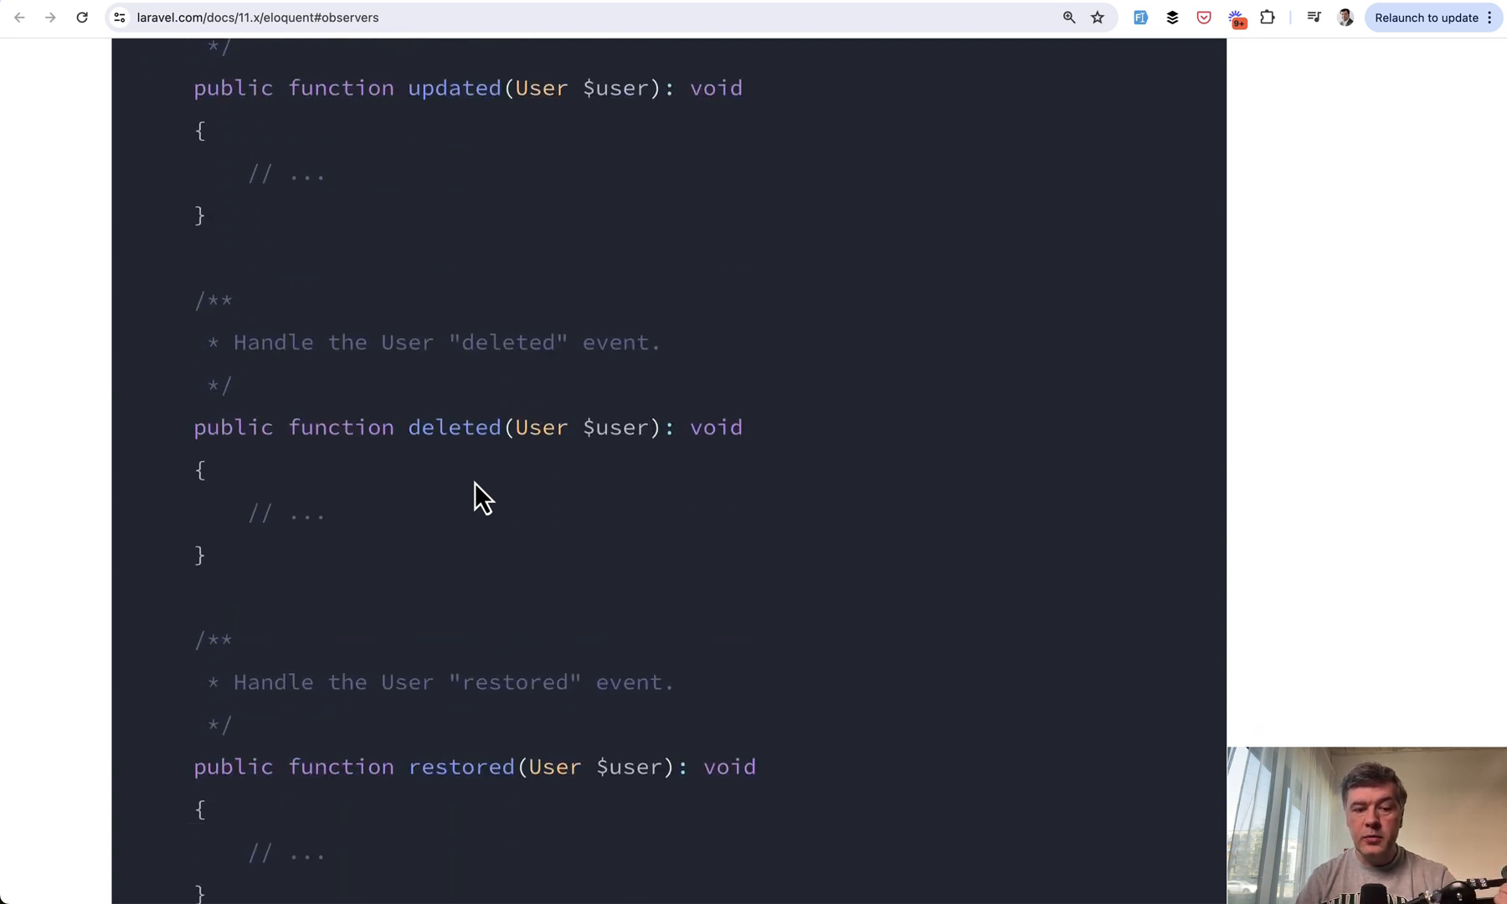
scroll("down", 3)
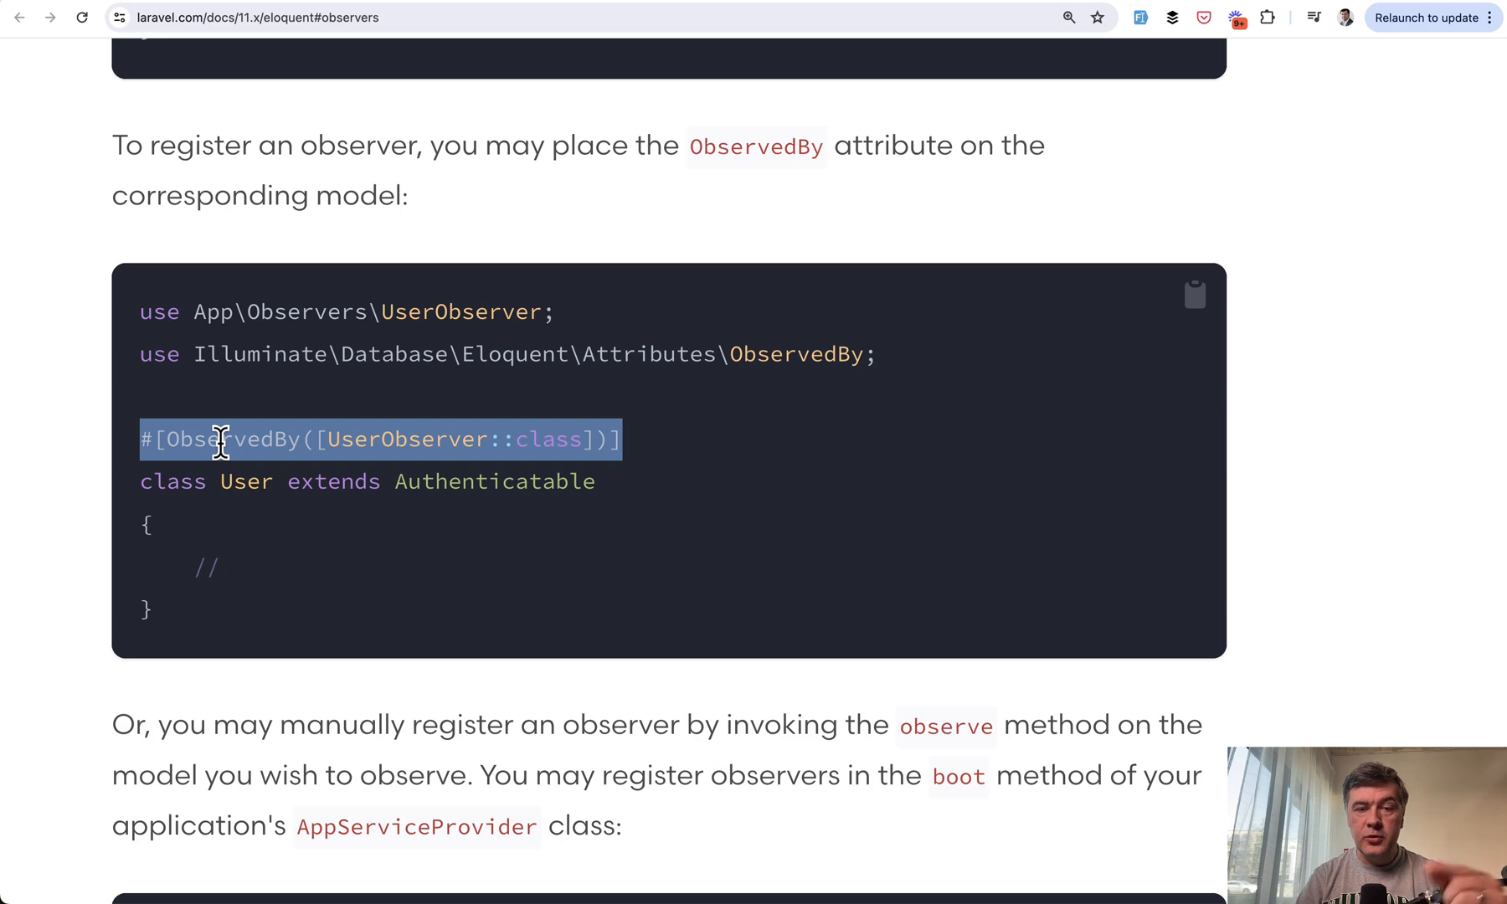
scroll("down", 3)
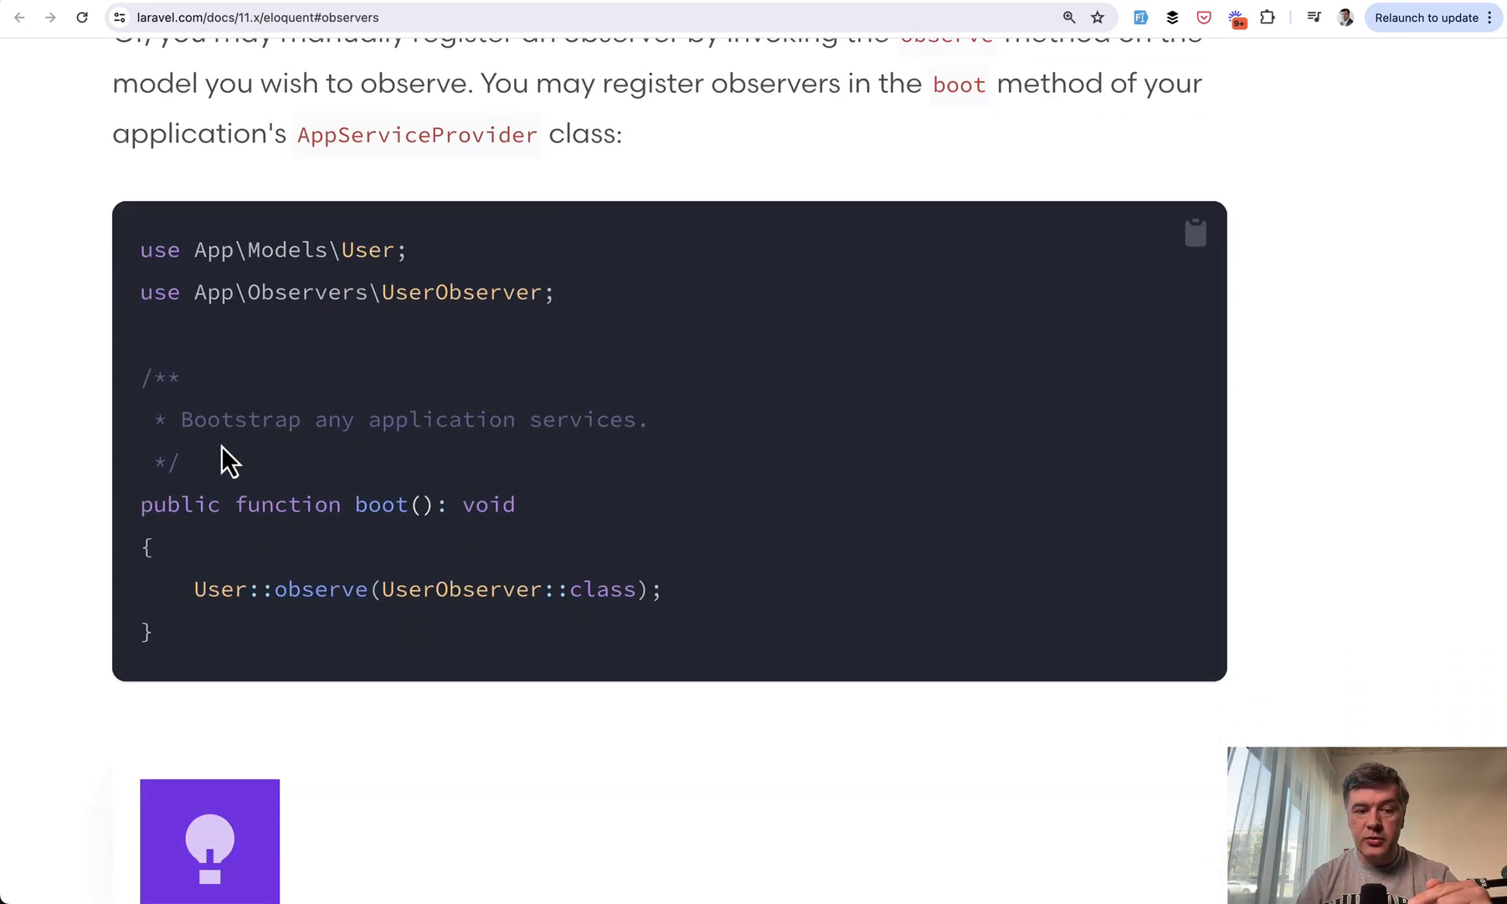
scroll("down", 3)
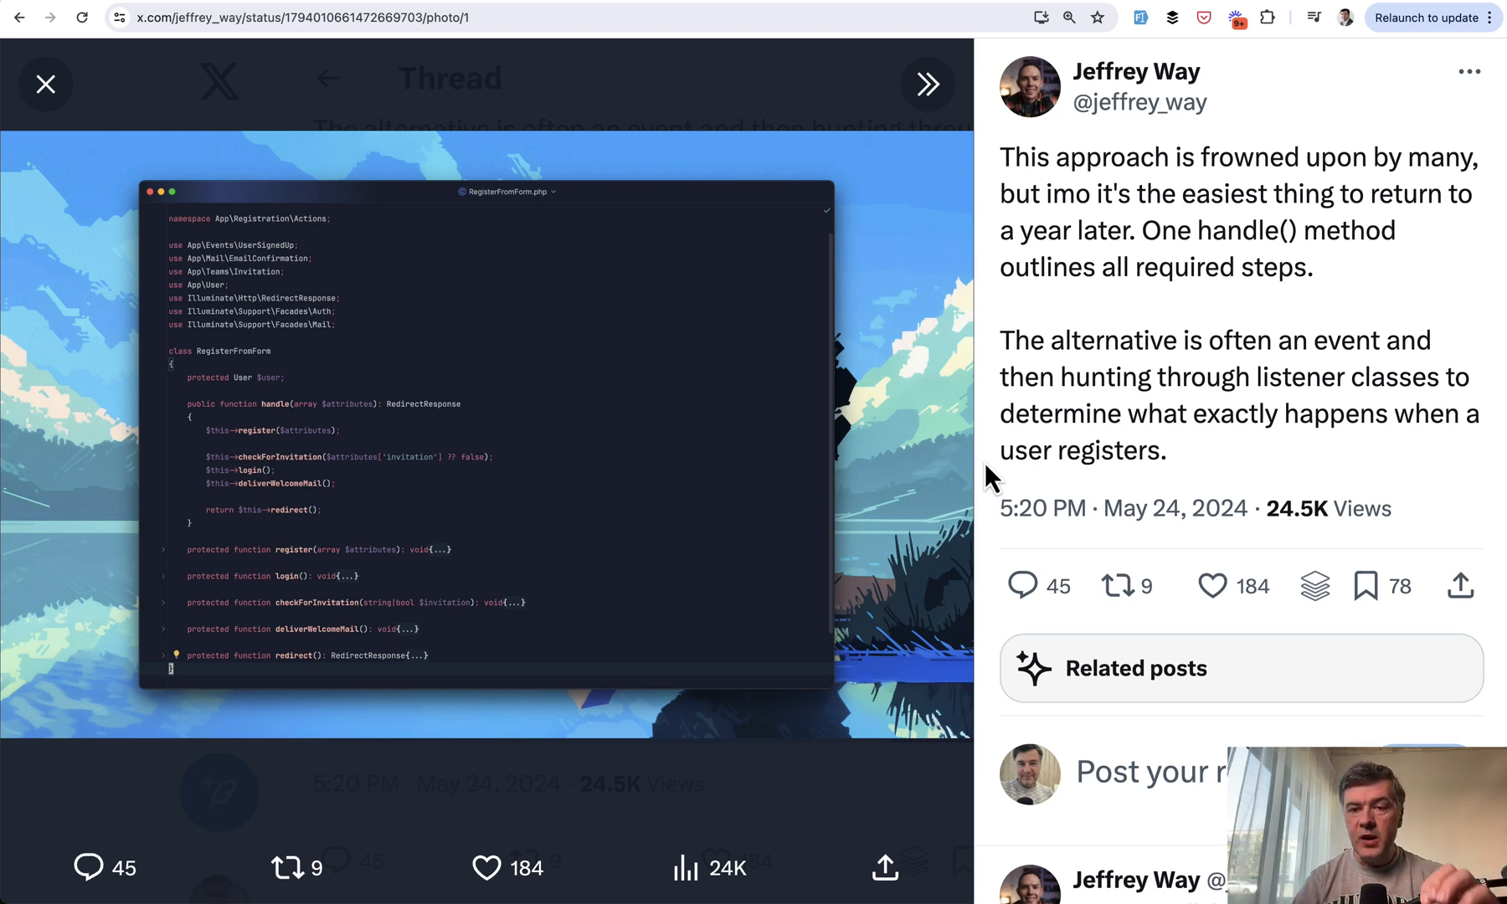
mouse_move(1153, 271)
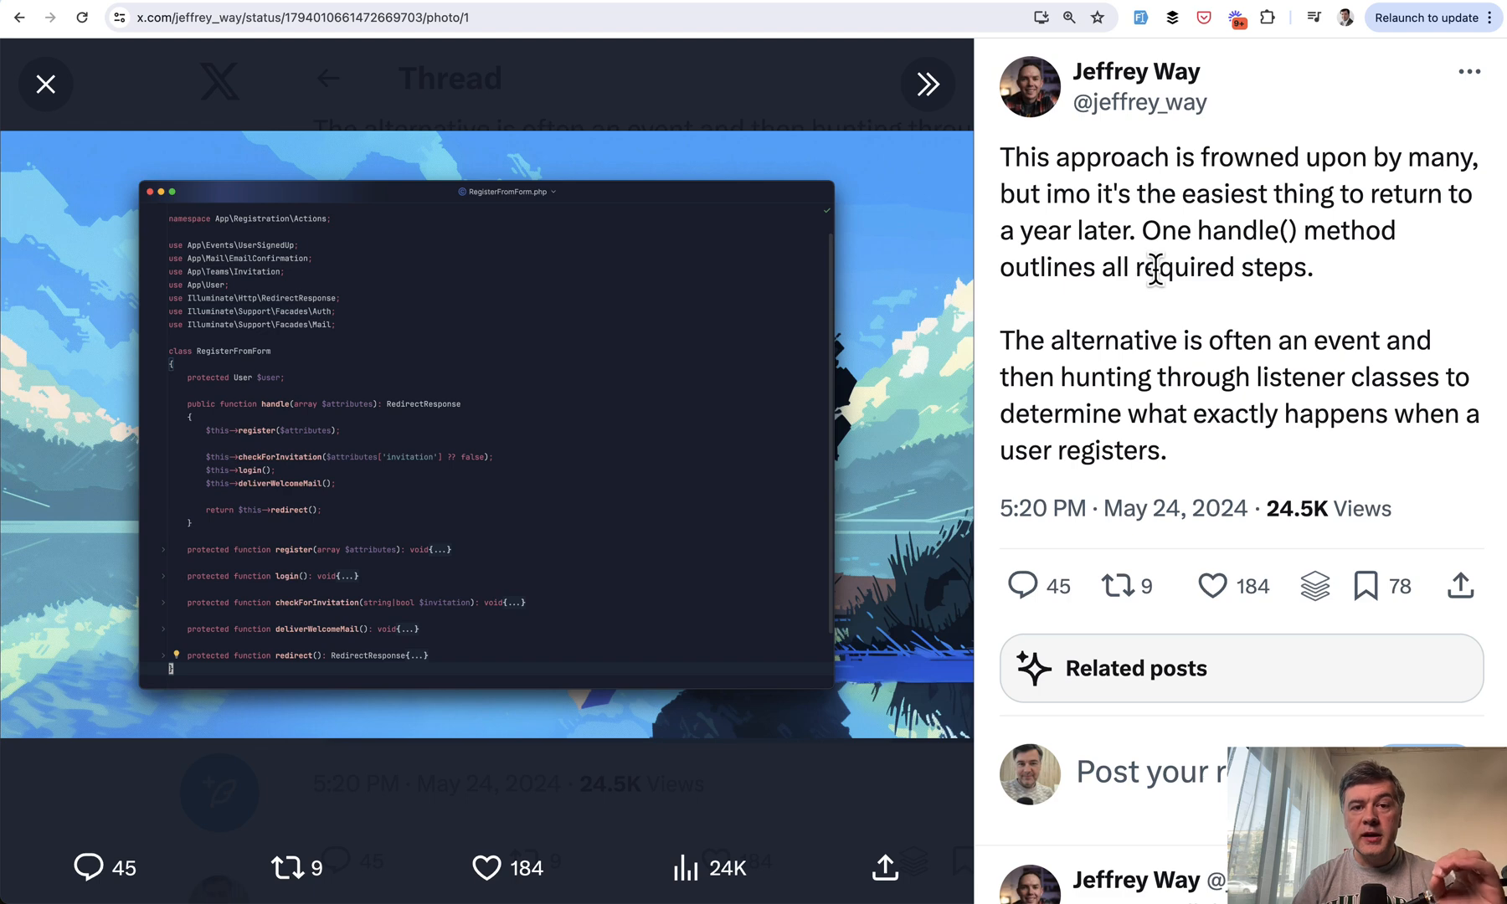
mouse_move(1180, 313)
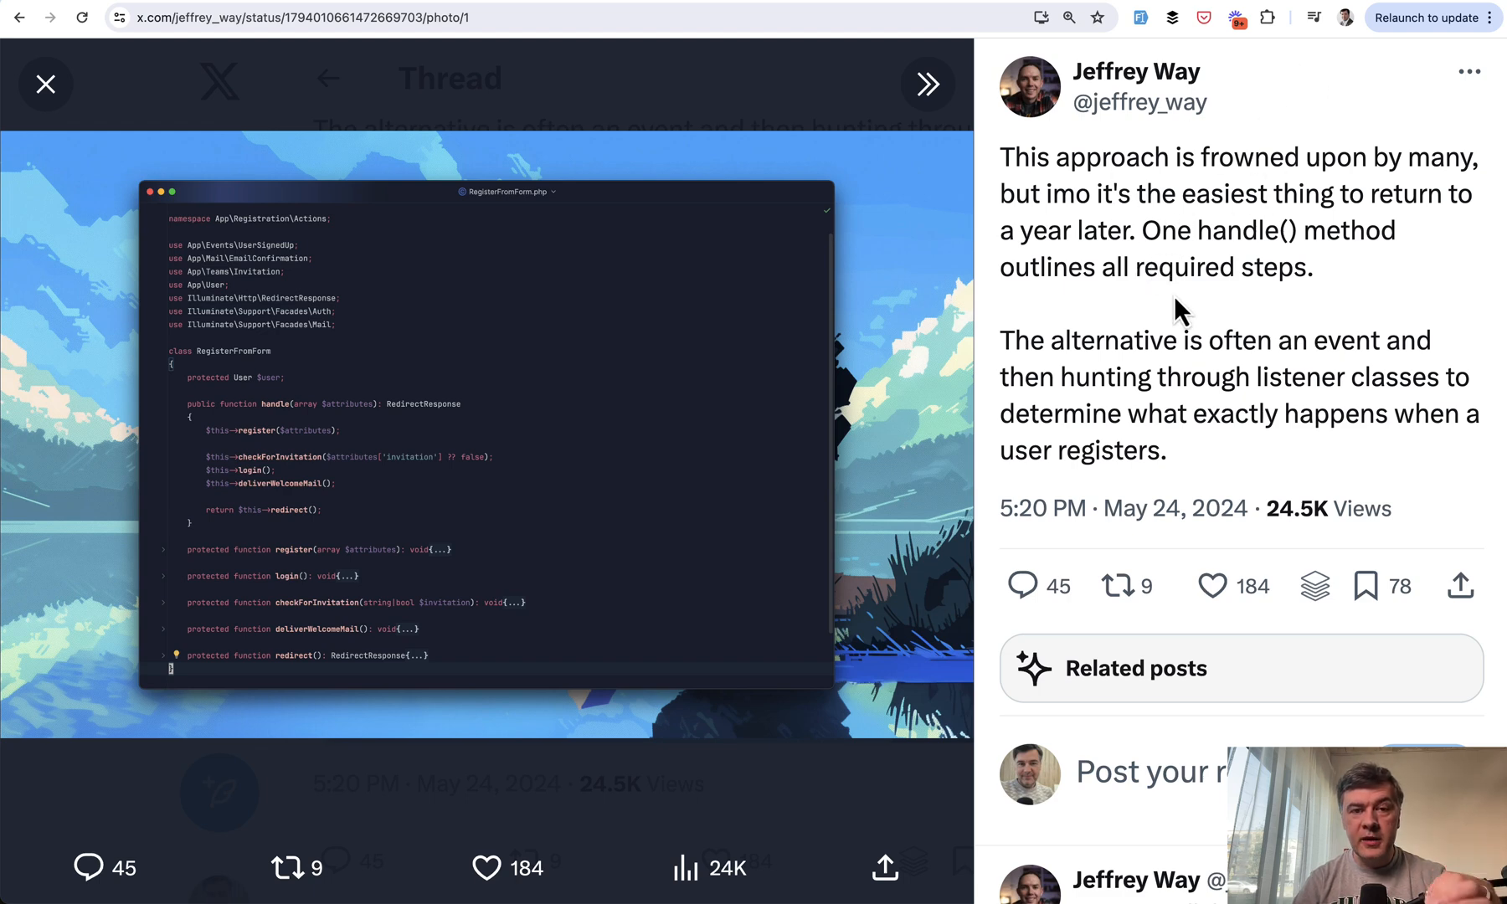
mouse_move(1139, 341)
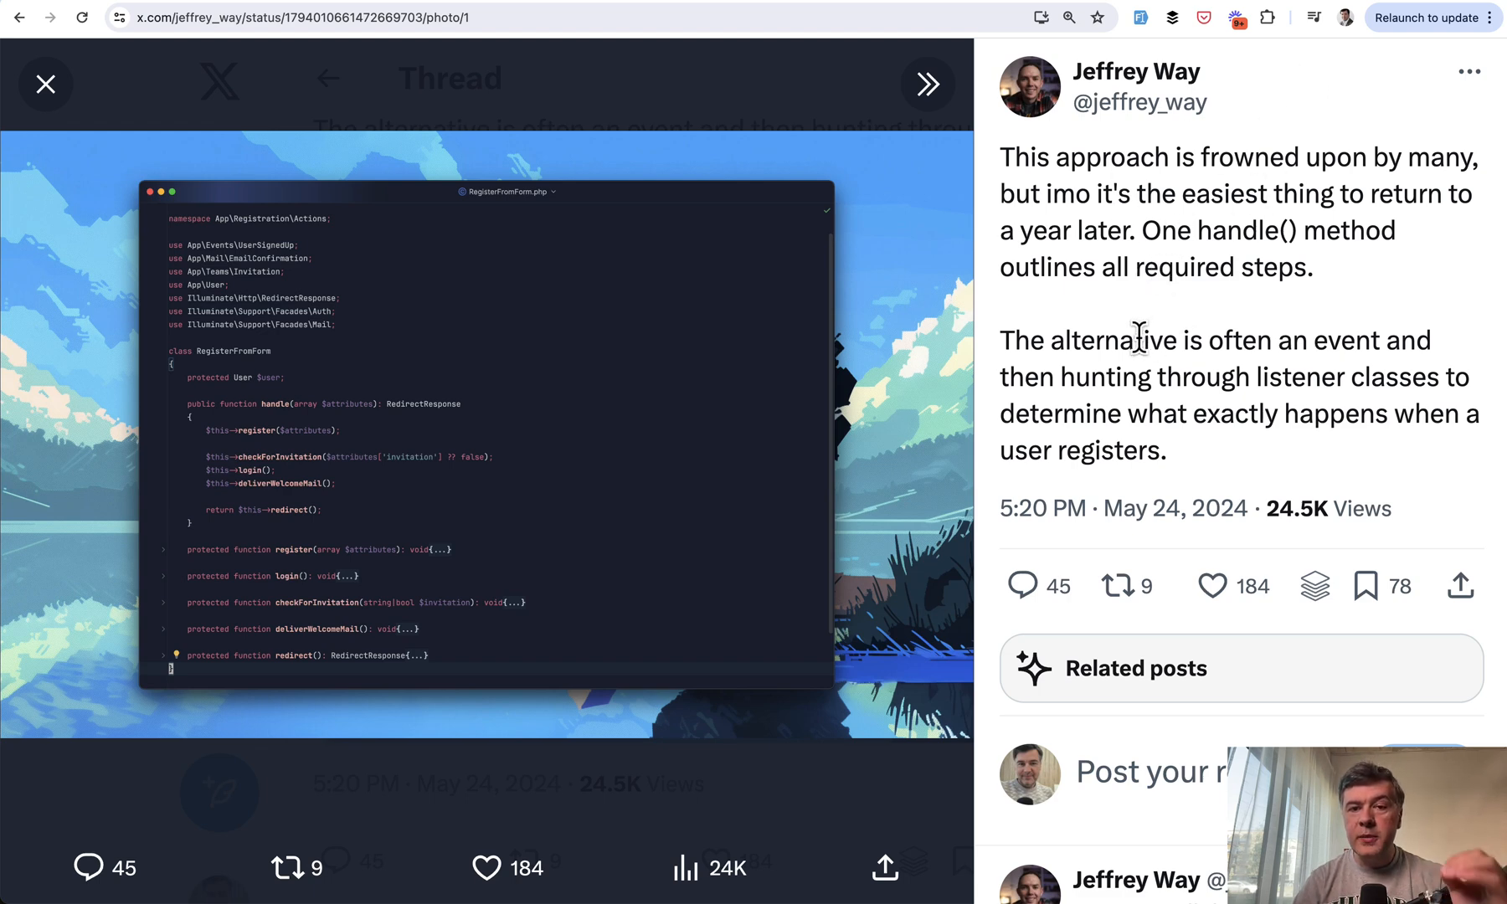
mouse_move(1249, 373)
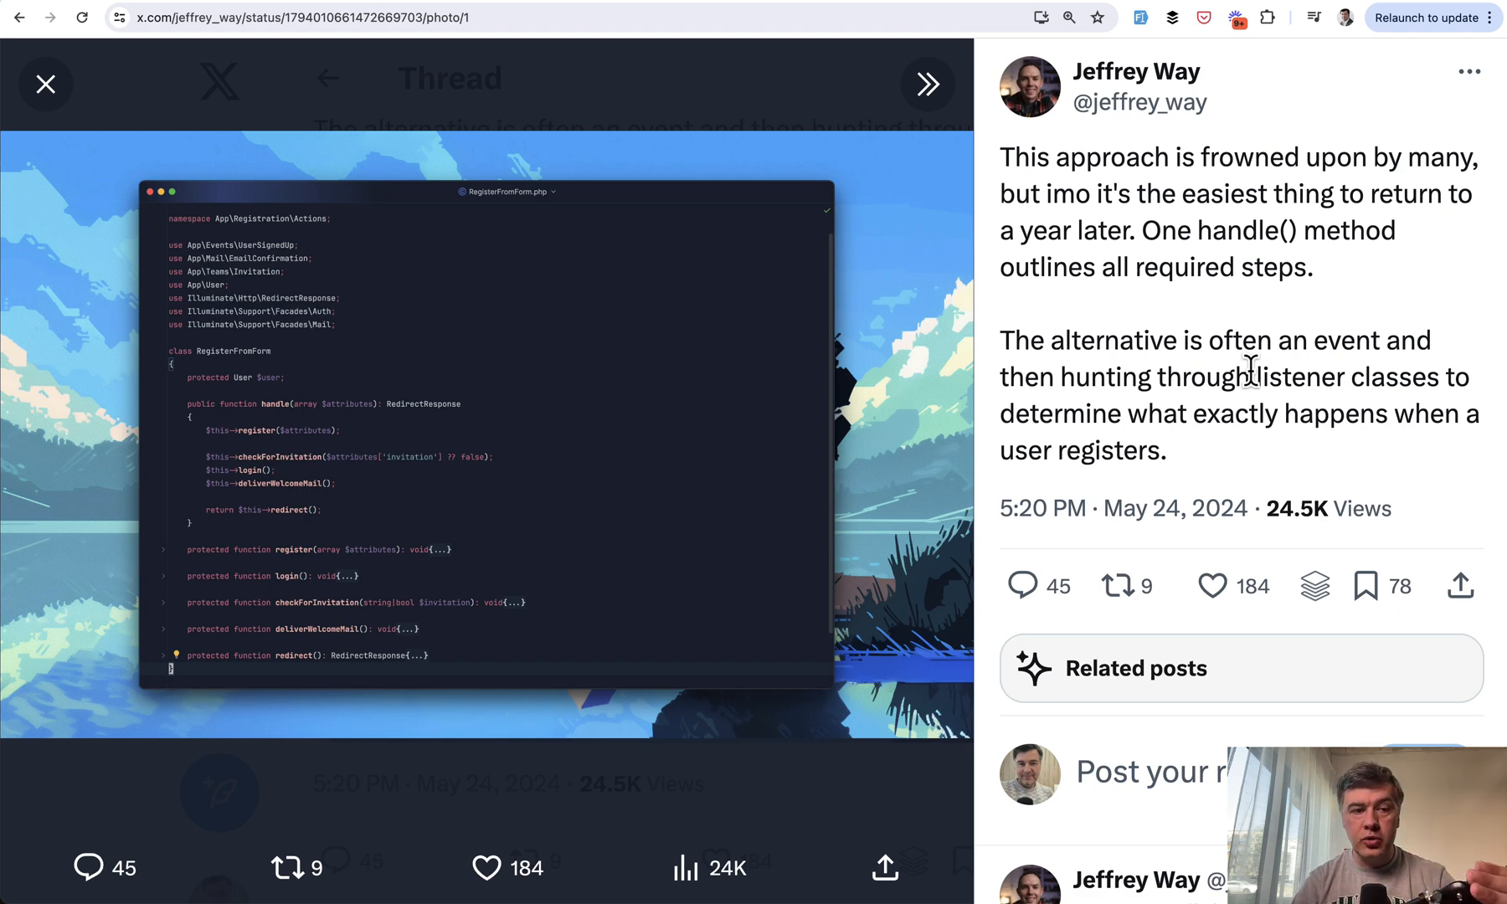
mouse_move(527, 514)
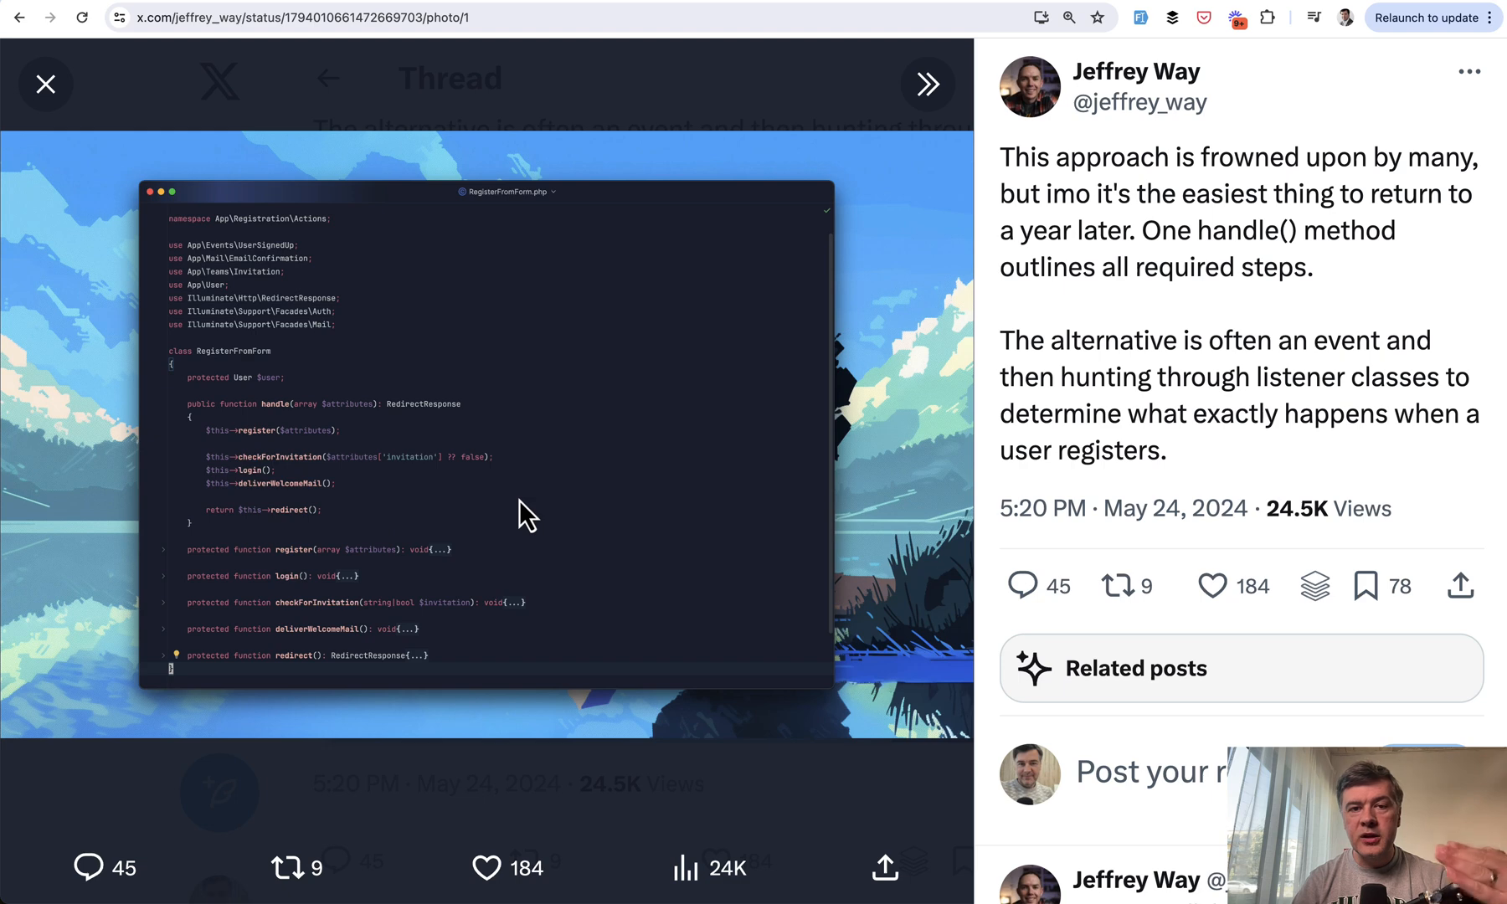
mouse_move(264, 549)
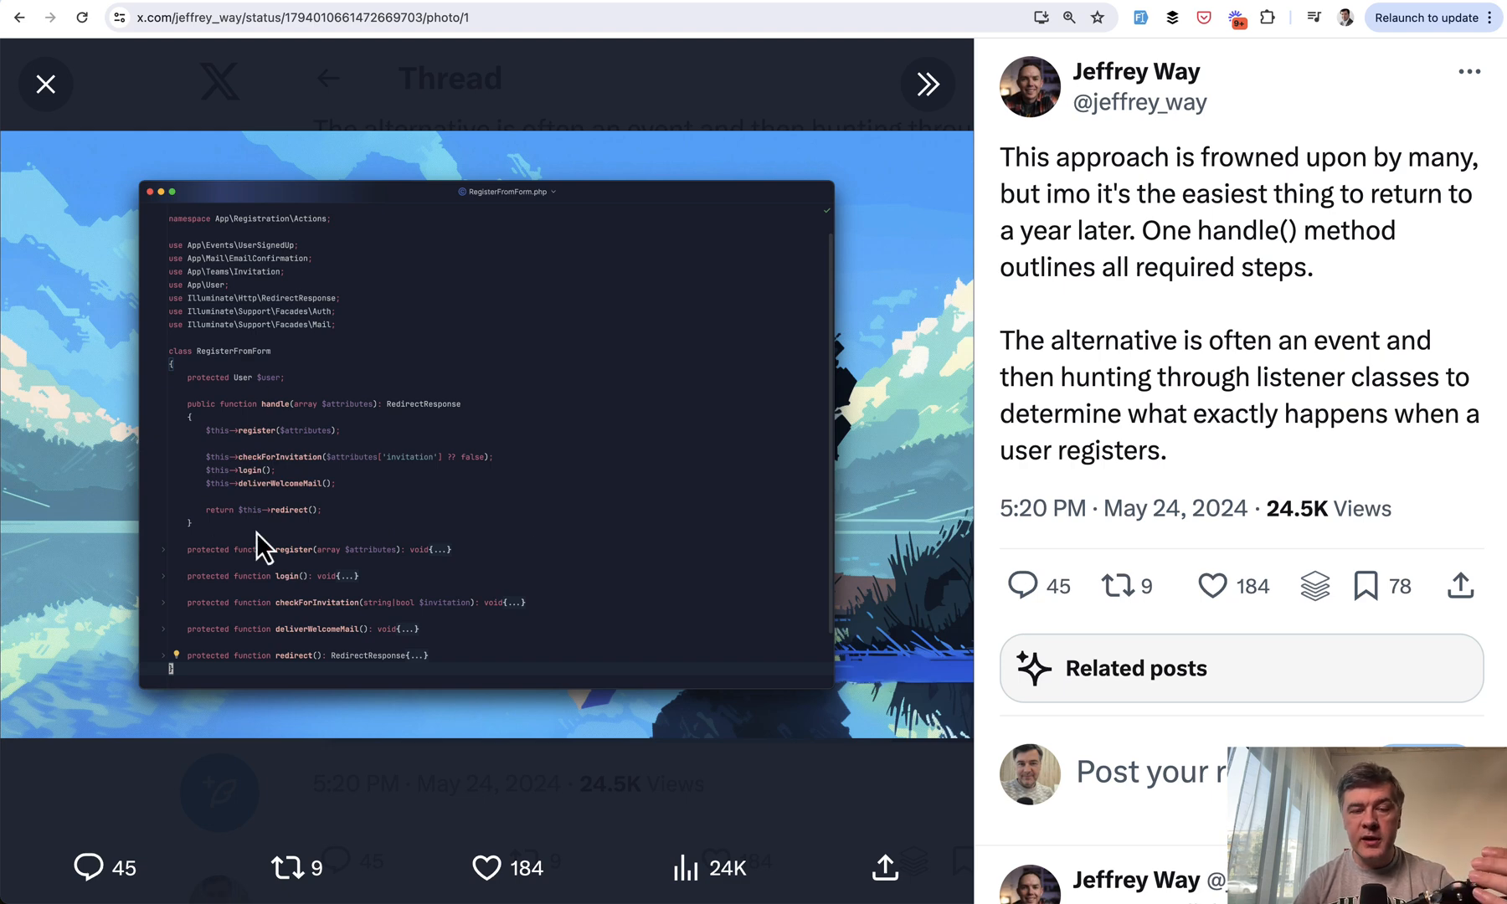
mouse_move(377, 590)
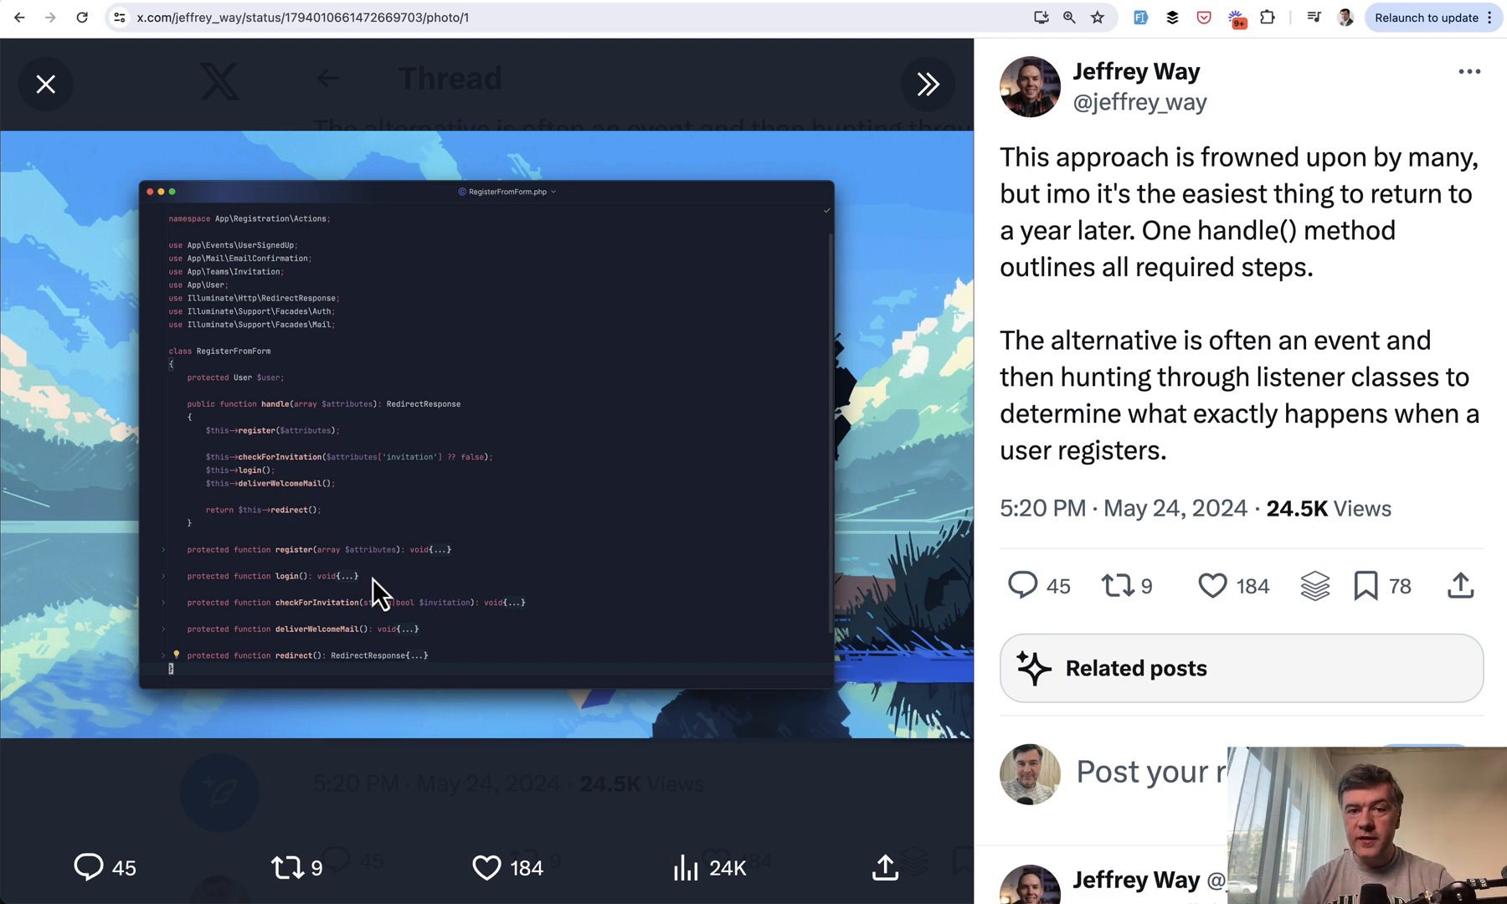
mouse_move(1240, 427)
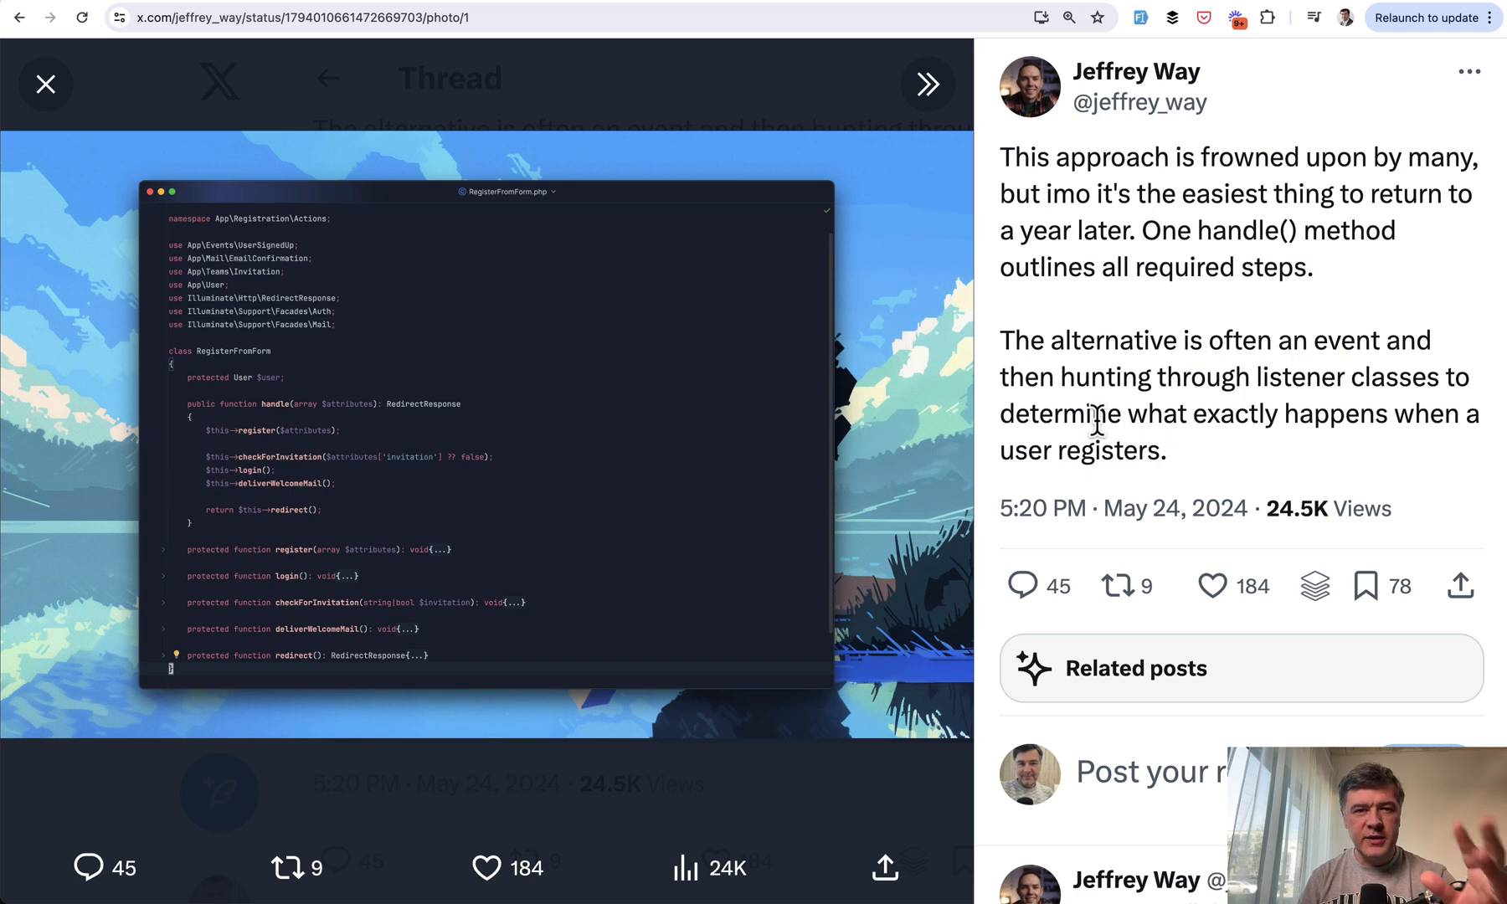
mouse_move(1216, 367)
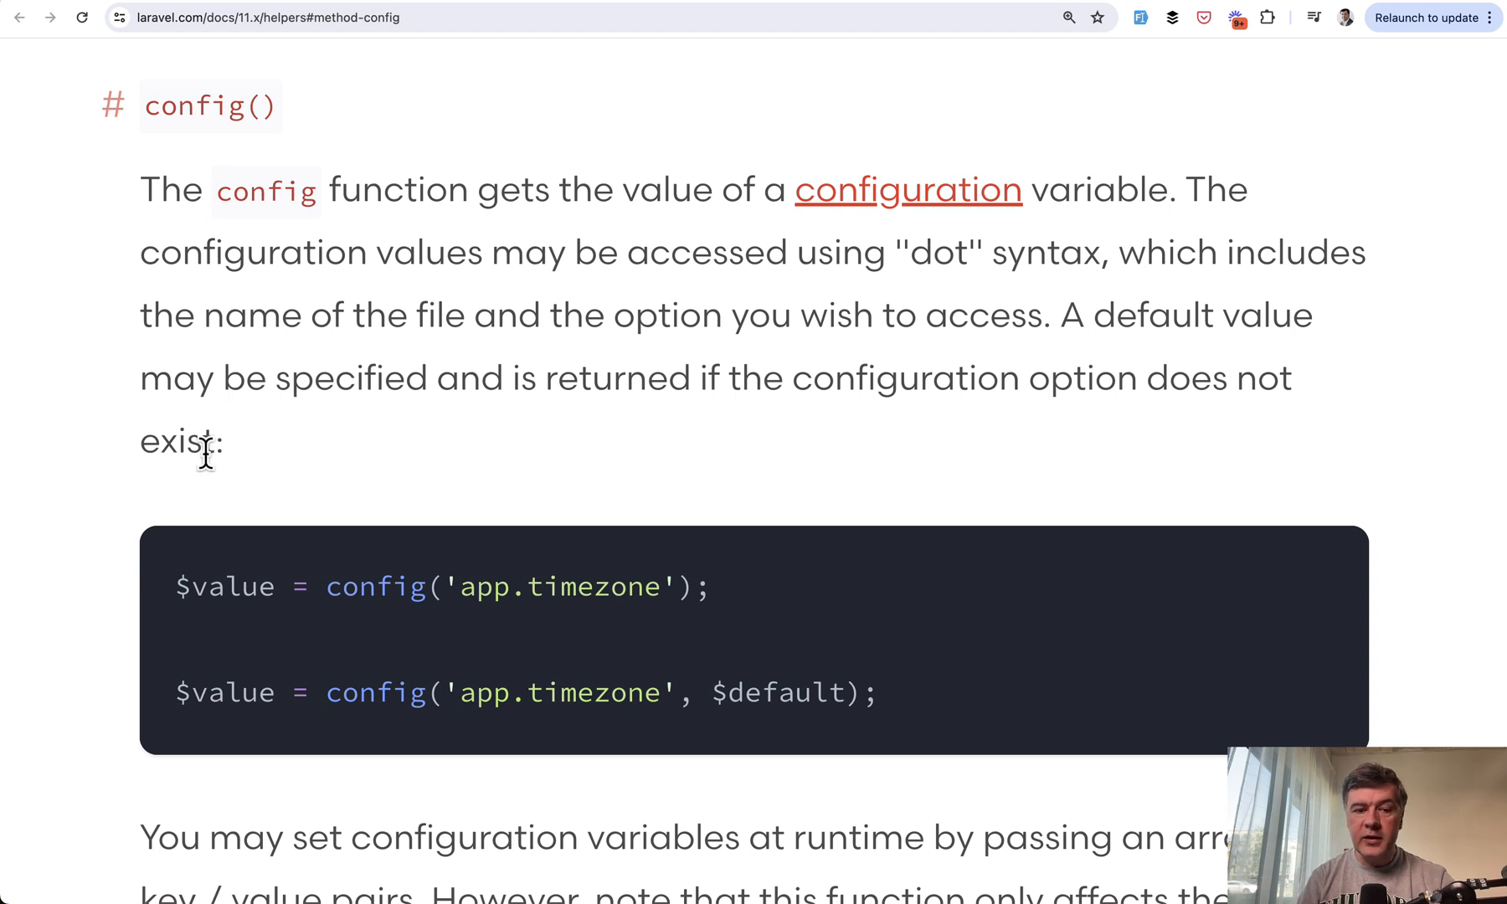
mouse_move(524, 546)
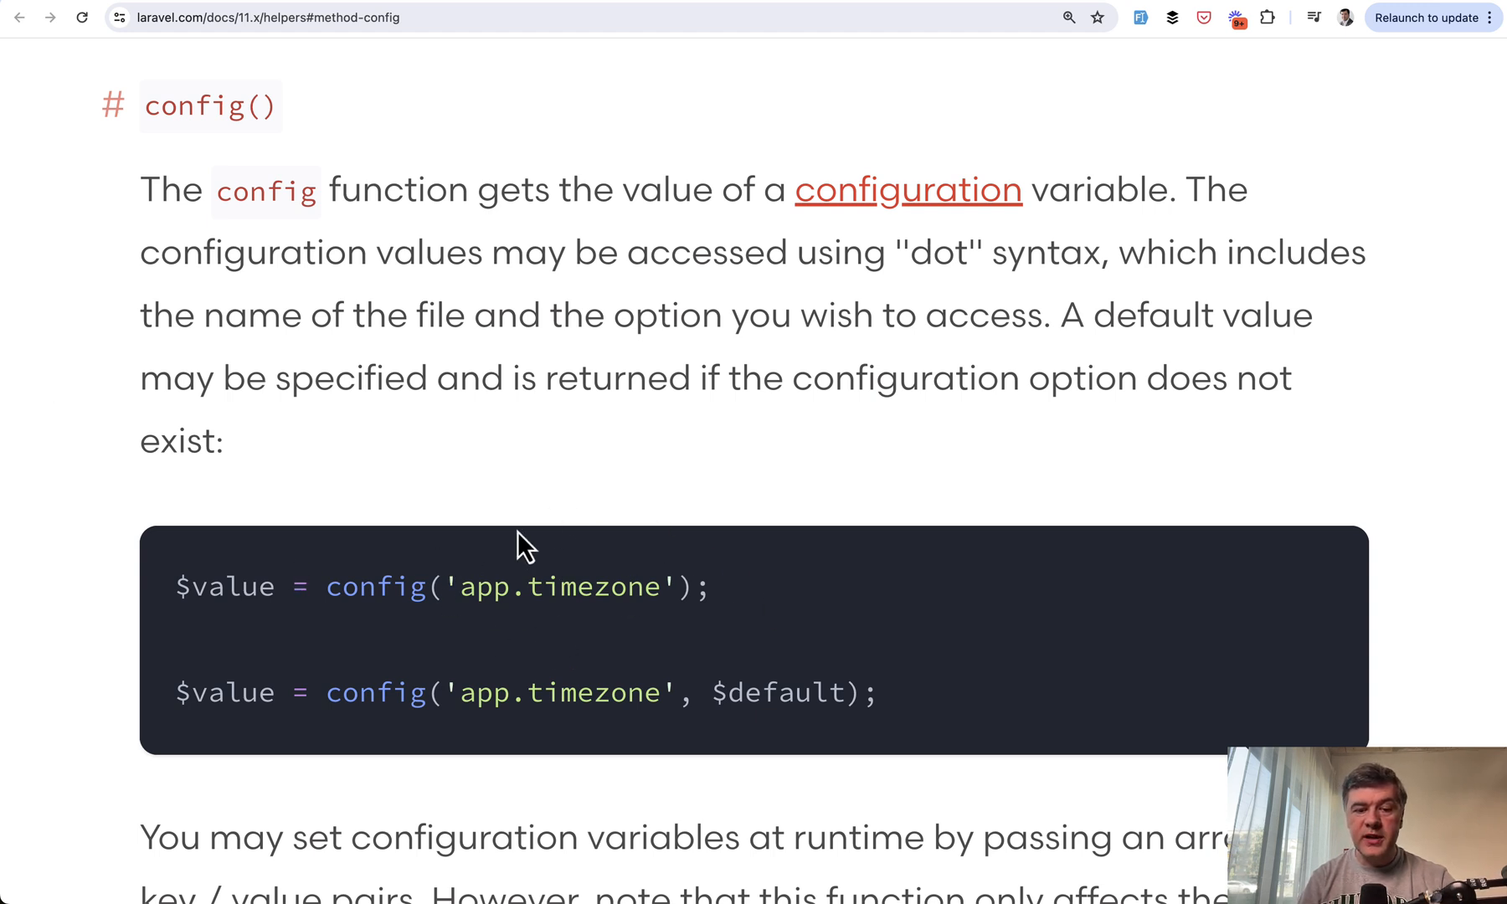
mouse_move(1084, 565)
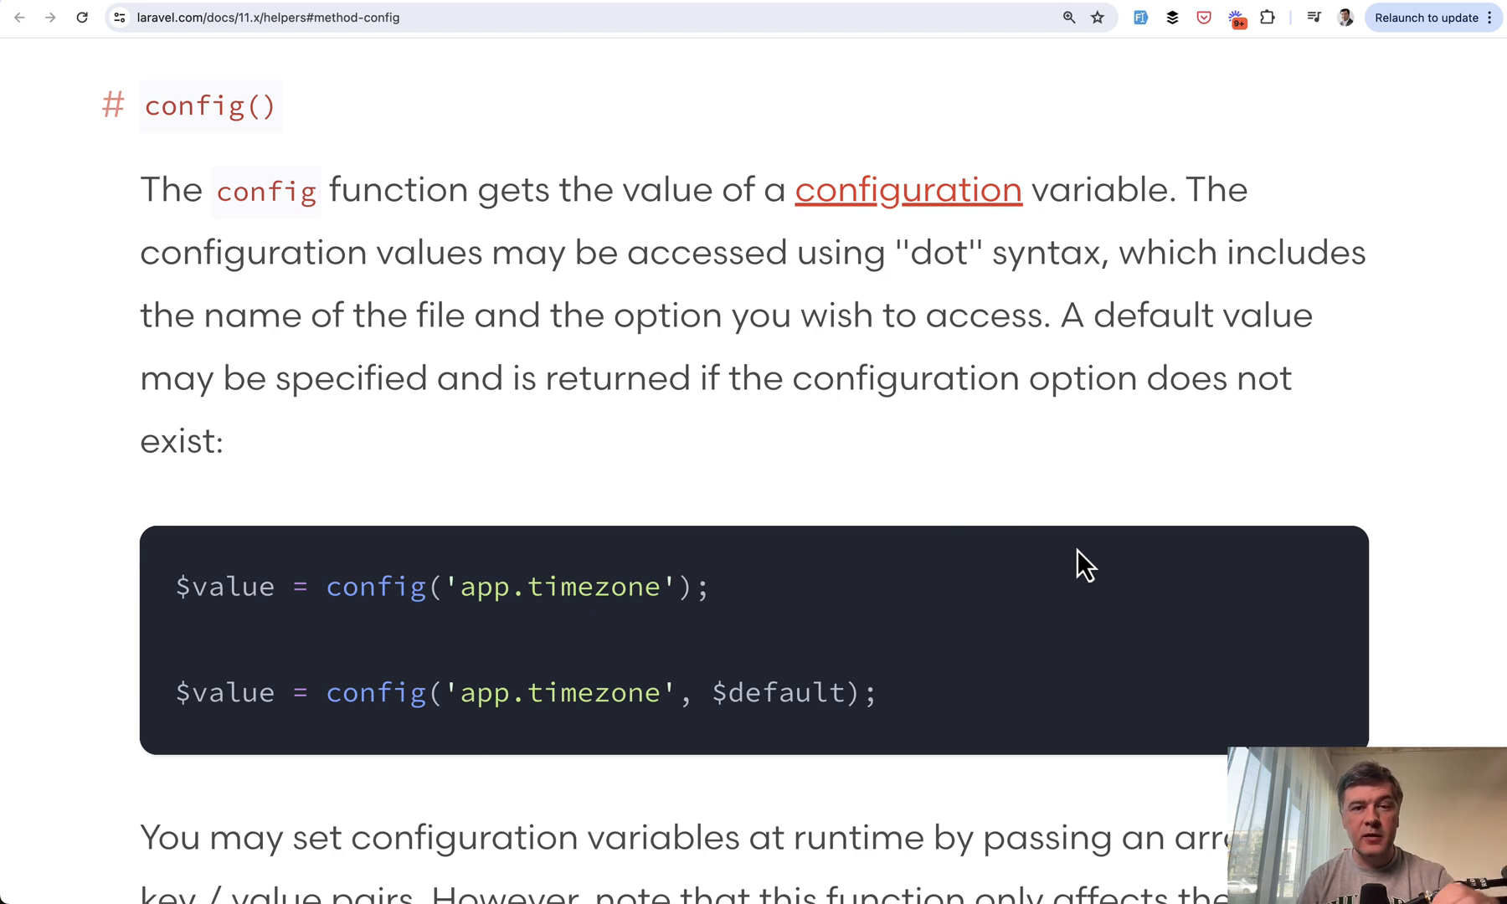
Step: Read the config() helper docs past the config(['app.debug' => true]) runtime example to context()
scroll("down", 3)
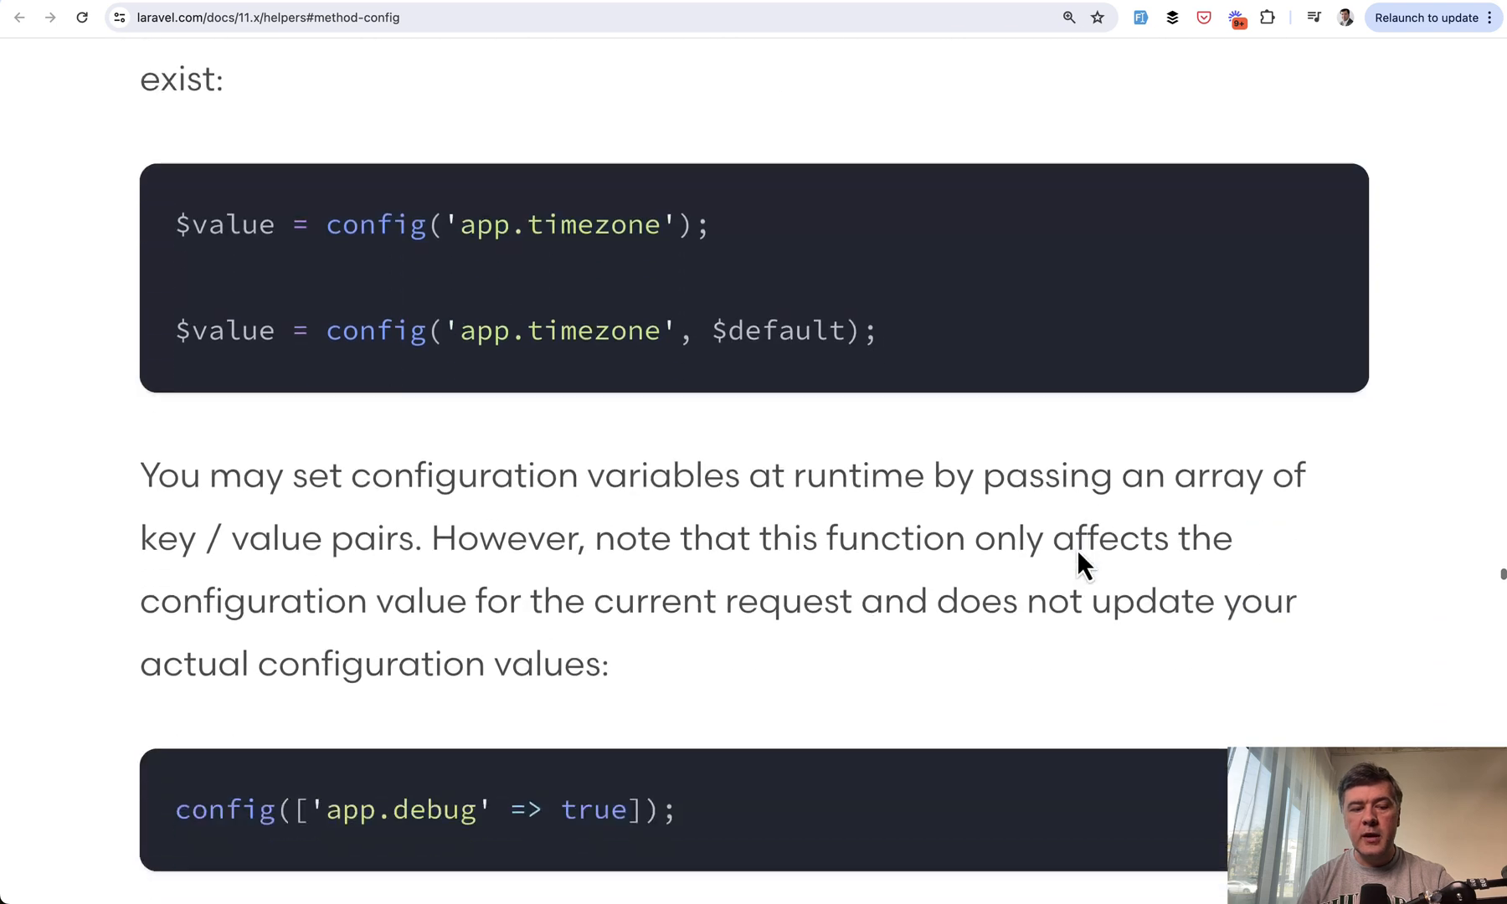
scroll("down", 3)
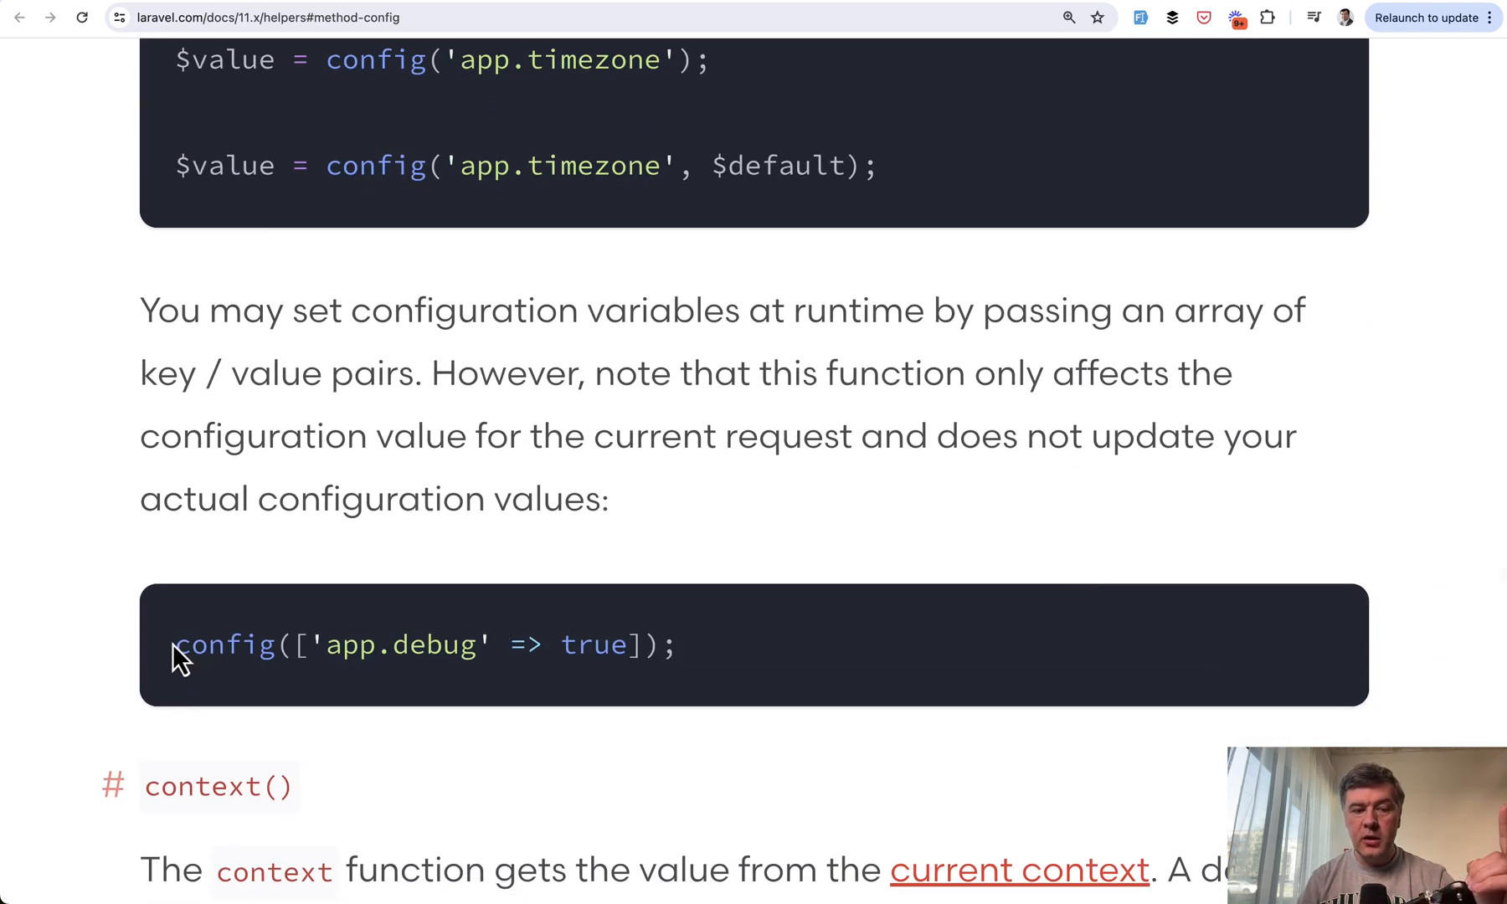
mouse_move(721, 639)
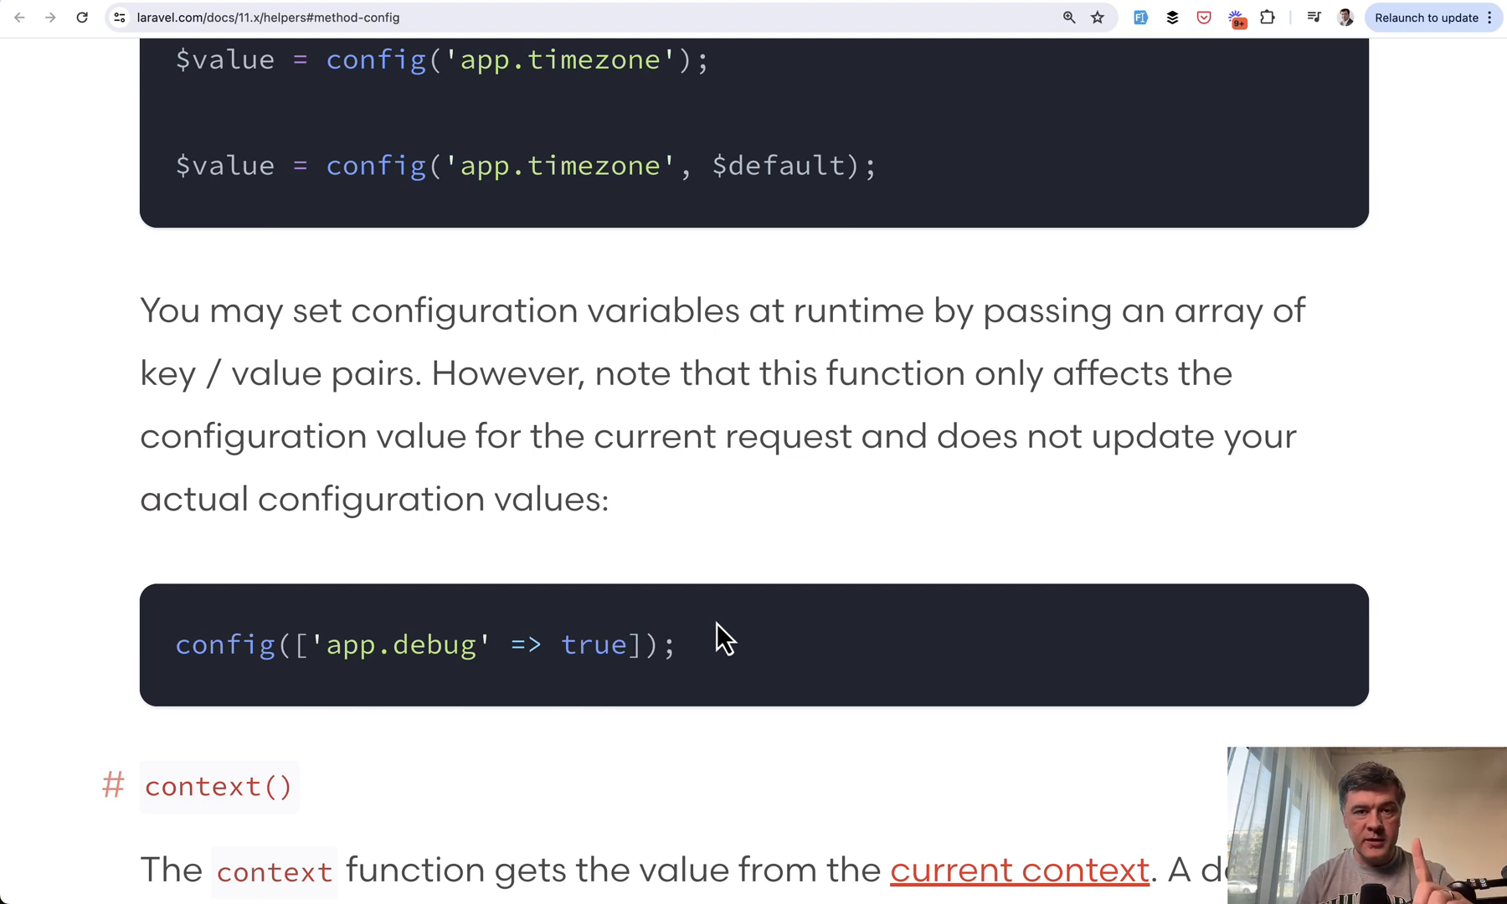
mouse_move(870, 697)
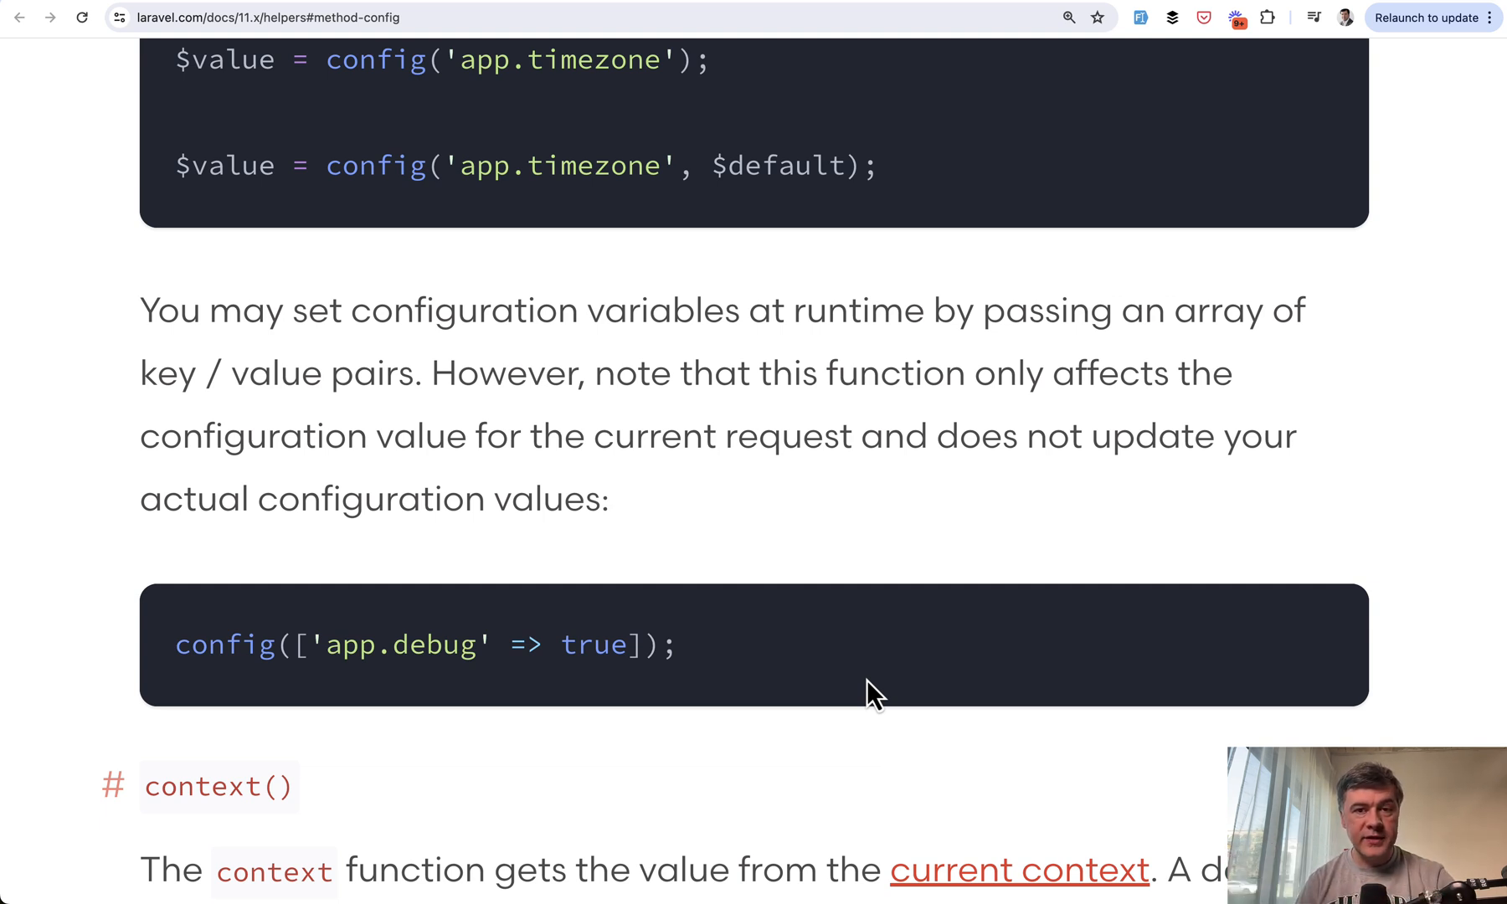
scroll("down", 3)
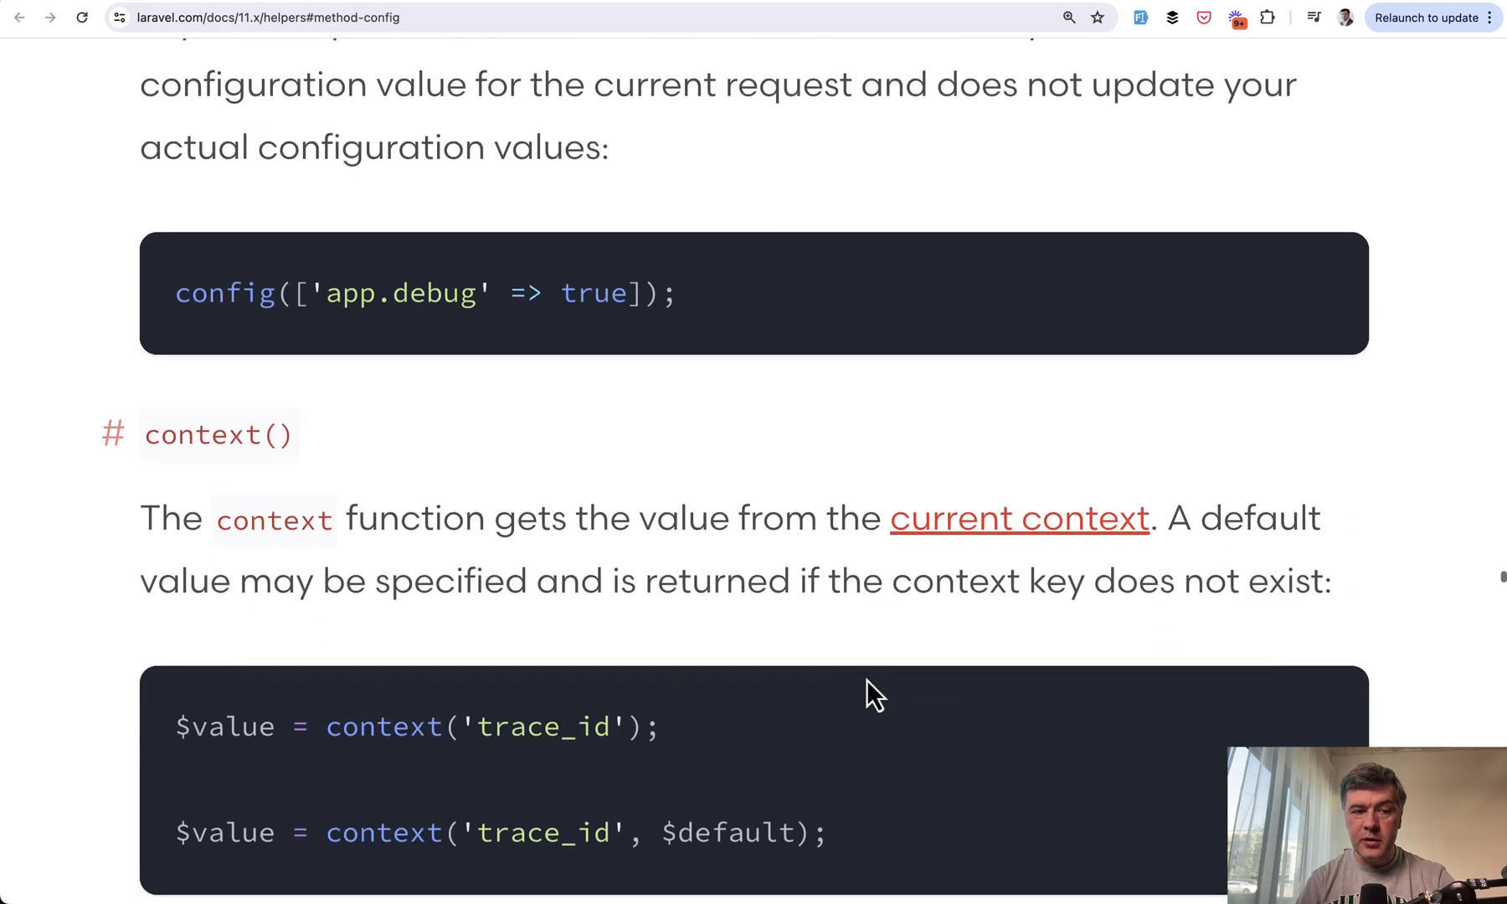
scroll("down", 3)
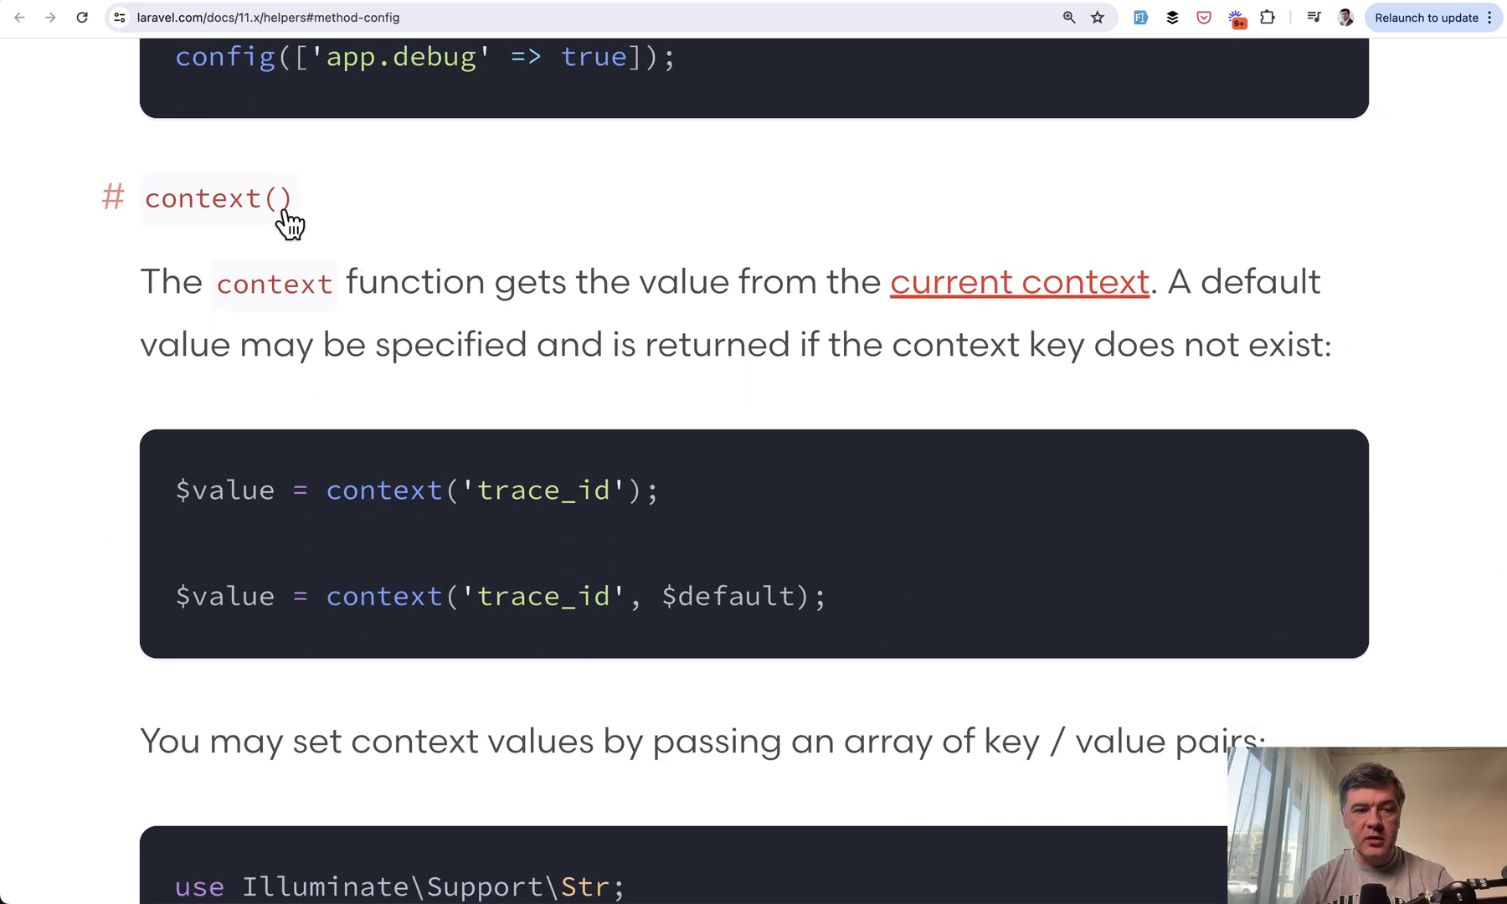
scroll("down", 3)
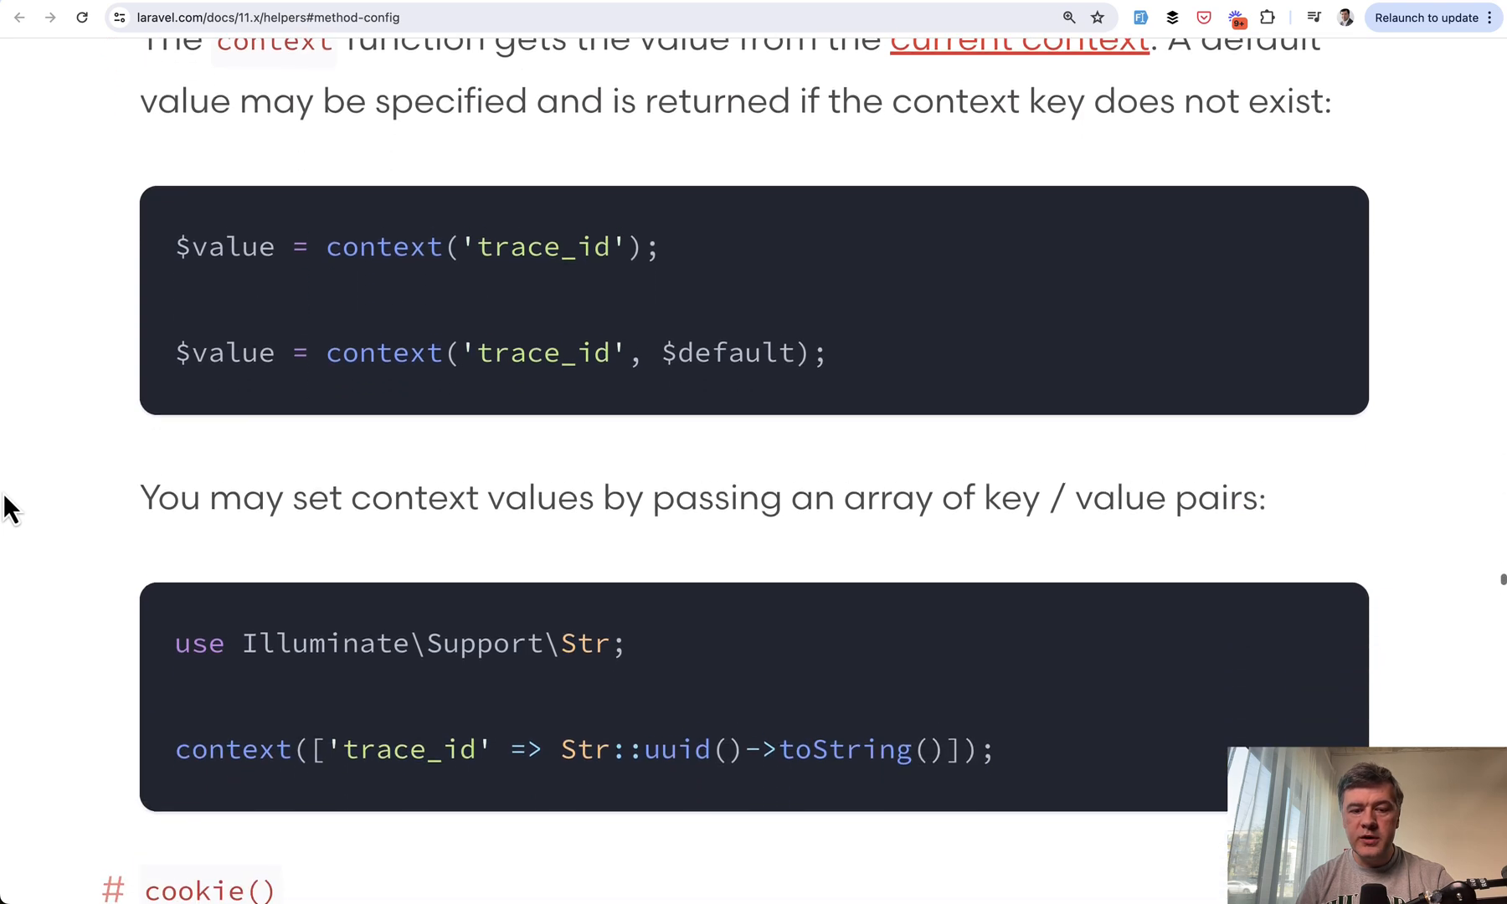
scroll("down", 3)
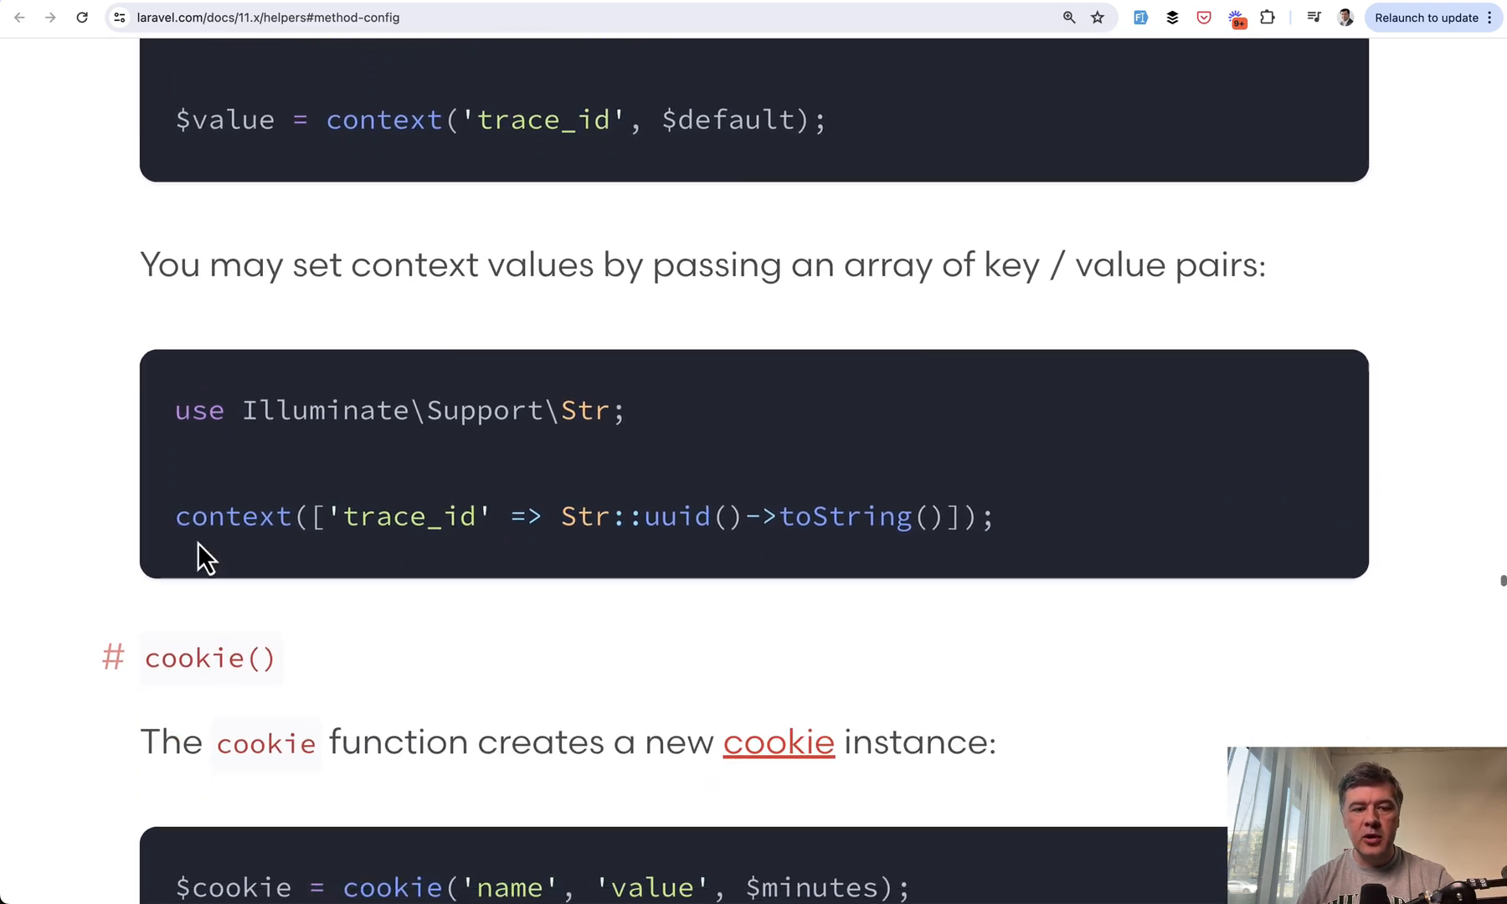
mouse_move(279, 505)
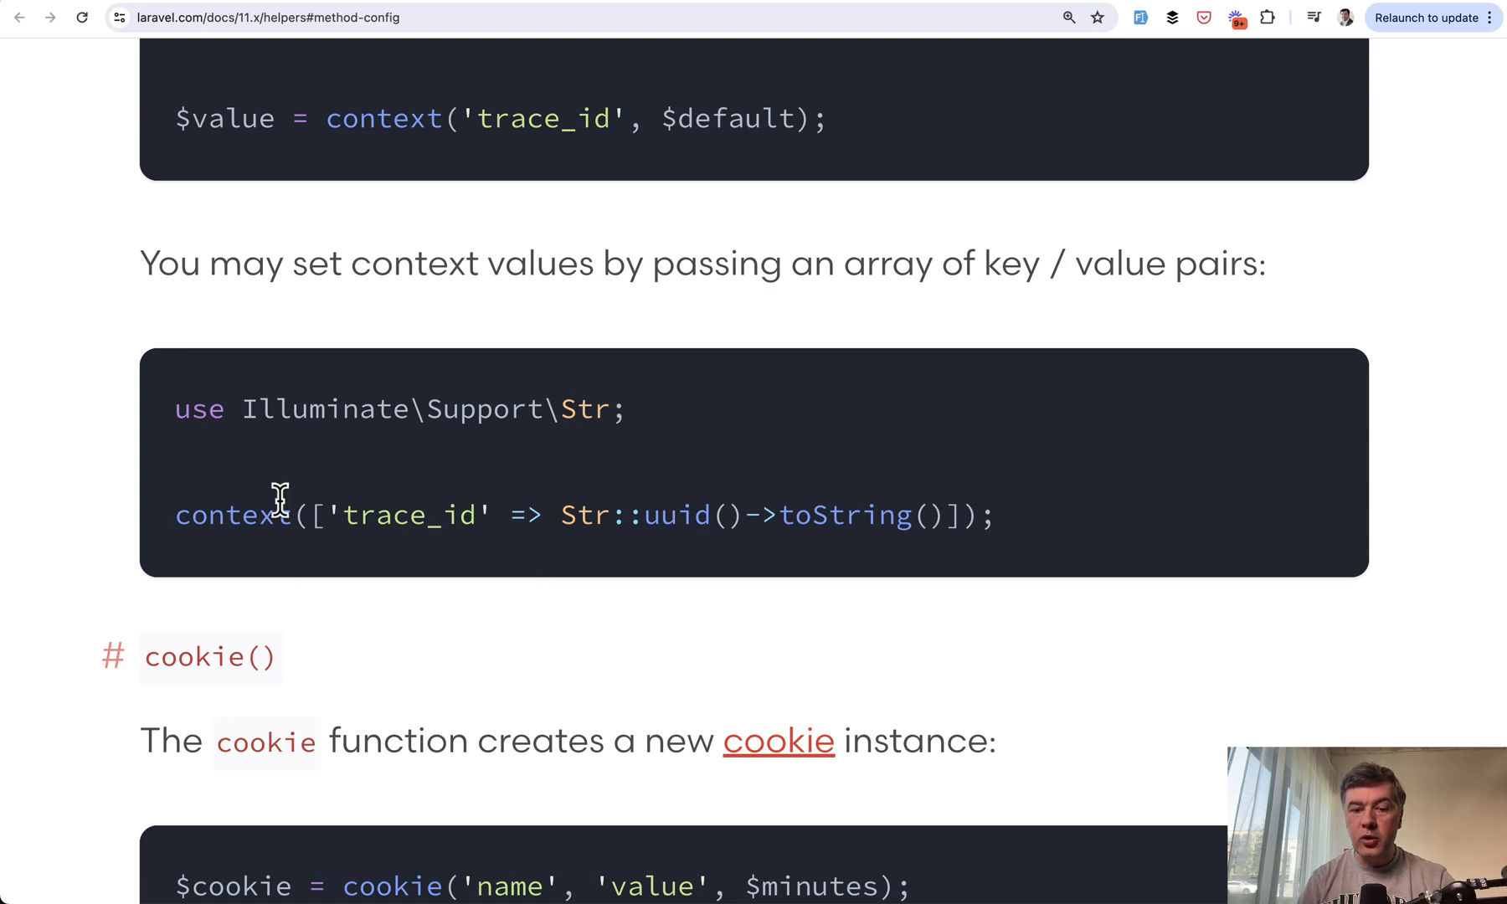
scroll("up", 3)
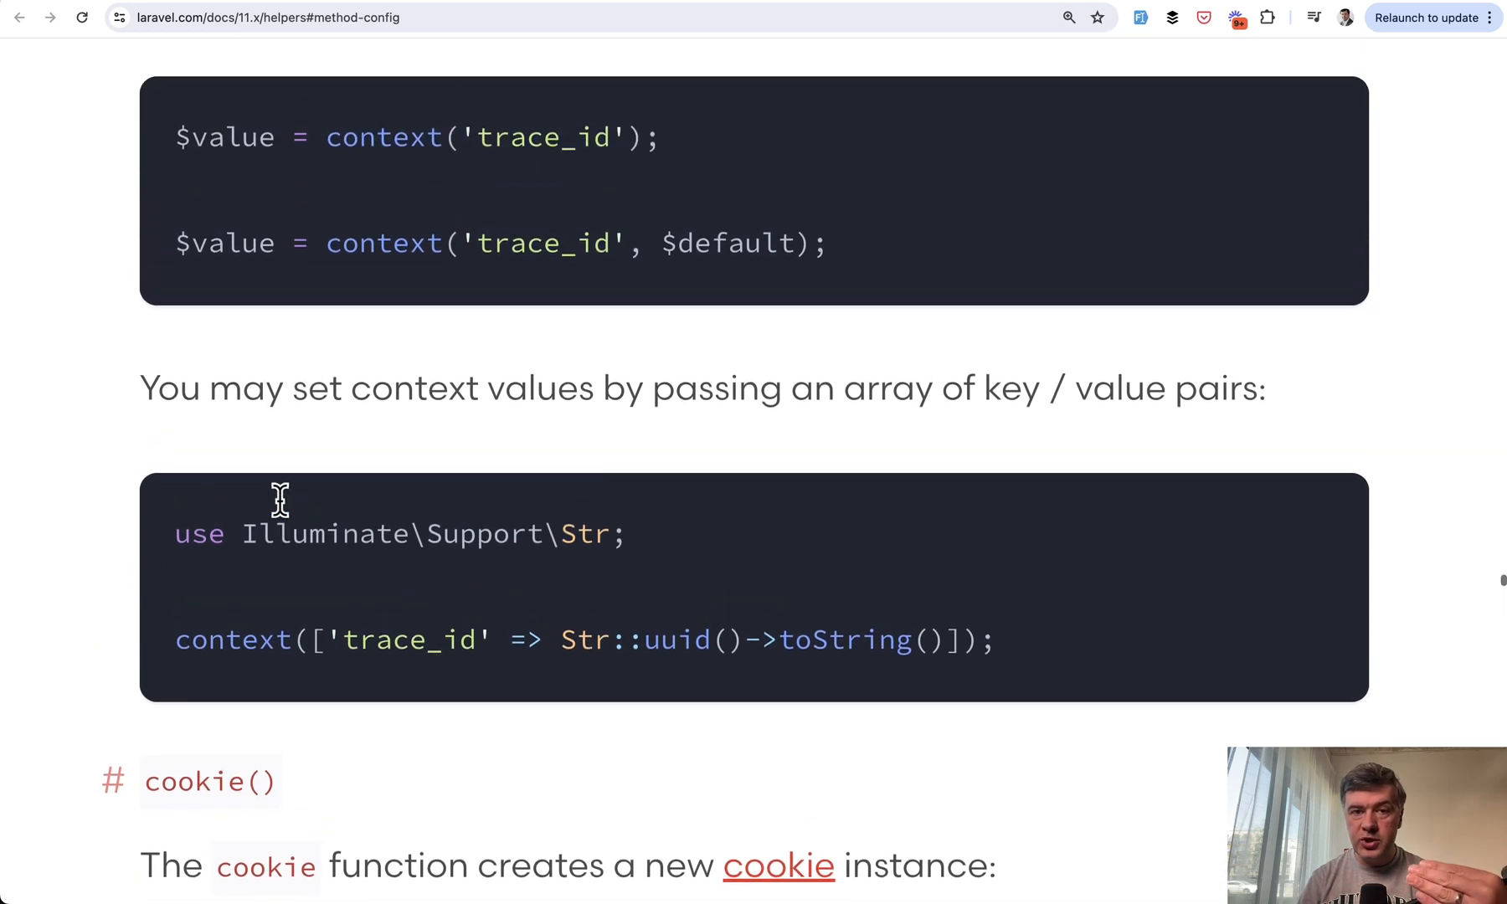
scroll("up", 3)
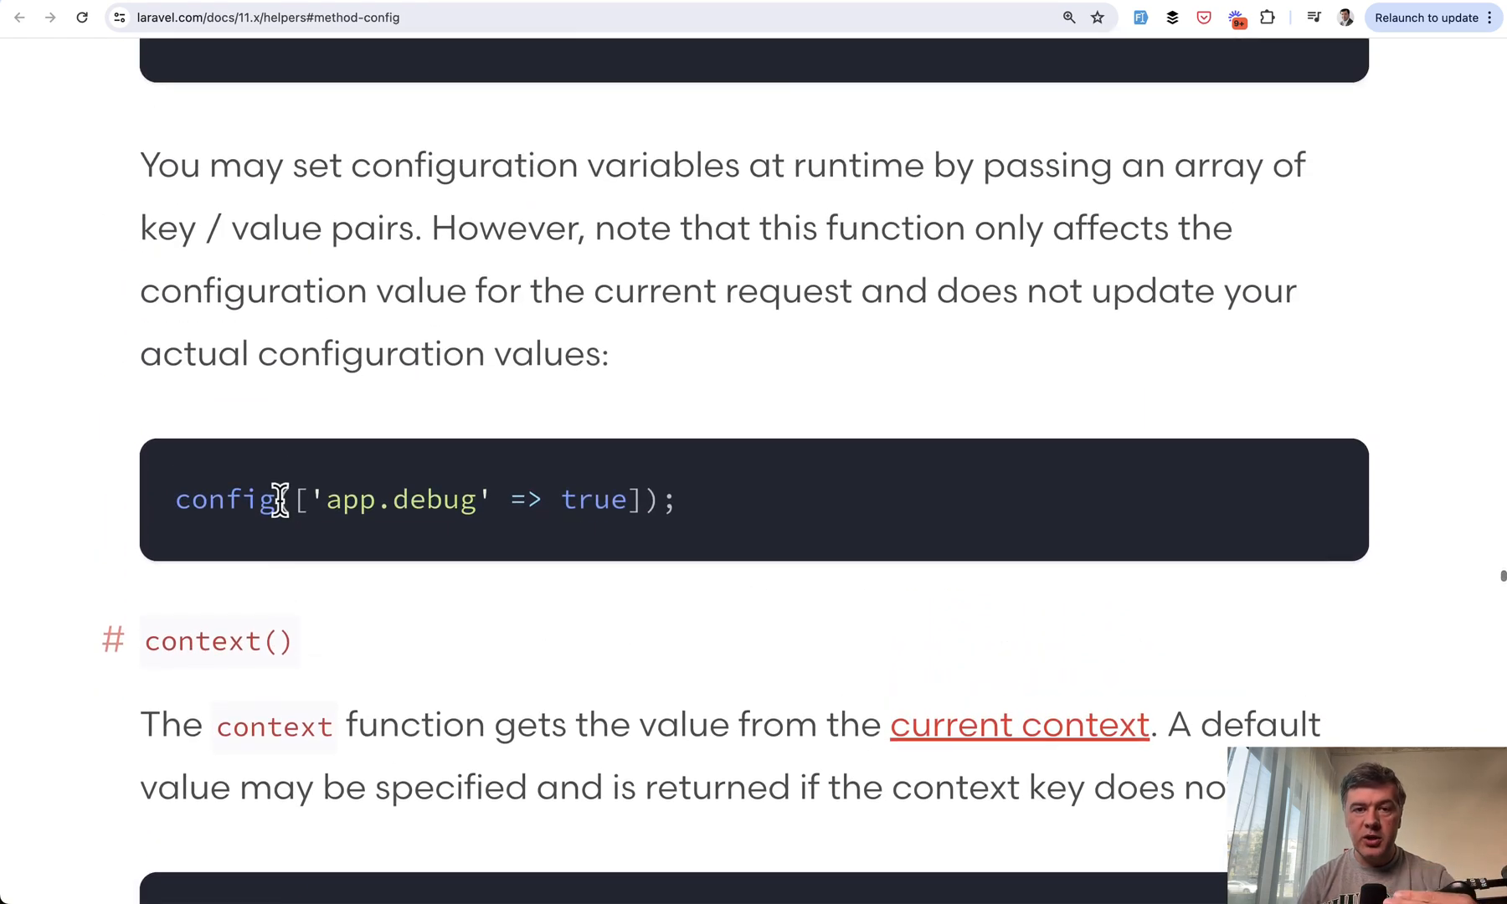